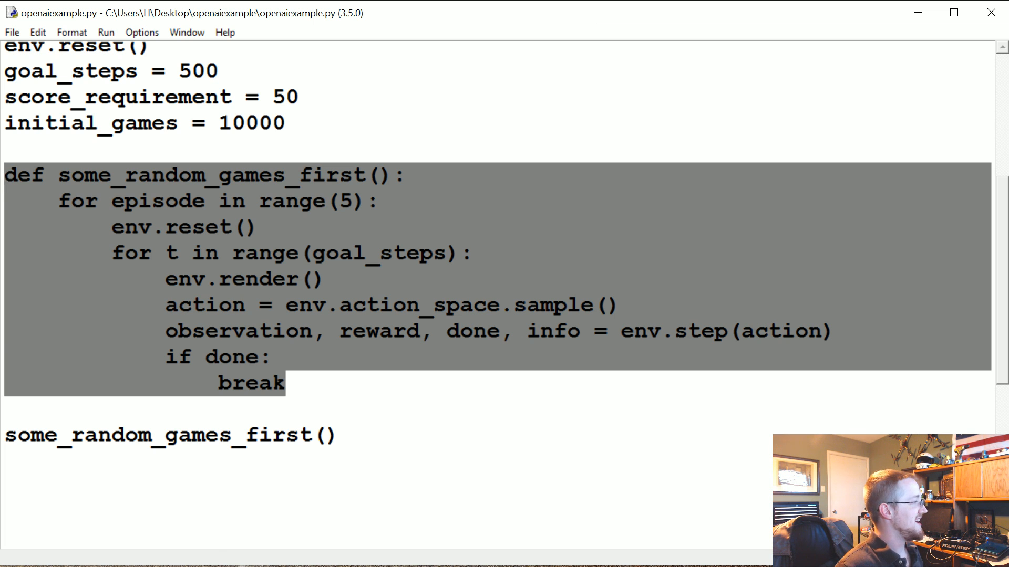
# Prefix the some_random_games_first() call with # so it no longer runs
pyautogui.write('#')
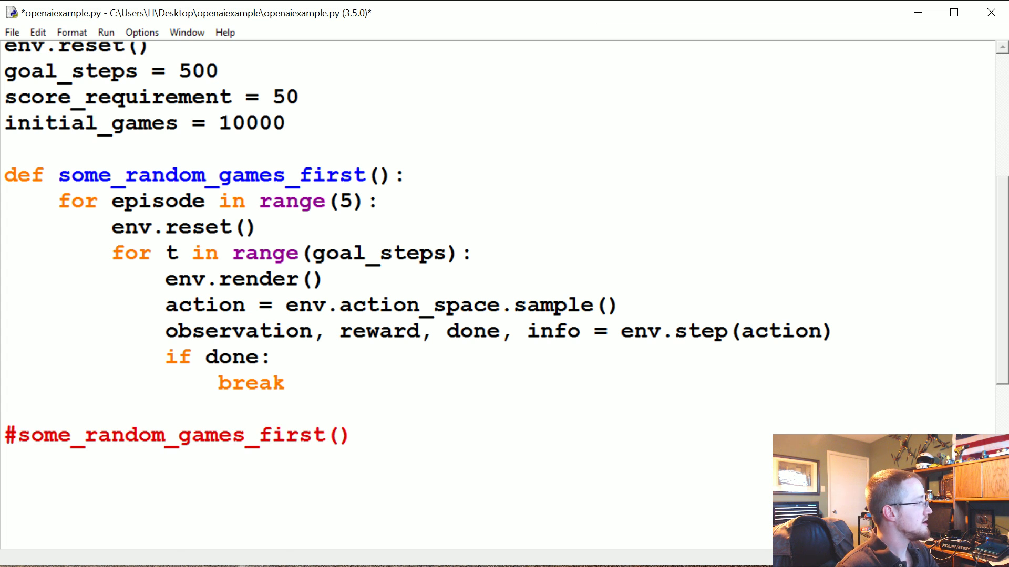
pyautogui.scroll(-3)
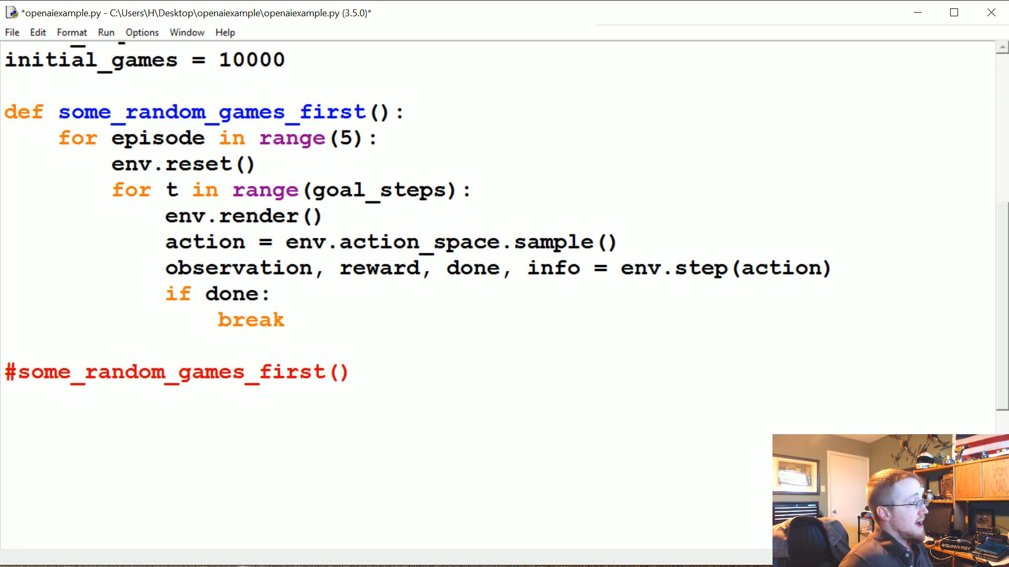
pyautogui.click(351, 372)
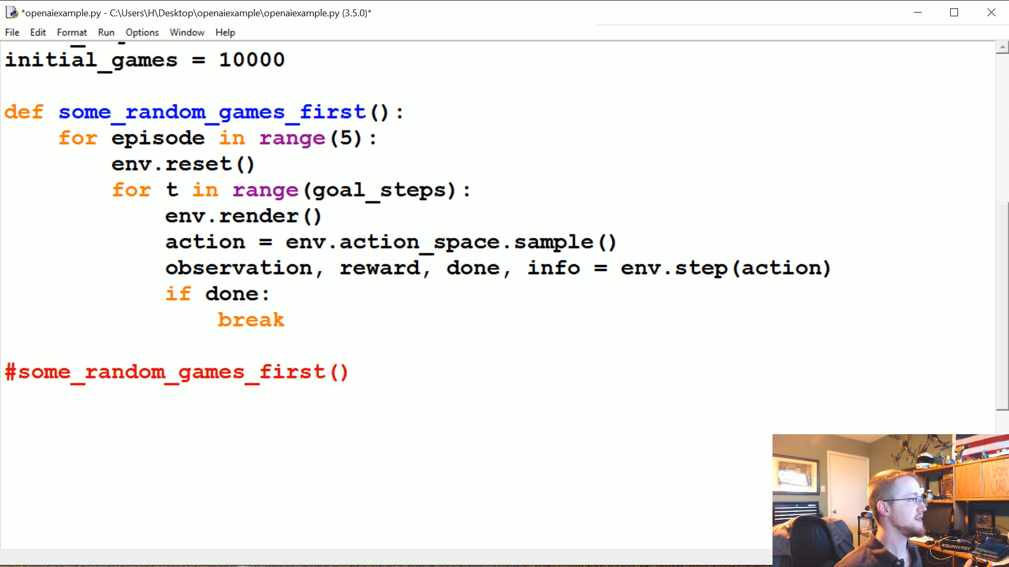
pyautogui.click(352, 372)
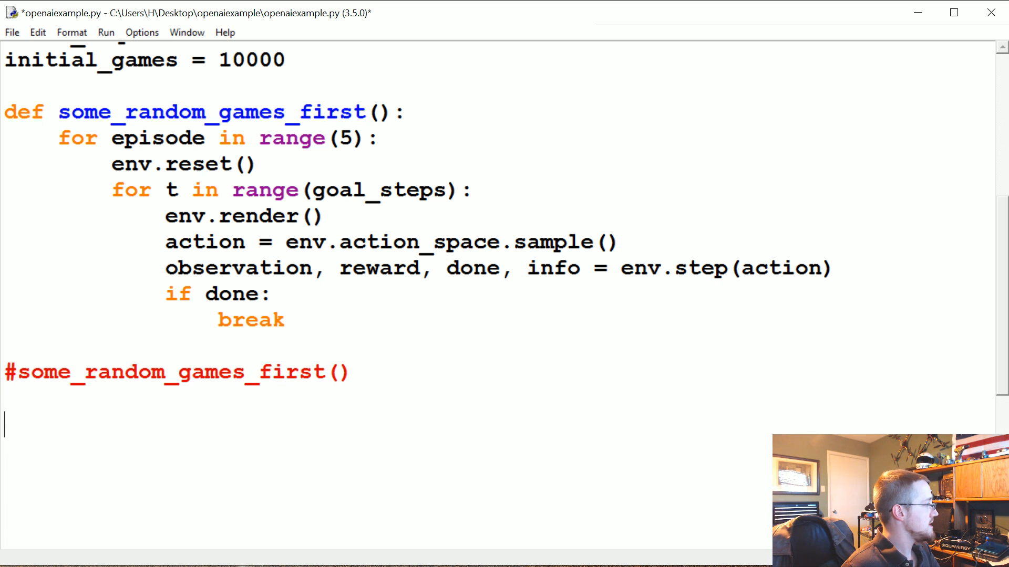
# Define initial_population() with training_data = [], scores = [] and accepted_scores = [] inside
pyautogui.scroll(-3)
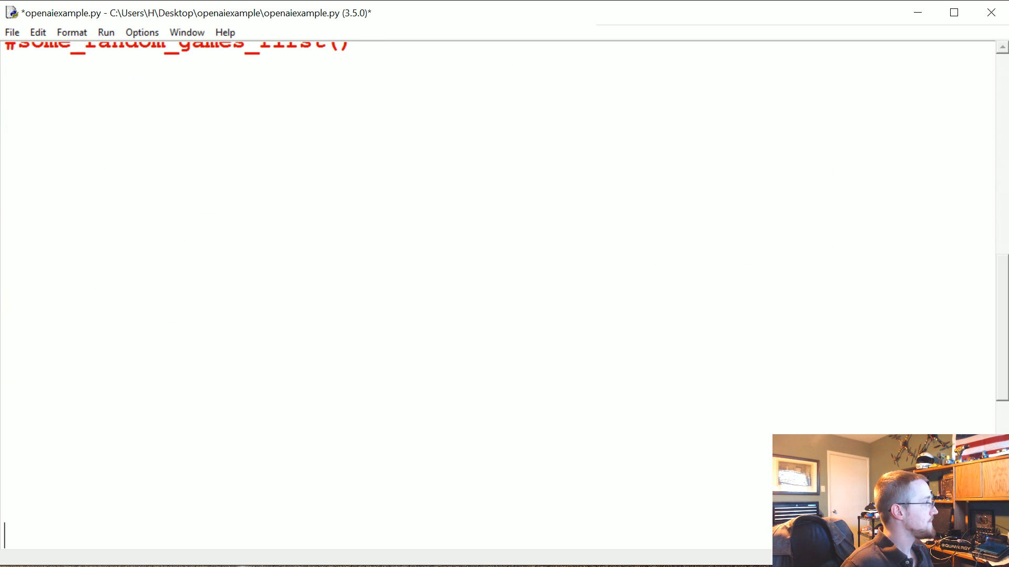
pyautogui.write('def')
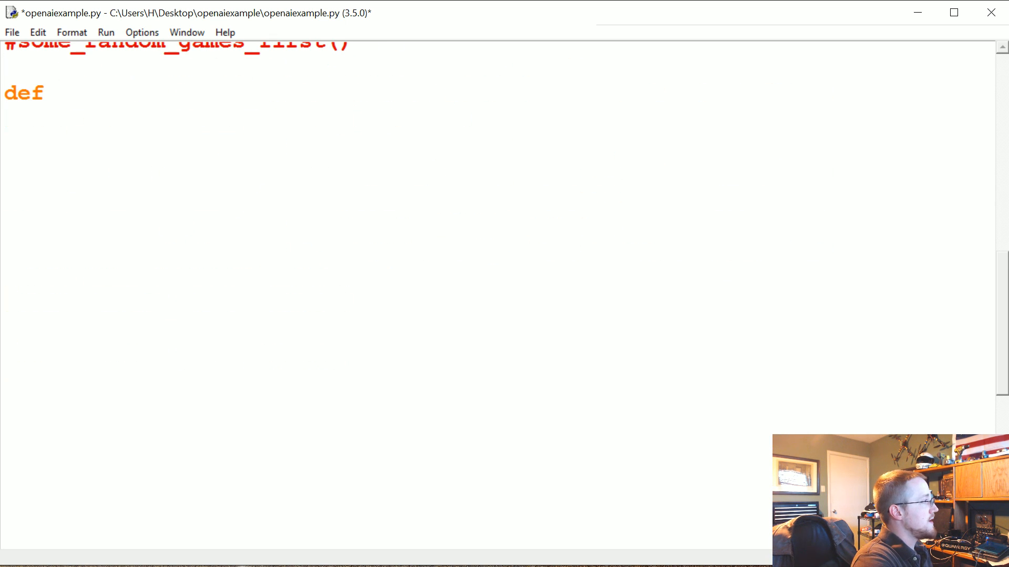
pyautogui.write('initial_p[')
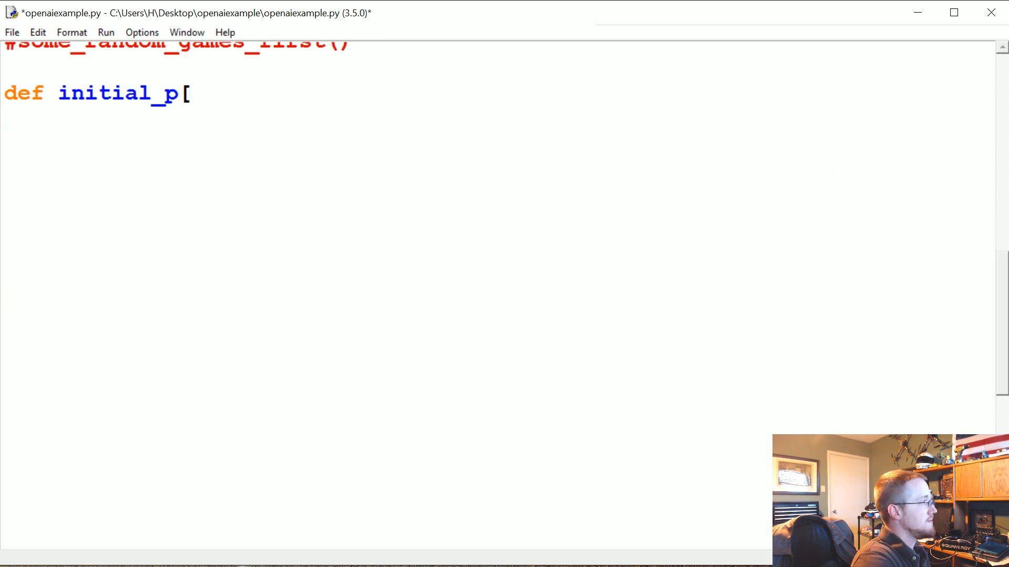
pyautogui.write('opulation()')
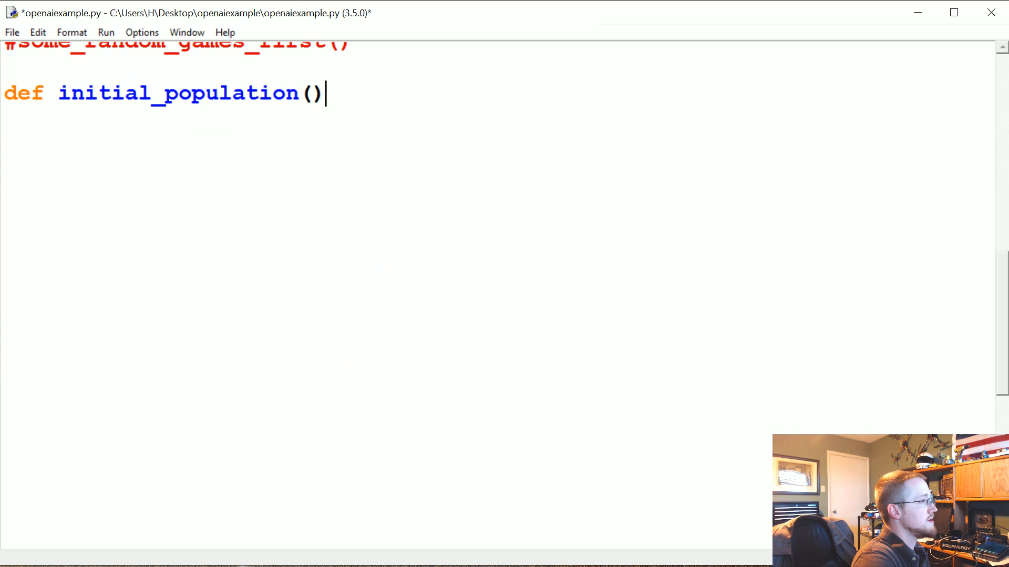
pyautogui.write(':')
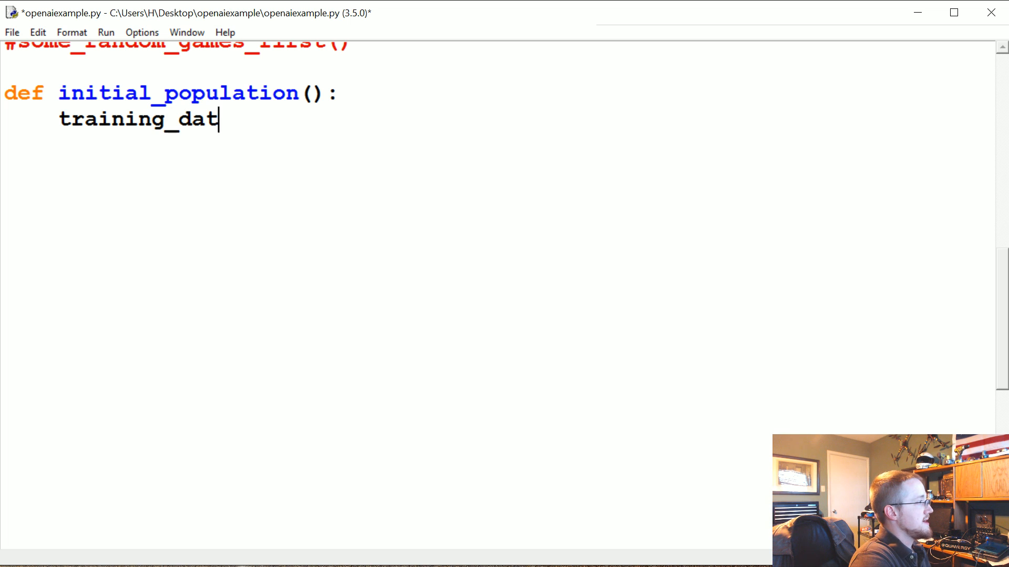
pyautogui.write('a = []')
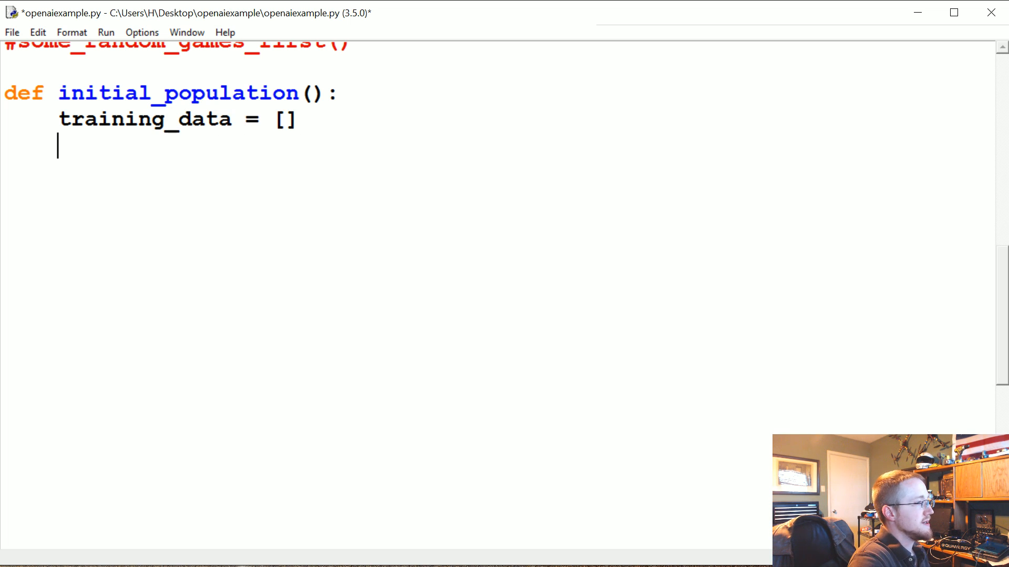
pyautogui.write('scores = []')
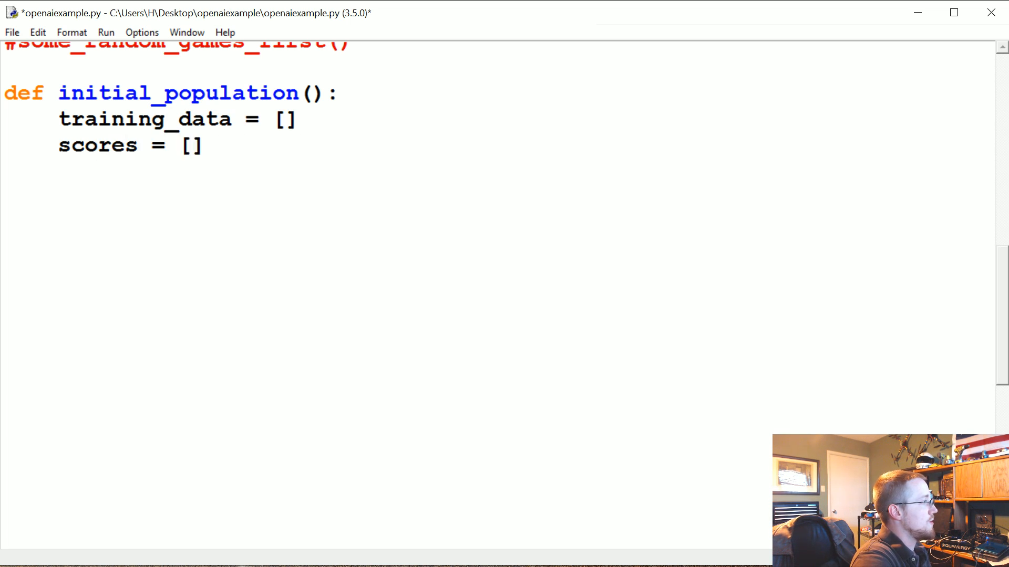
pyautogui.write('acc')
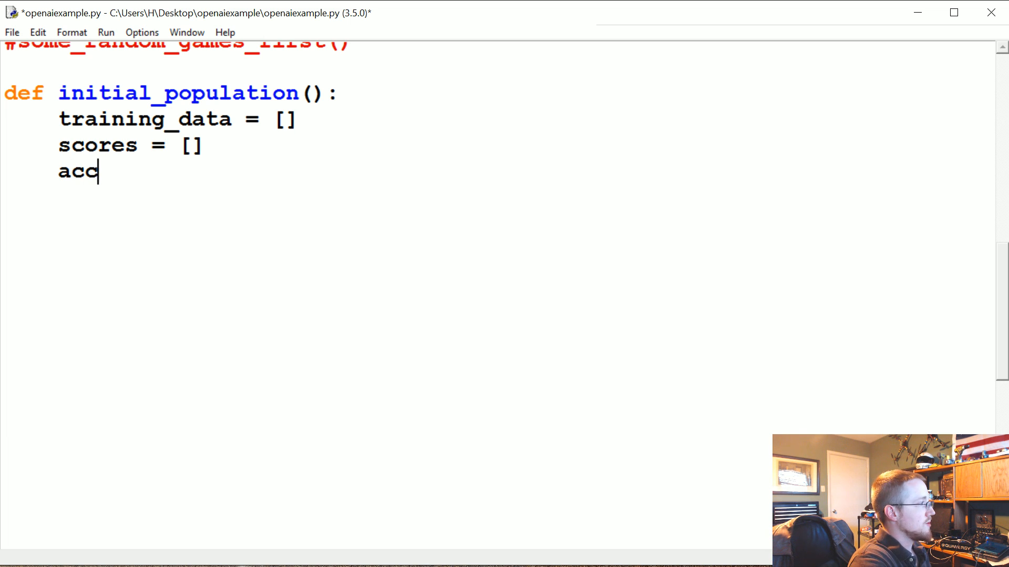
pyautogui.write('epted_s')
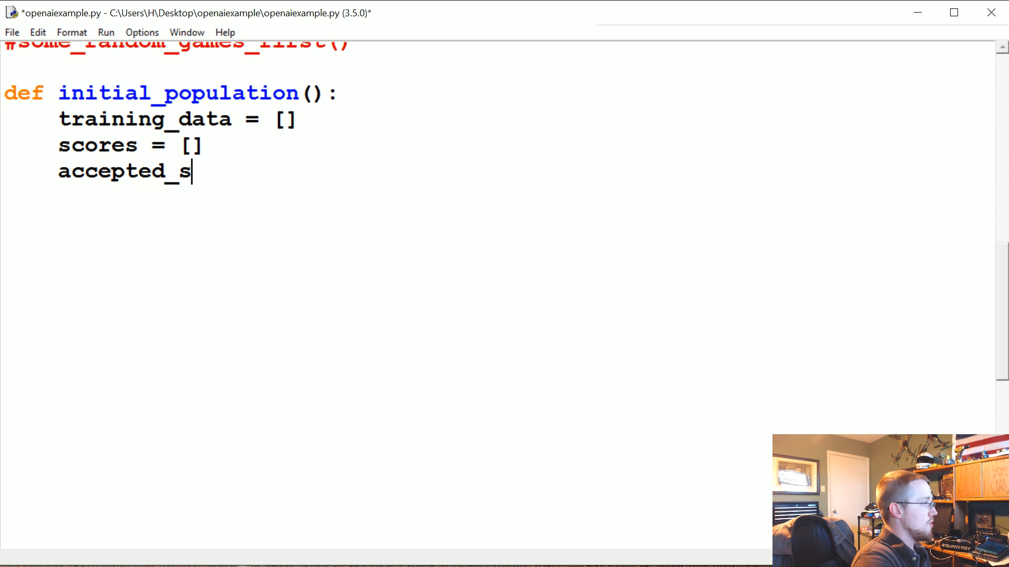
pyautogui.write('cores =[]')
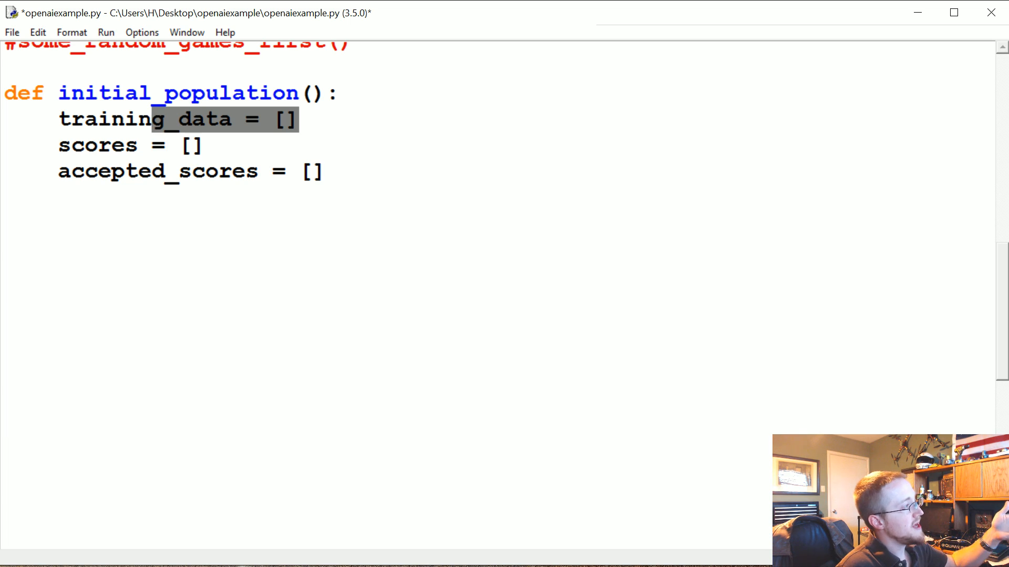
pyautogui.scroll(3)
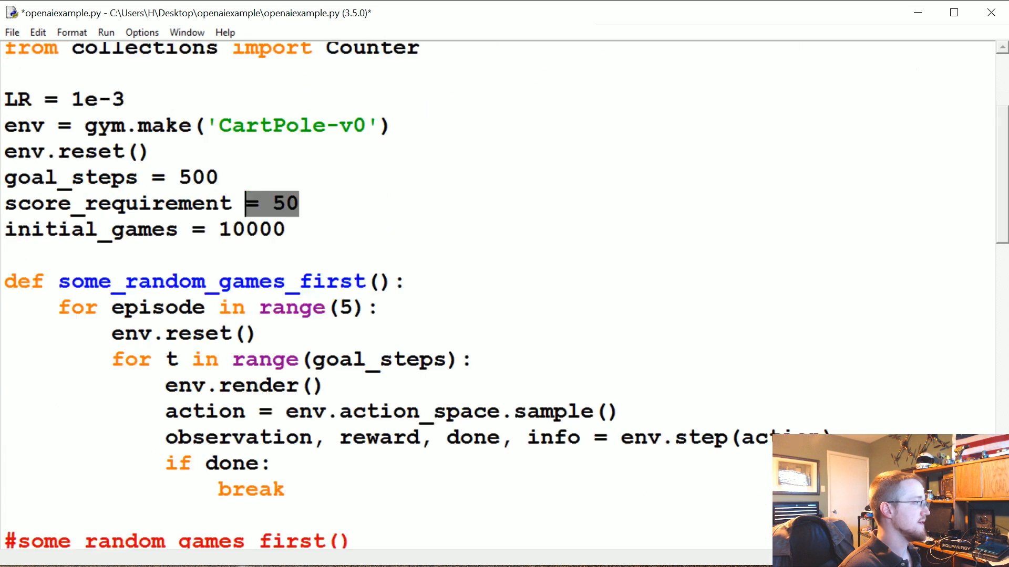
pyautogui.scroll(-3)
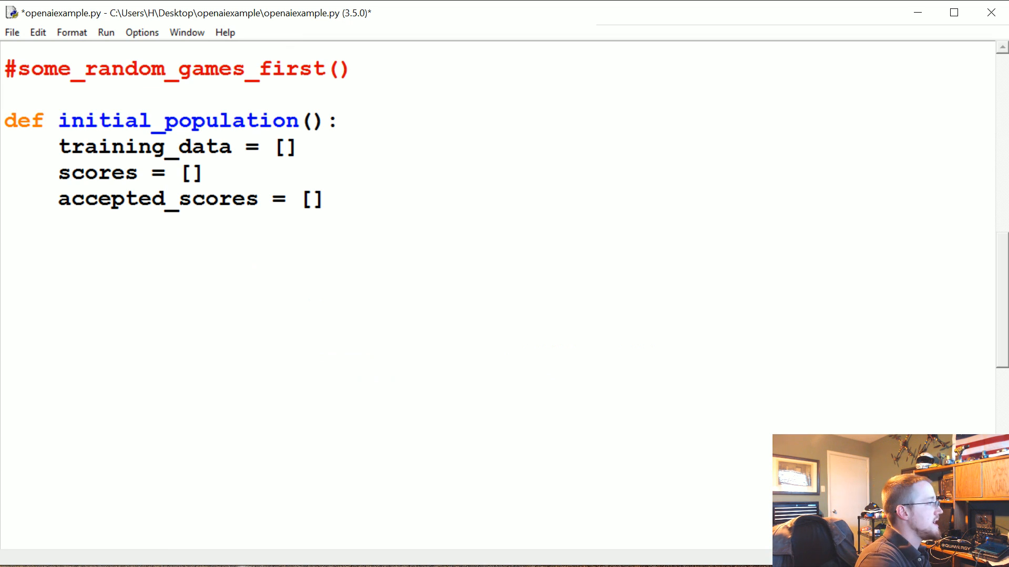
# Add a for _ in range(initial_games) loop setting score = 0, game_memory = [], prev_observation = []
pyautogui.write('for _ in range(init')
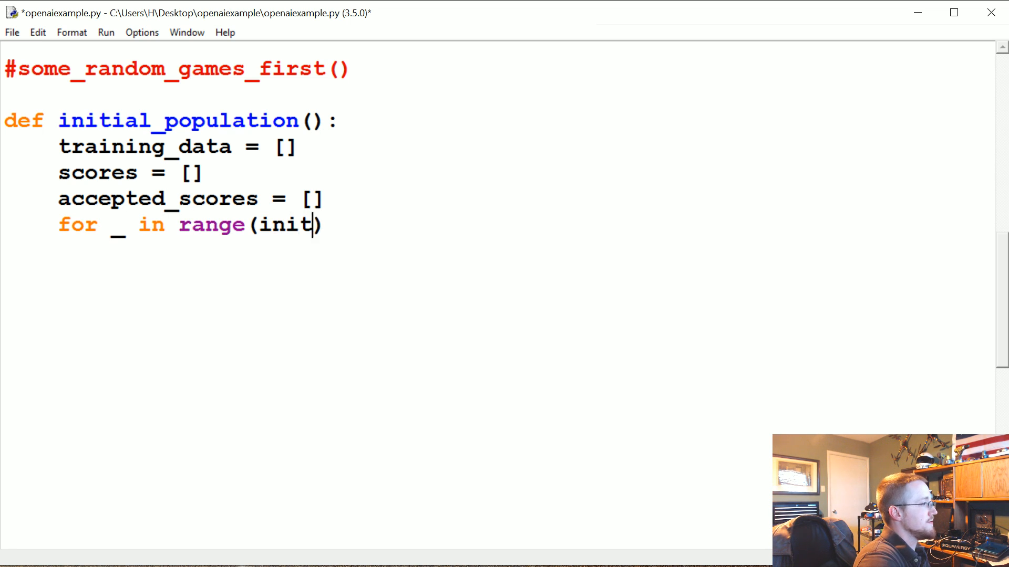
pyautogui.write('ial_games')
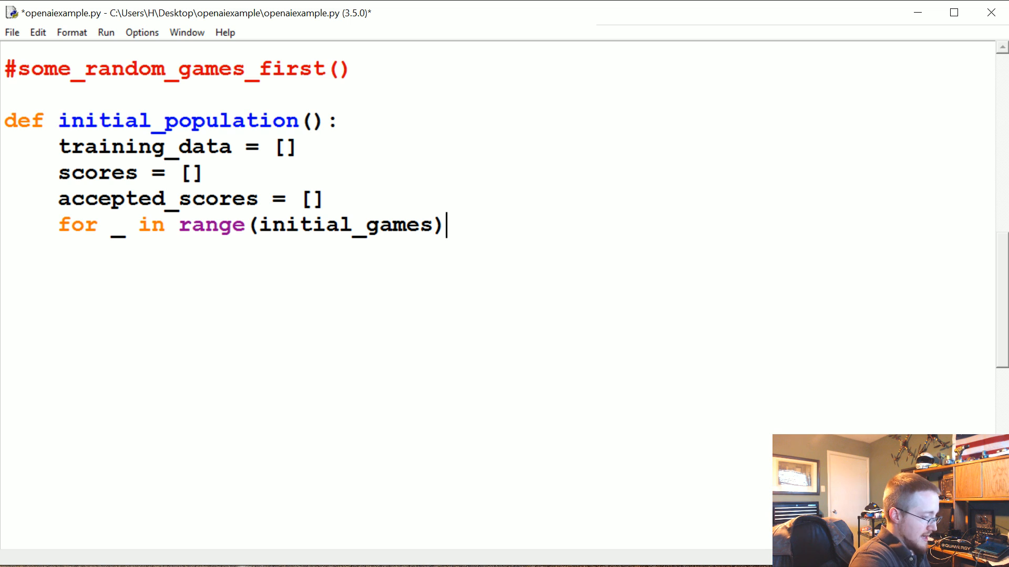
pyautogui.write(':')
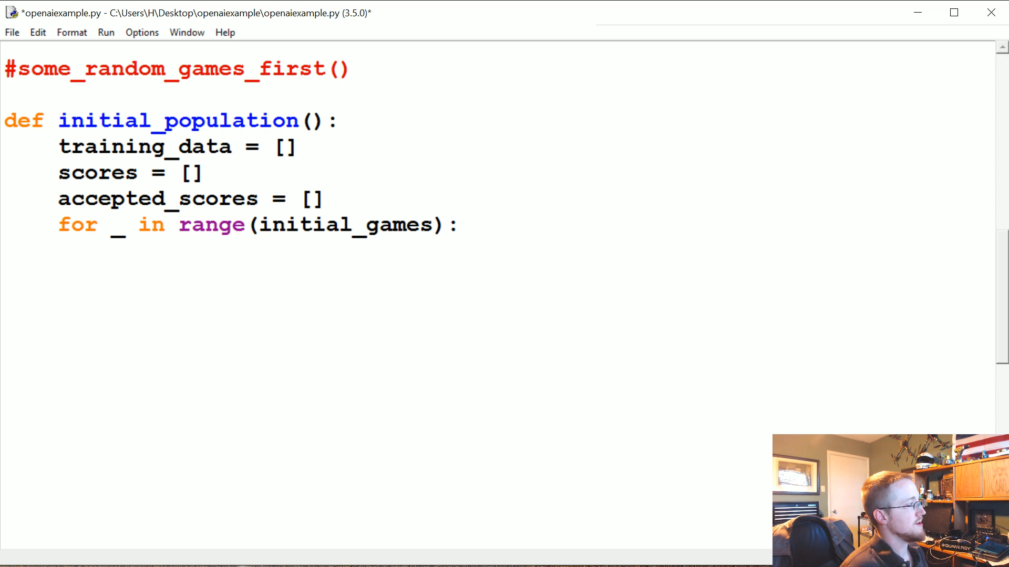
pyautogui.click(118, 225)
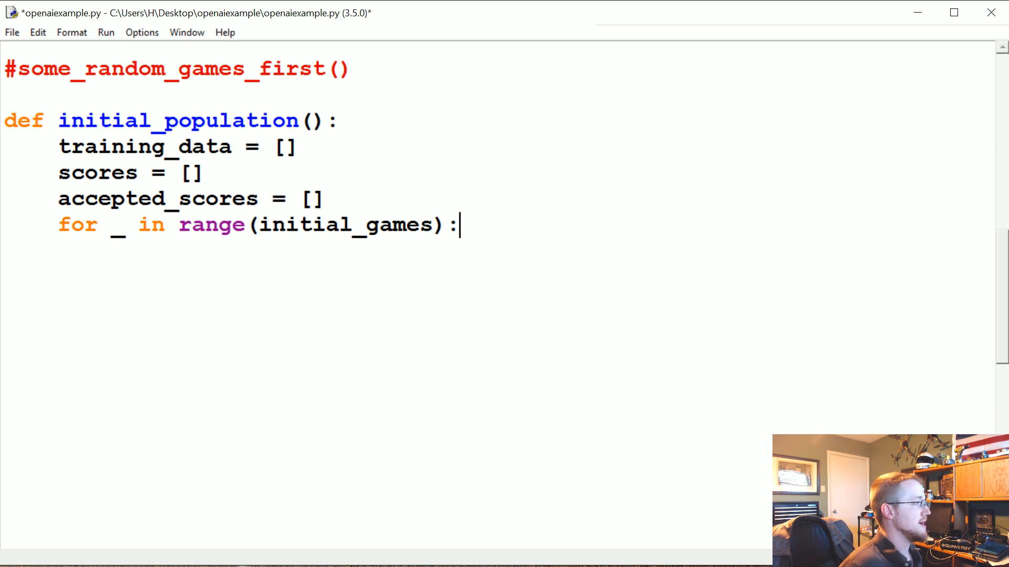
pyautogui.write('score')
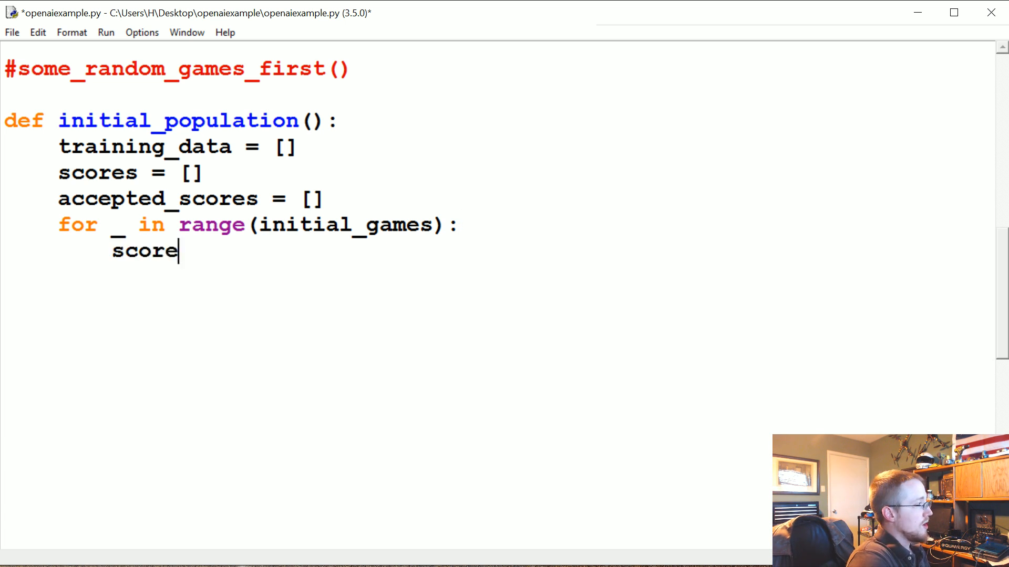
pyautogui.write('= 0')
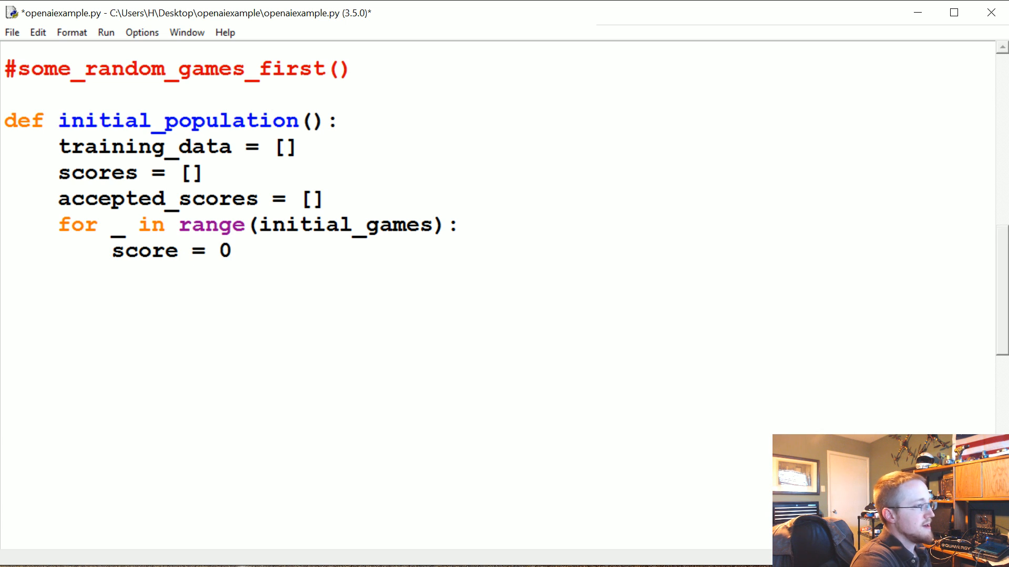
pyautogui.write('game_memory = [')
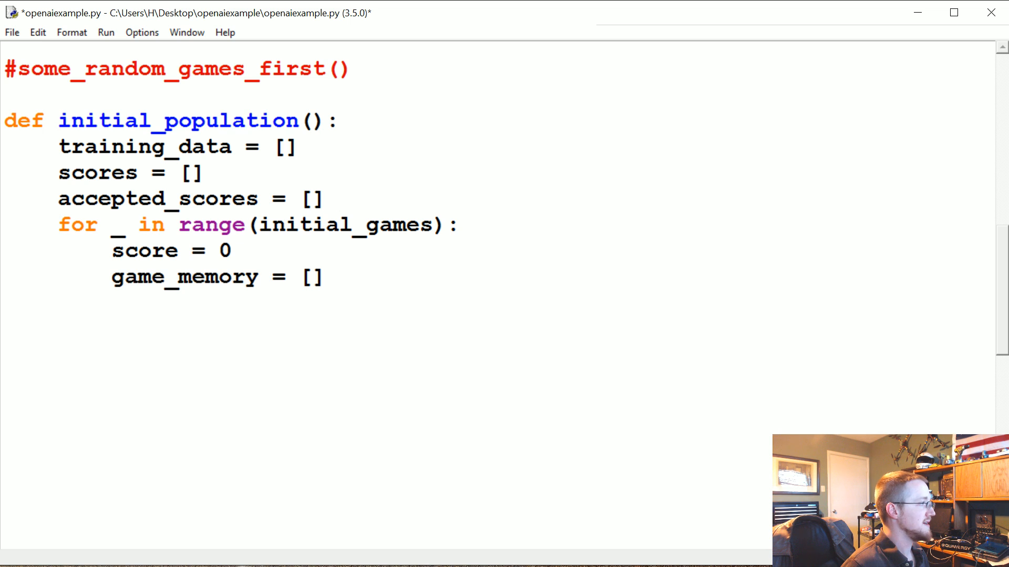
pyautogui.press('Return')
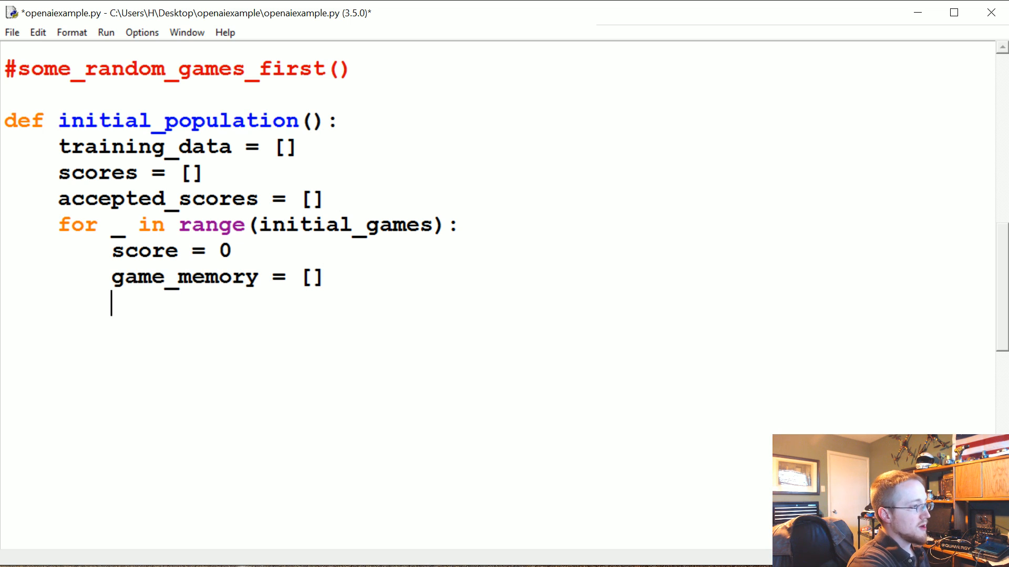
pyautogui.write('prev_obviou')
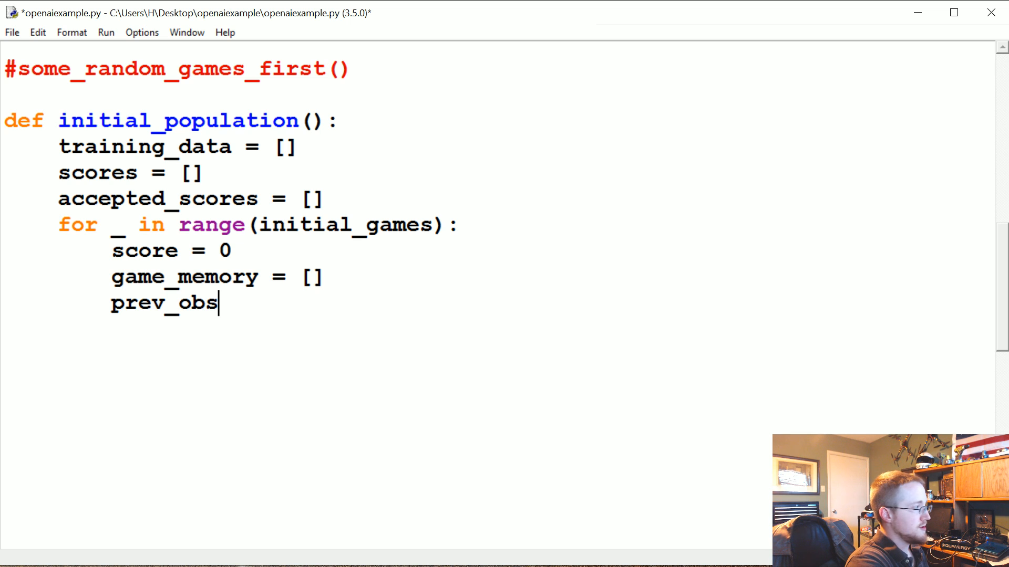
pyautogui.write('ervation = []')
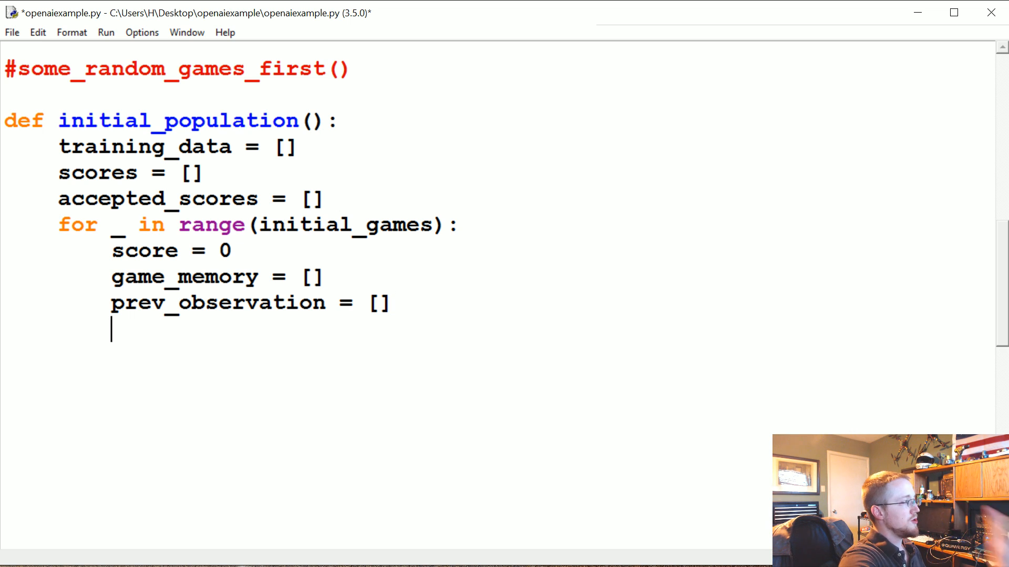
# Nest a for _ in range(goal_steps) loop assigning action = random.randrange(0,2)
pyautogui.scroll(3)
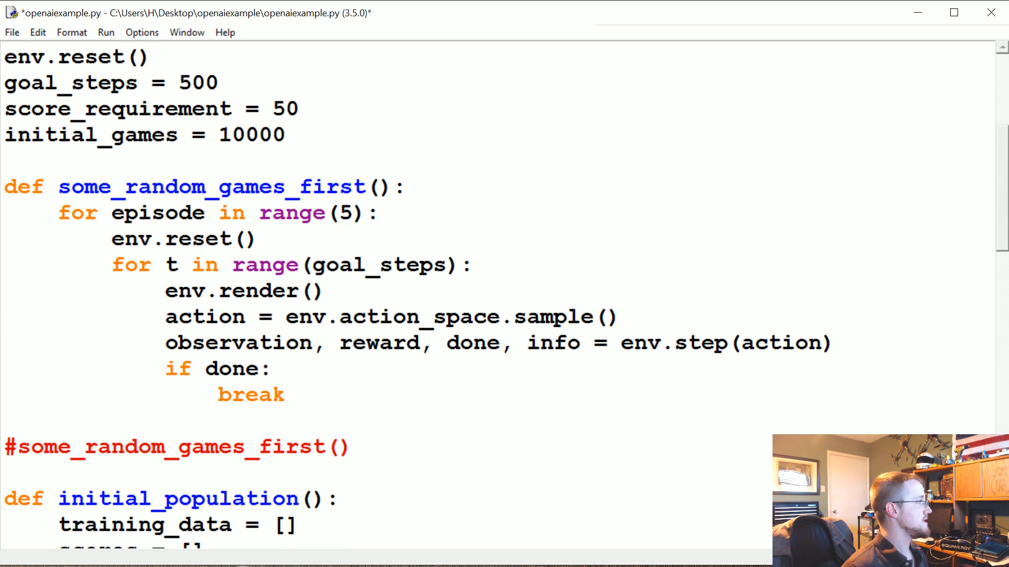
pyautogui.scroll(-3)
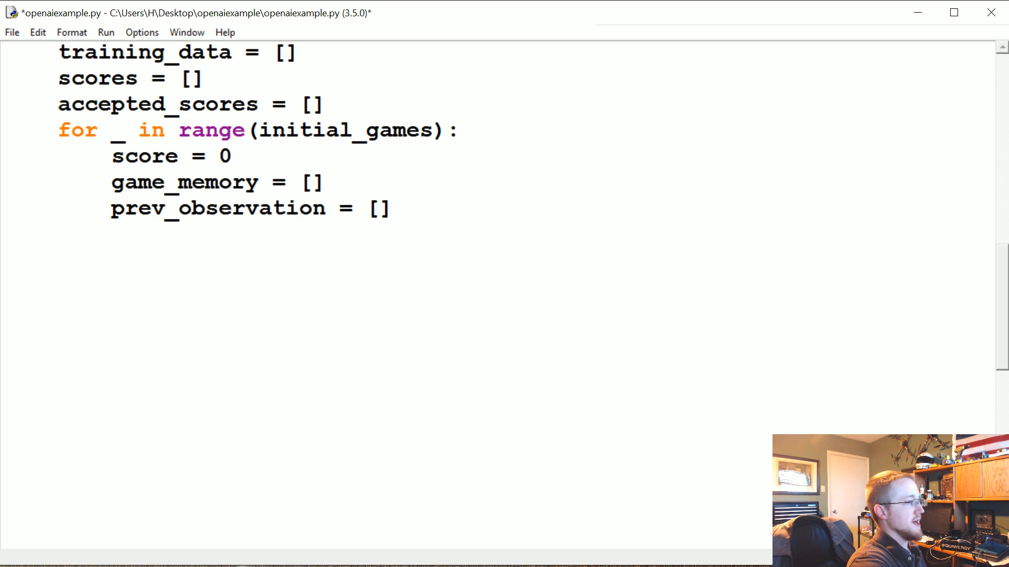
pyautogui.write('for _ in range(')
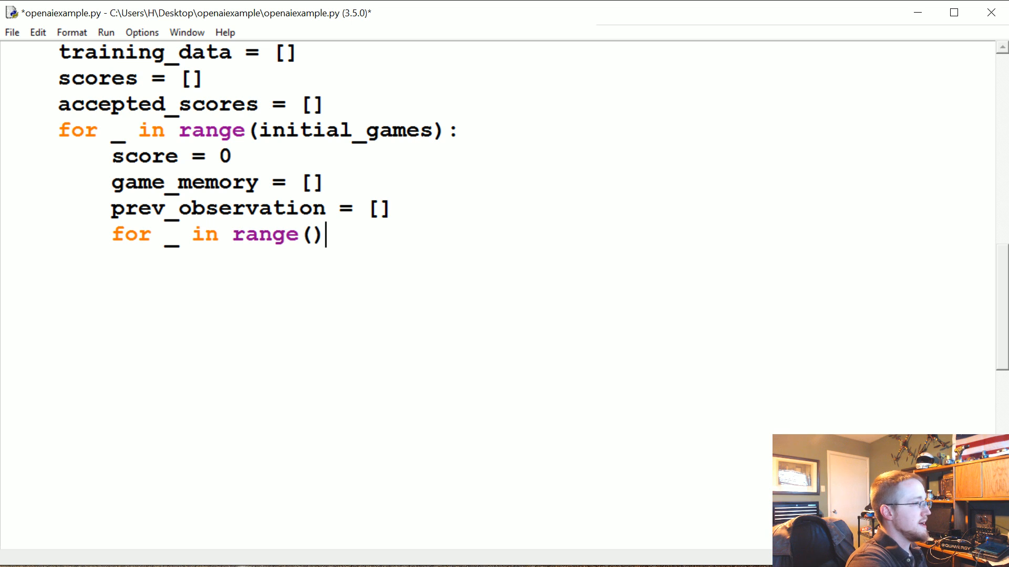
pyautogui.write('goal_st')
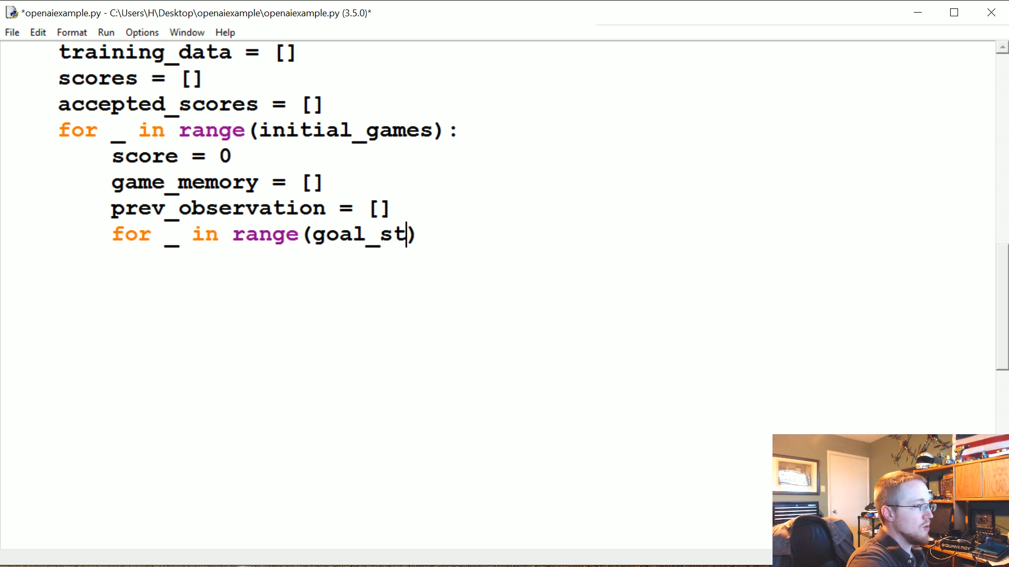
pyautogui.write('eps):')
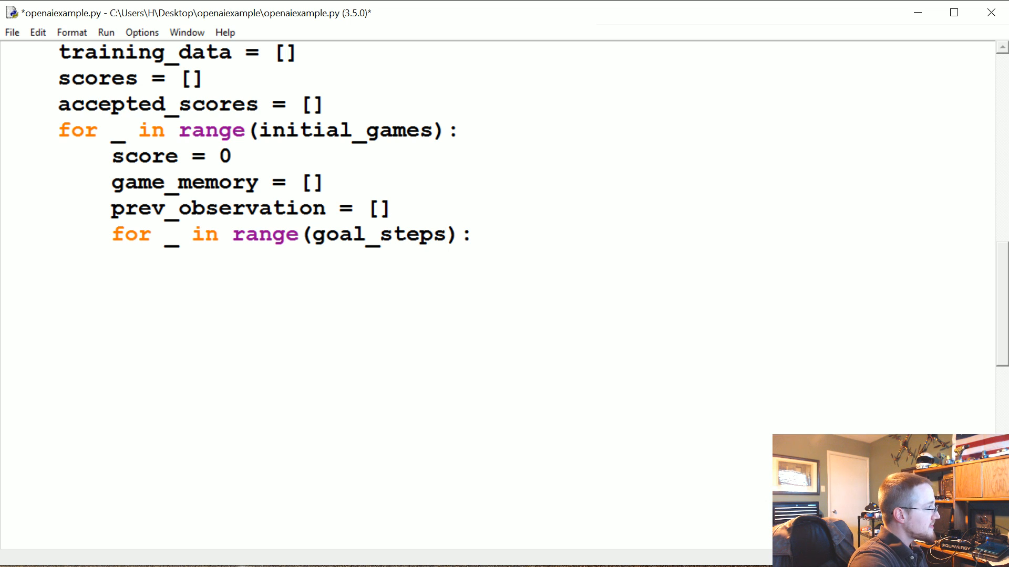
pyautogui.write('actio')
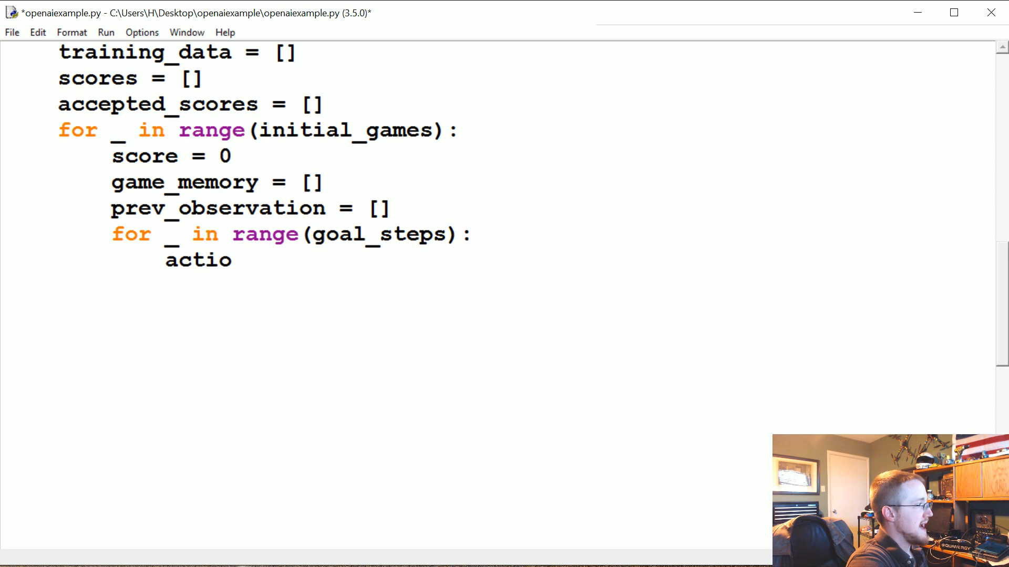
pyautogui.write('n = random.ran')
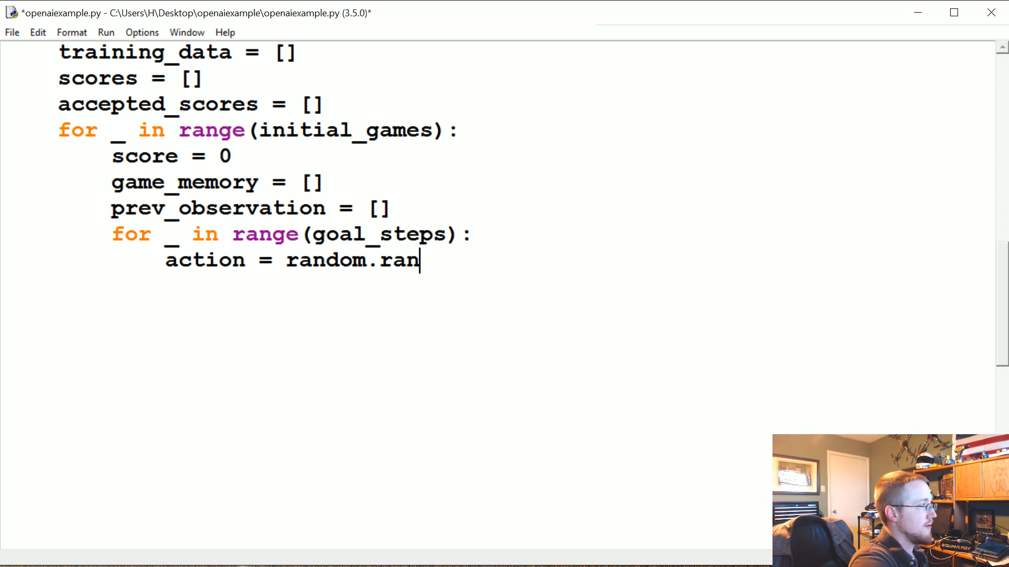
pyautogui.write('drange(0)')
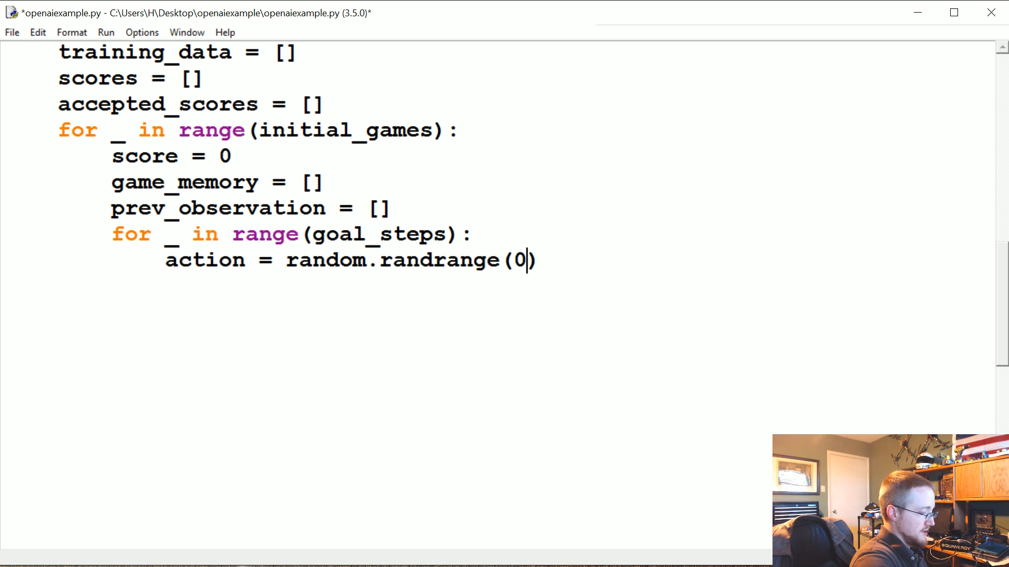
pyautogui.write(',2')
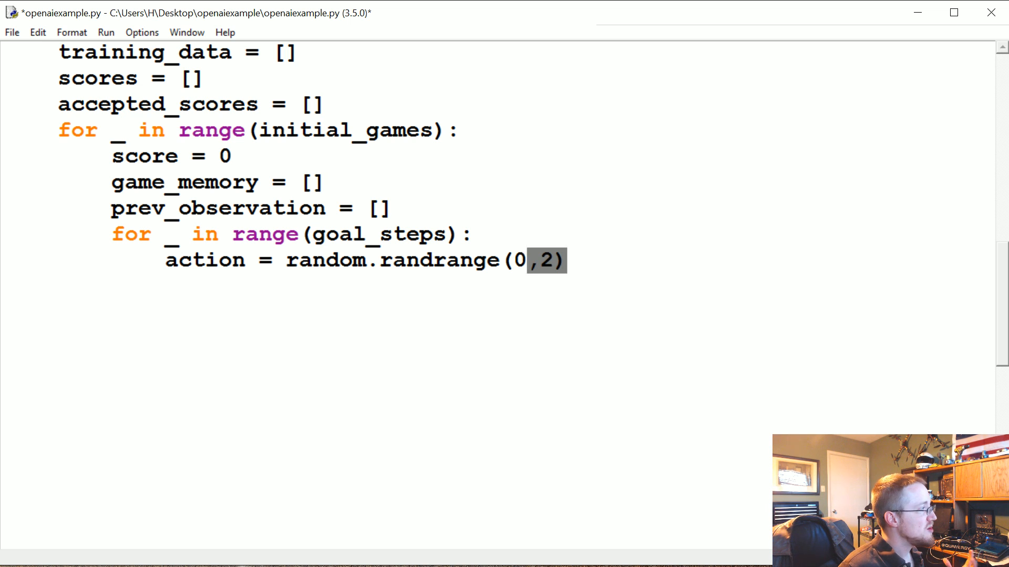
pyautogui.scroll(3)
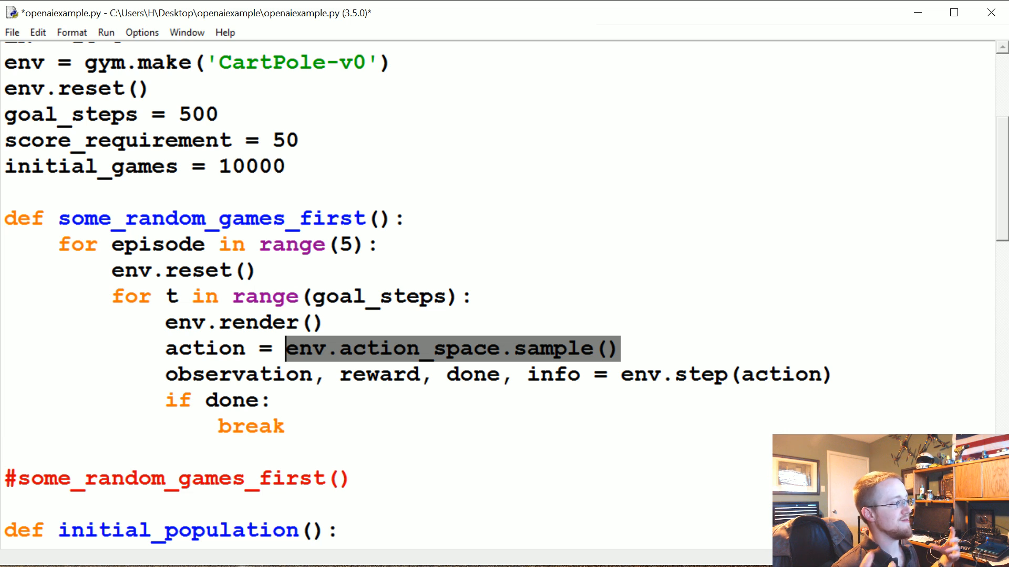
pyautogui.click(427, 374)
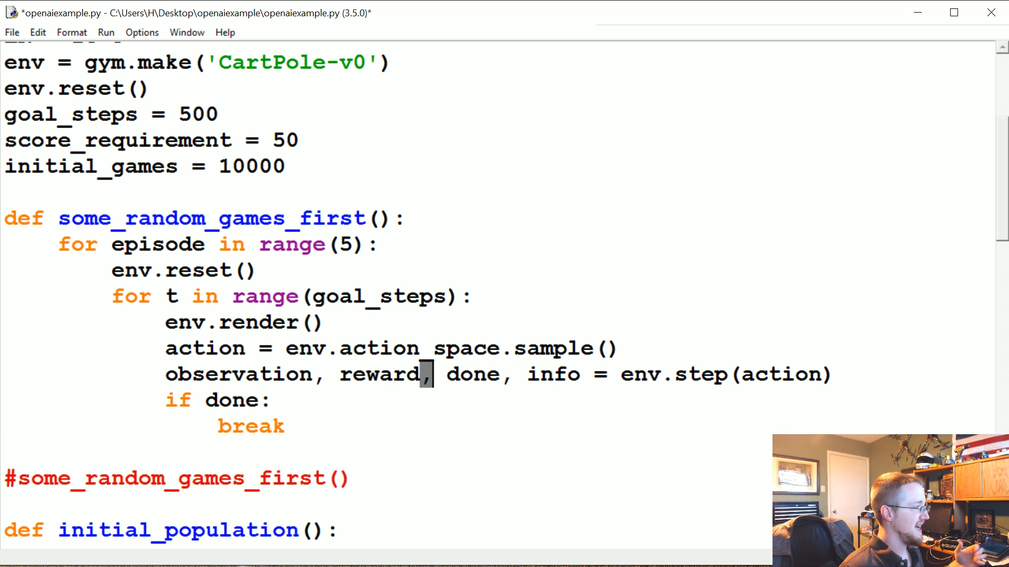
pyautogui.doubleClick(438, 348)
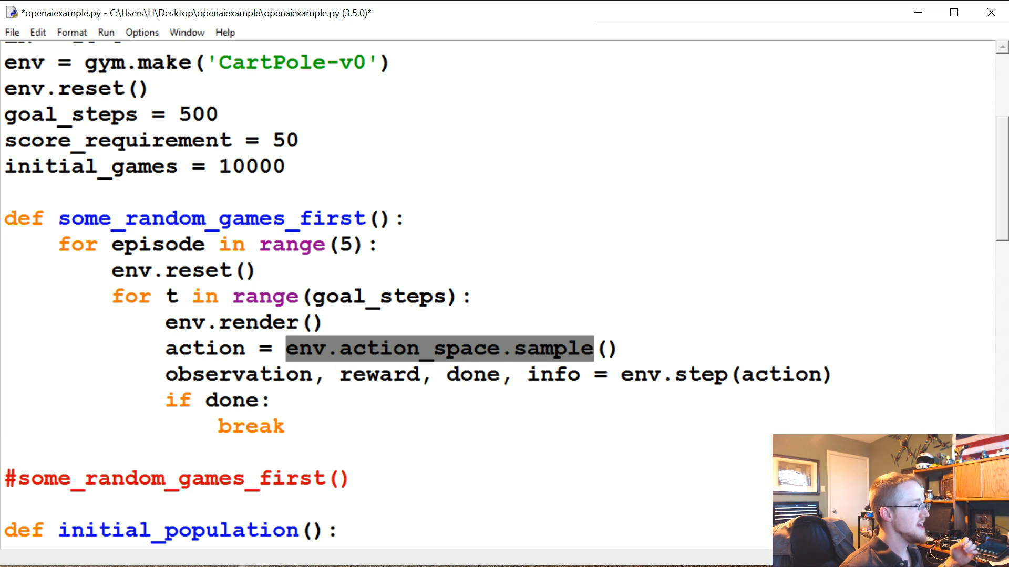
pyautogui.click(621, 348)
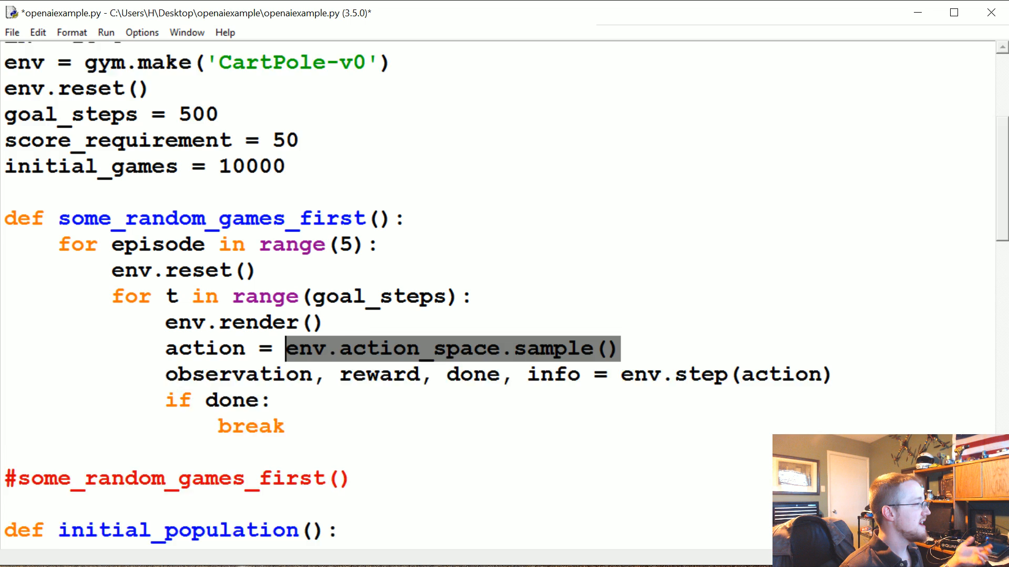
pyautogui.scroll(-3)
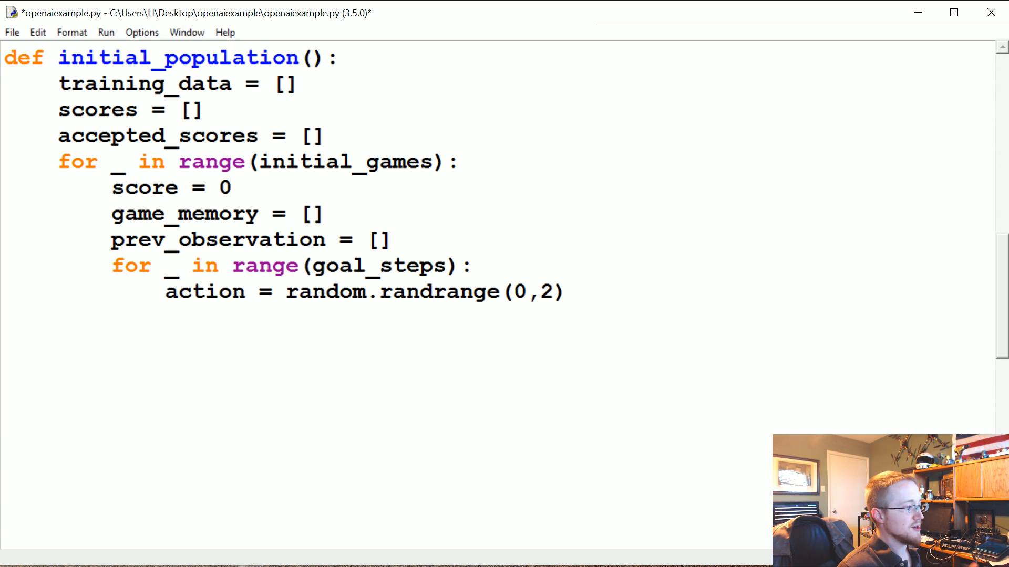
pyautogui.click(565, 291)
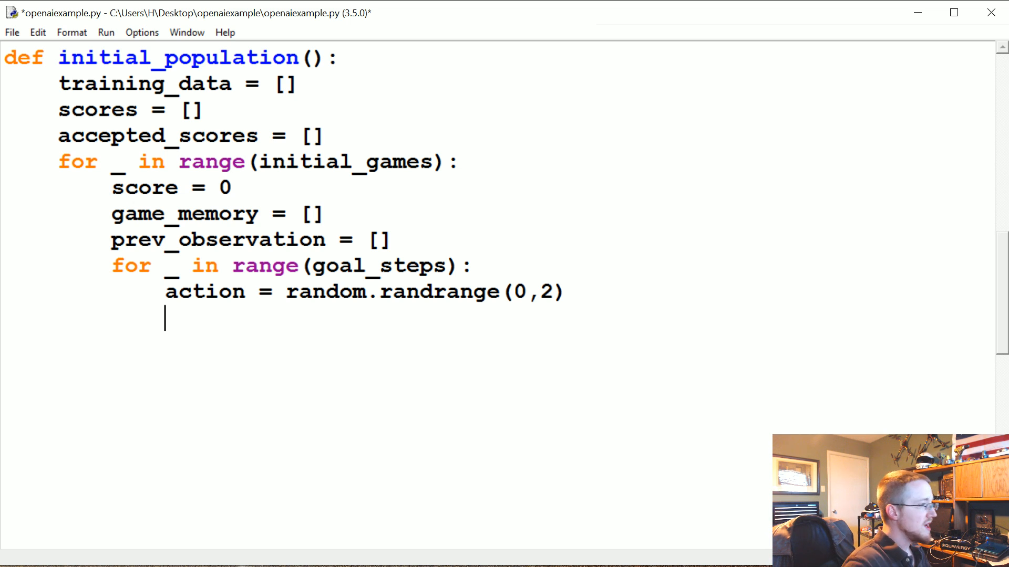
# Unpack env.step(action) into observation, reward, done, info and add if len(previous_observation) > 0
pyautogui.write('ober')
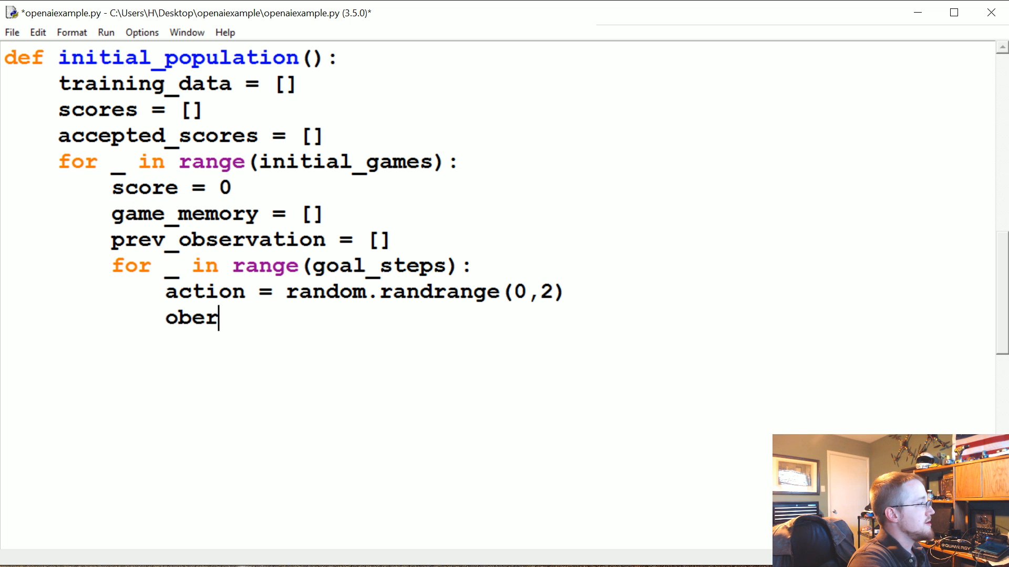
pyautogui.scroll(3)
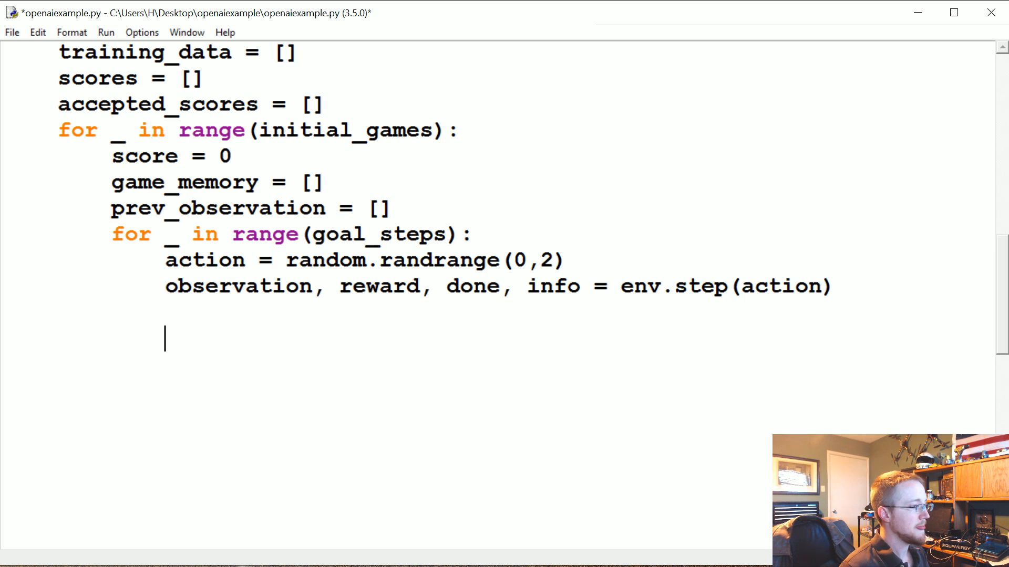
pyautogui.write('if len')
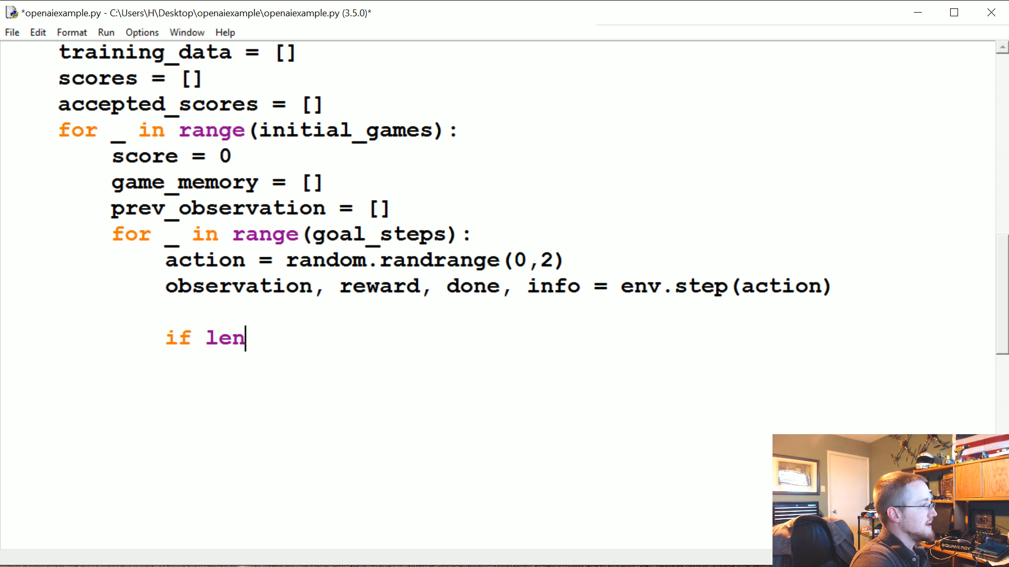
pyautogui.write('()')
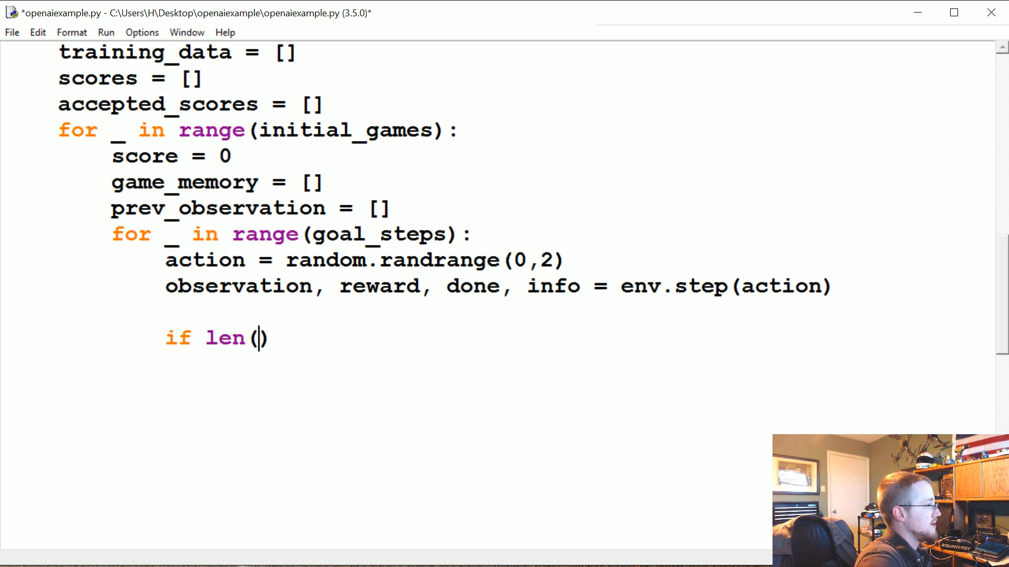
pyautogui.write('previous')
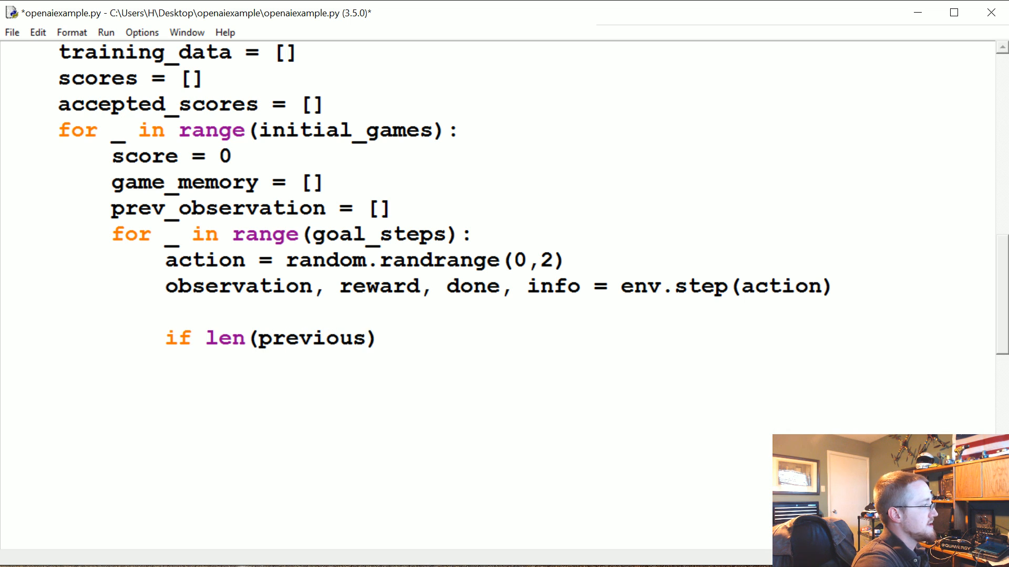
pyautogui.write('_observation')
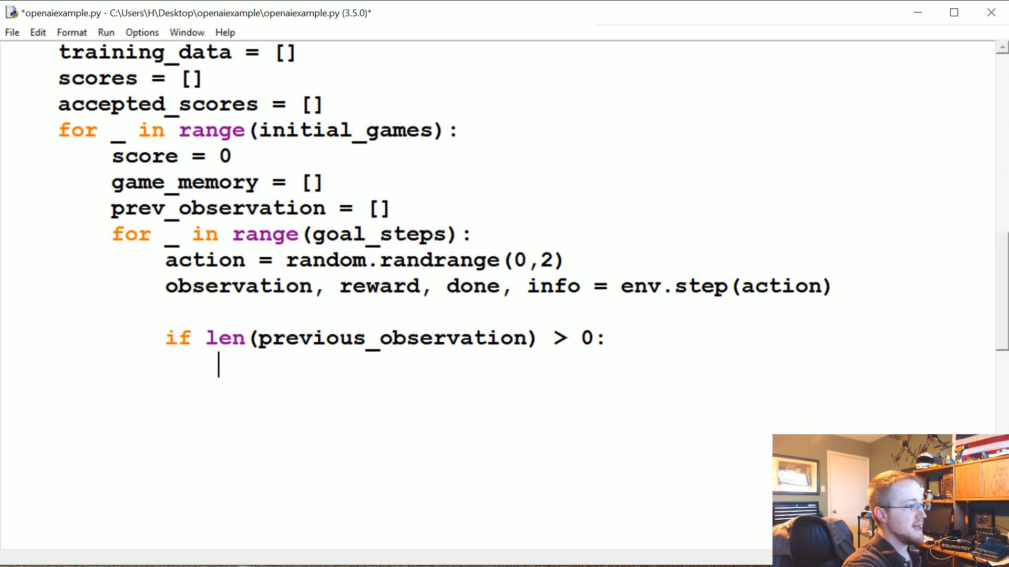
# Inside that check, append [prev_observation, action] to game_memory
pyautogui.write('game')
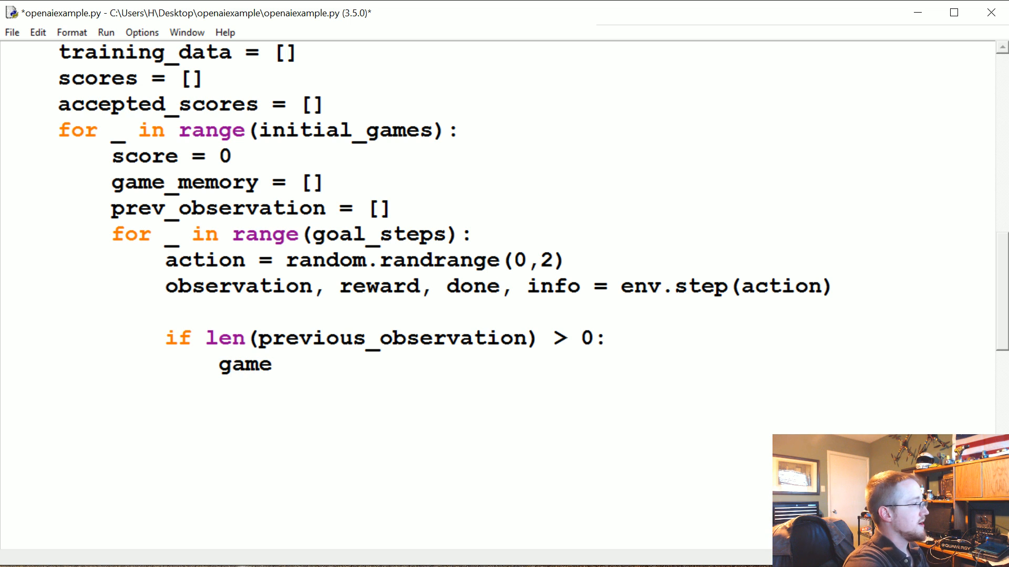
pyautogui.write('_memory.appe')
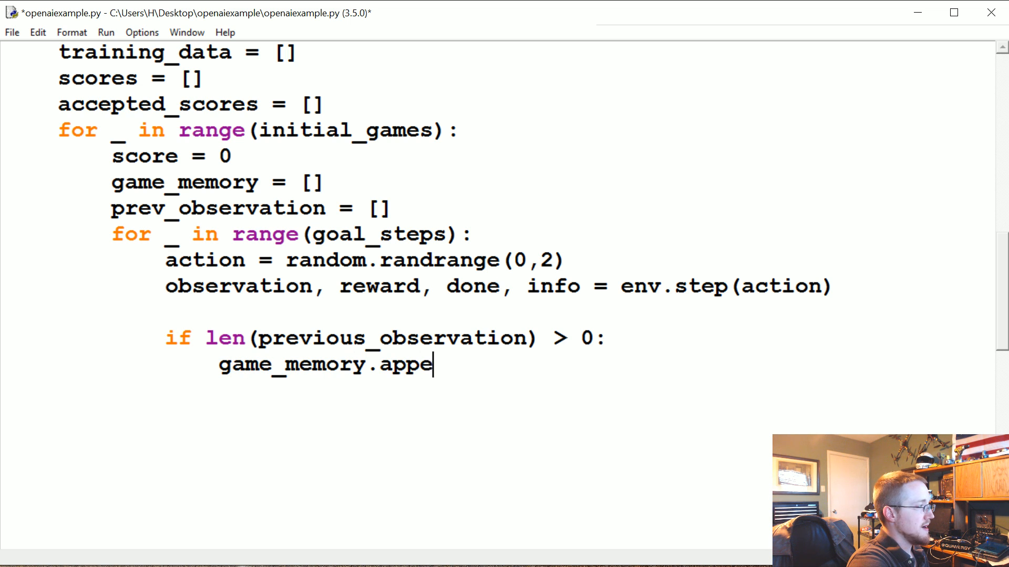
pyautogui.write('nd([])')
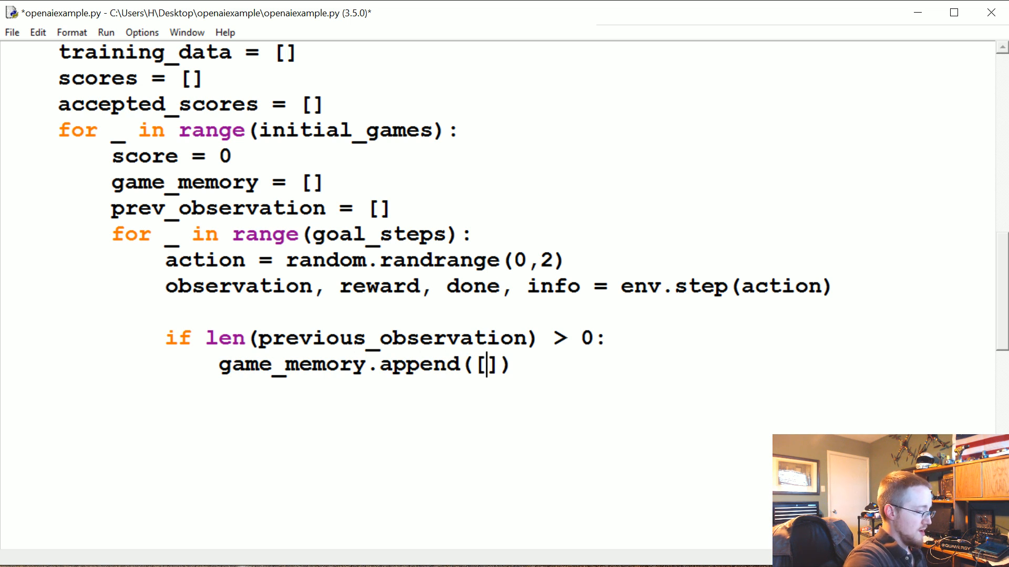
pyautogui.write('prev_')
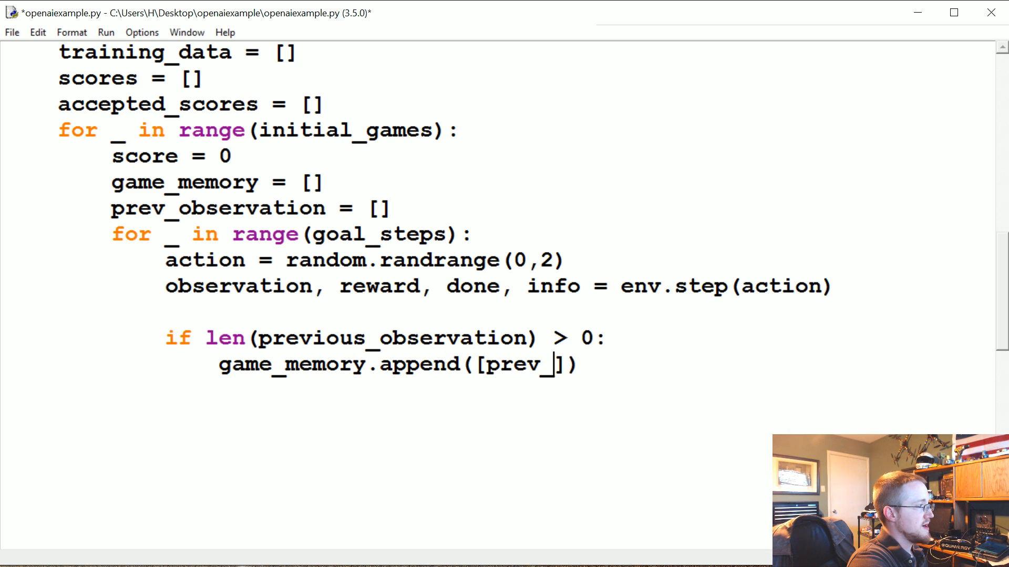
pyautogui.write('observation, act')
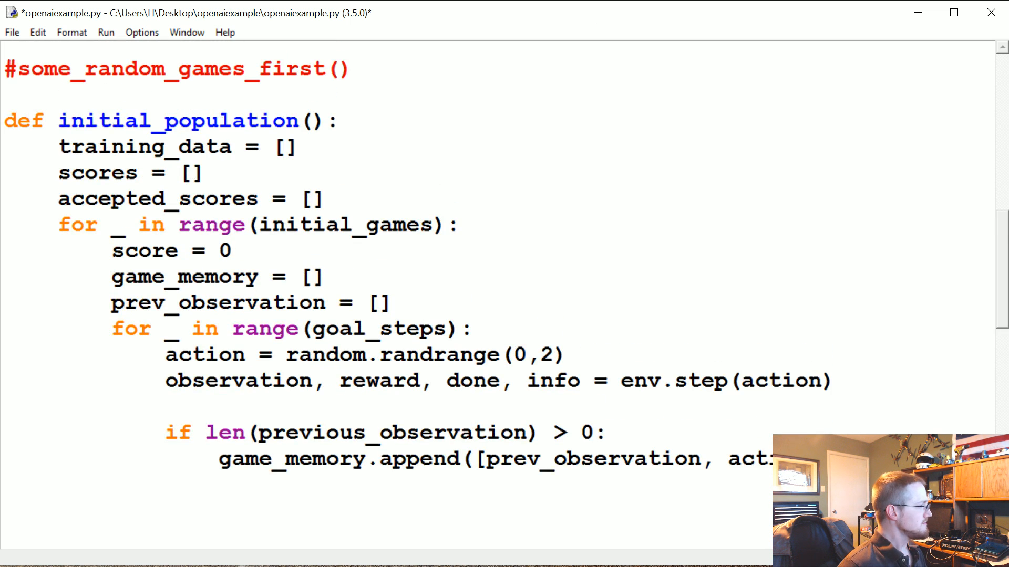
# Assign prev_observation = observation after the if block in the step loop
pyautogui.scroll(-3)
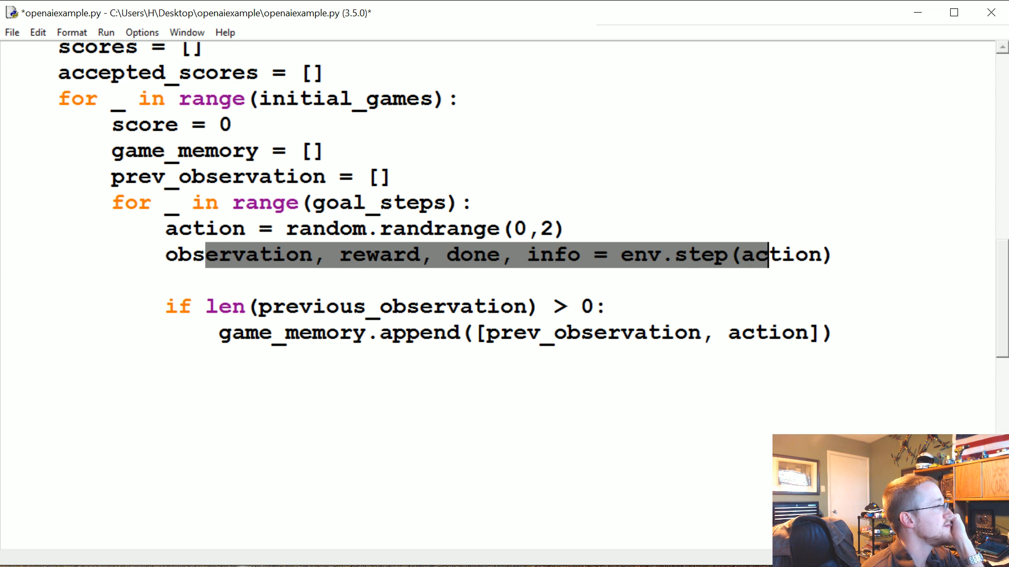
pyautogui.doubleClick(238, 255)
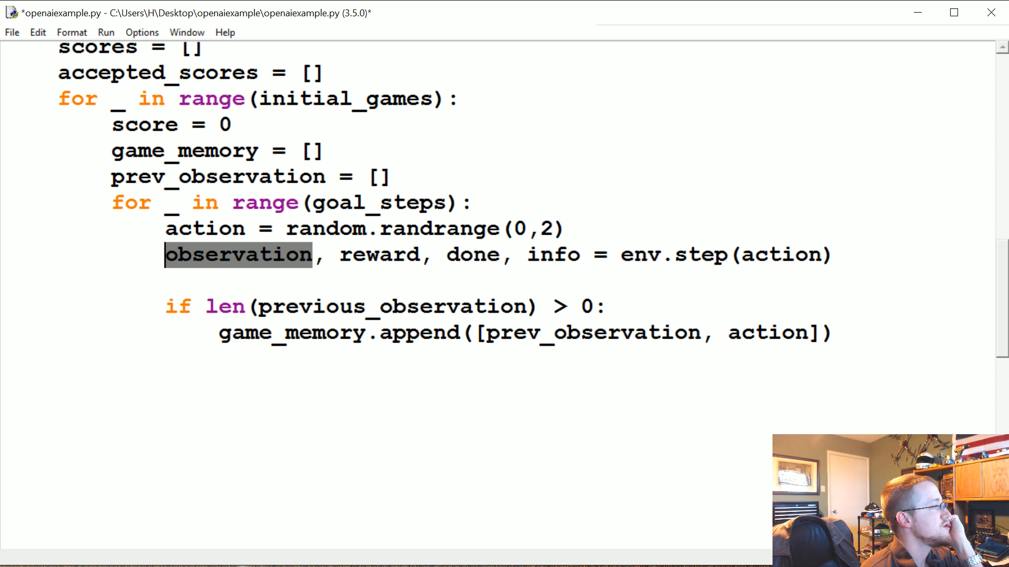
pyautogui.doubleClick(781, 254)
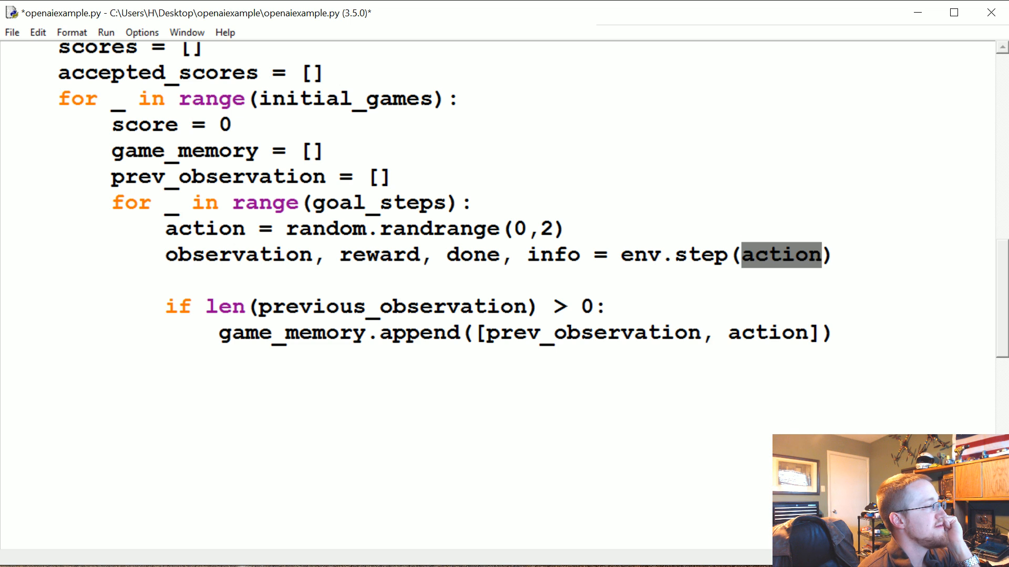
pyautogui.doubleClick(746, 333)
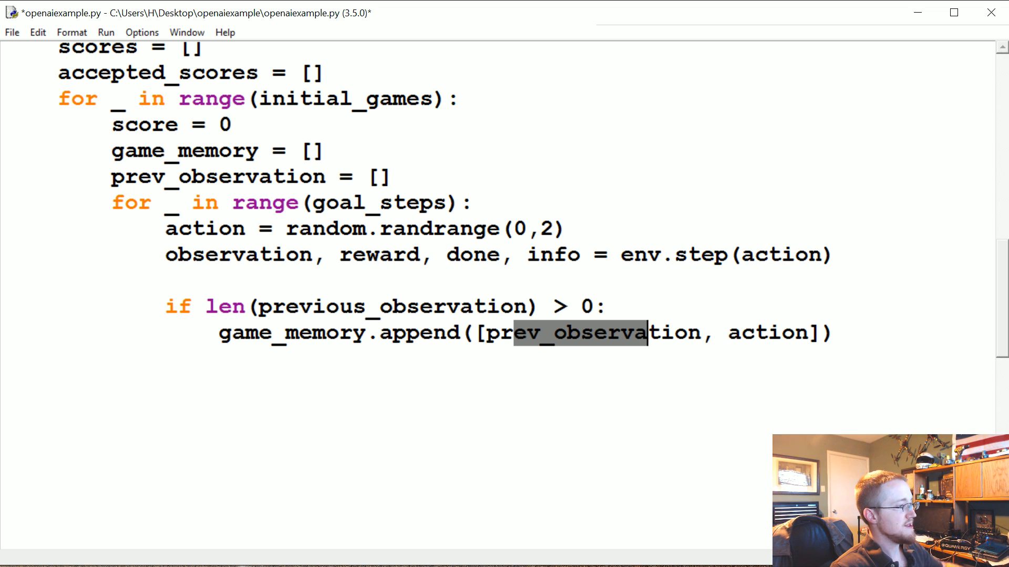
pyautogui.click(165, 383)
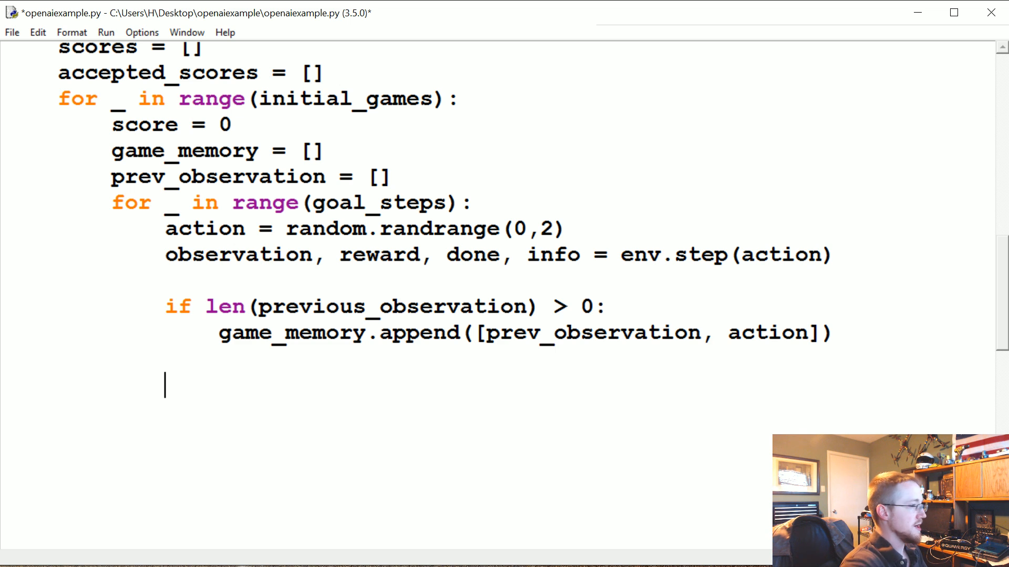
pyautogui.write('prev_ob')
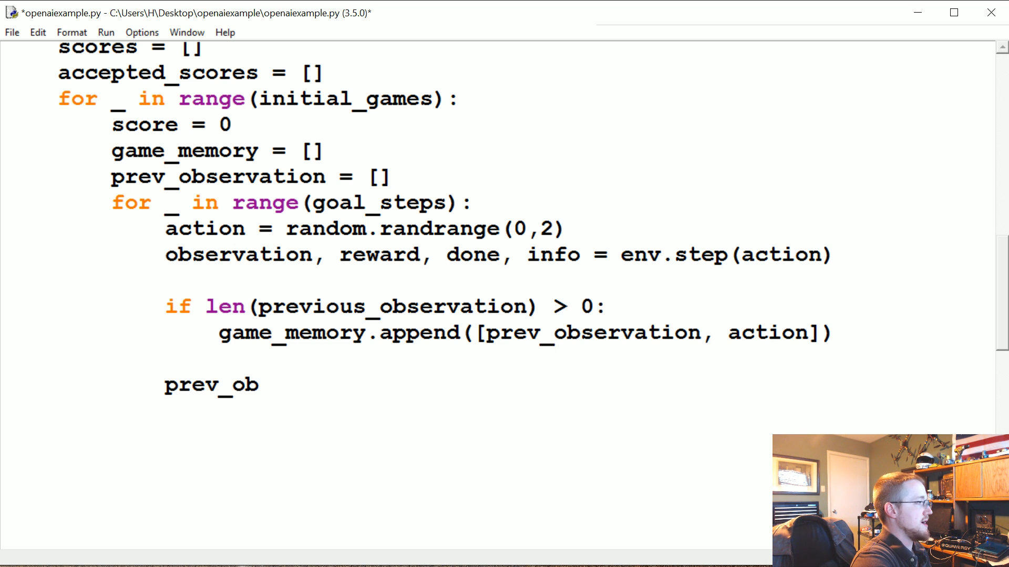
pyautogui.write('servation =')
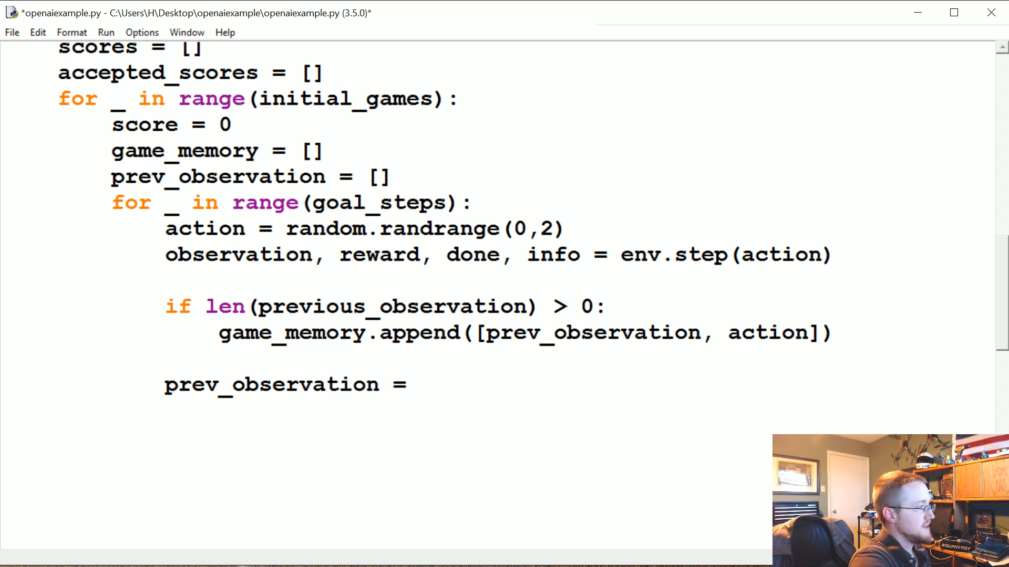
pyautogui.write('observation')
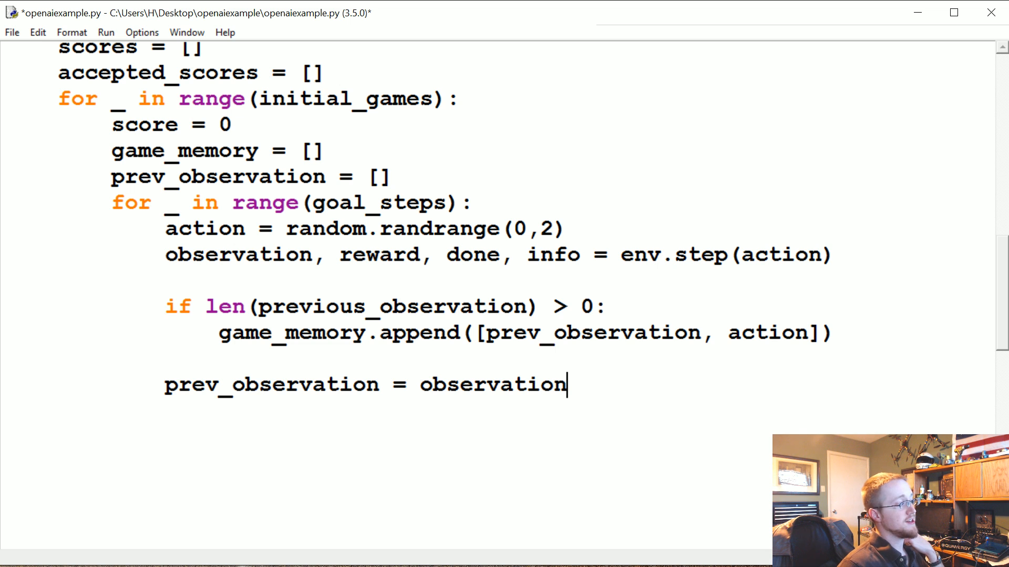
pyautogui.doubleClick(238, 254)
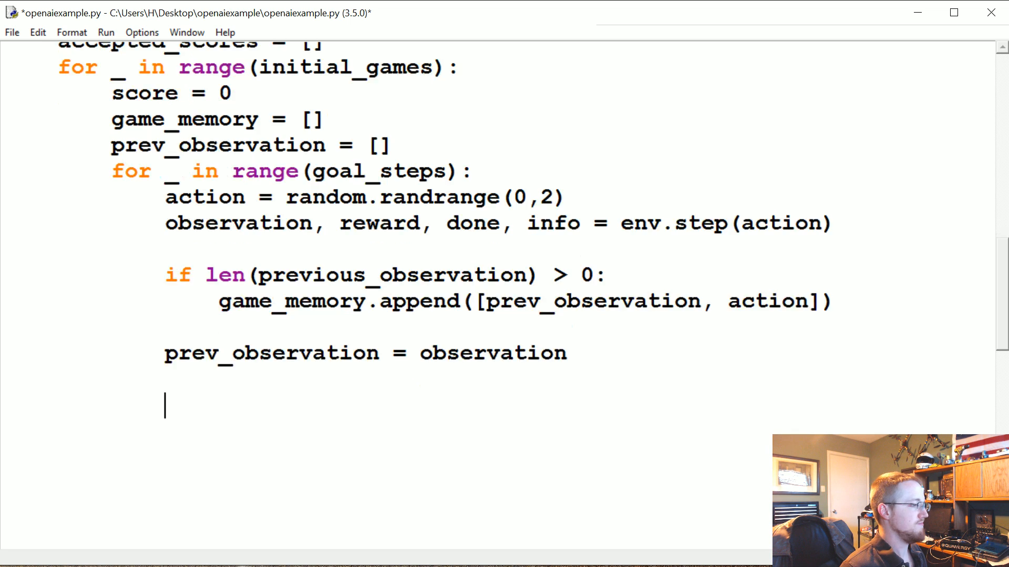
# Add score += reward below prev_observation
pyautogui.scroll(-3)
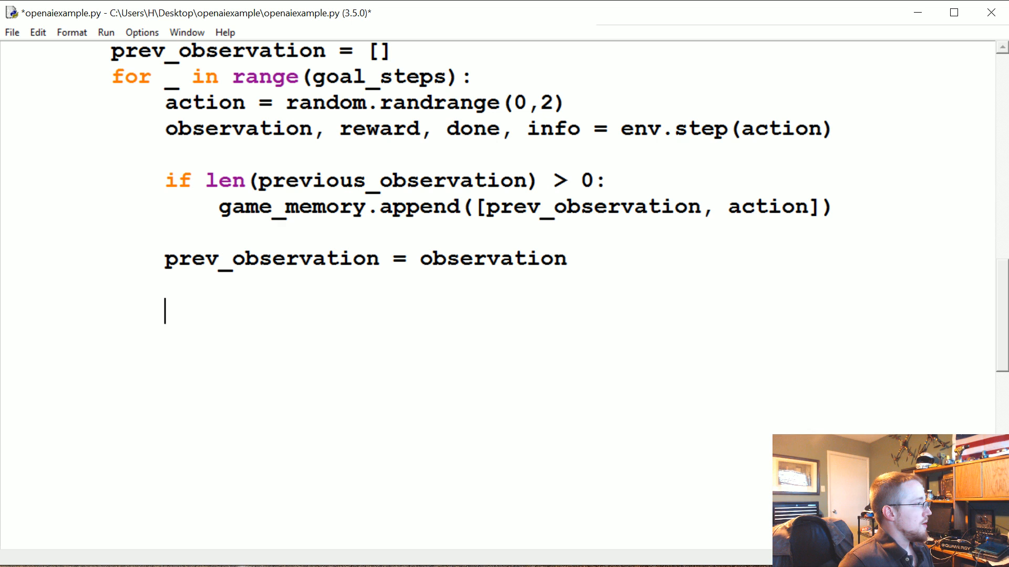
pyautogui.press('Backspace')
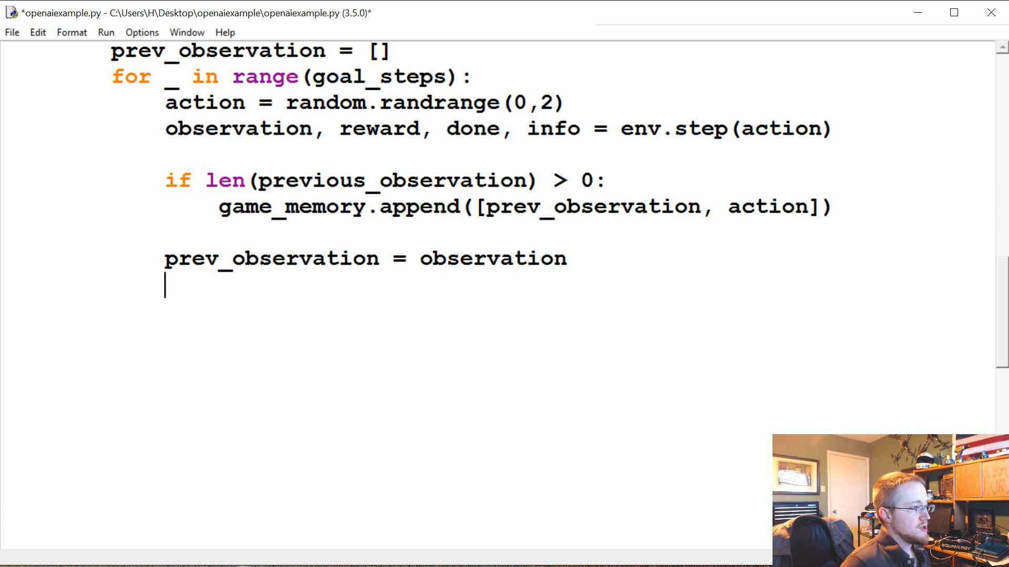
pyautogui.write('score')
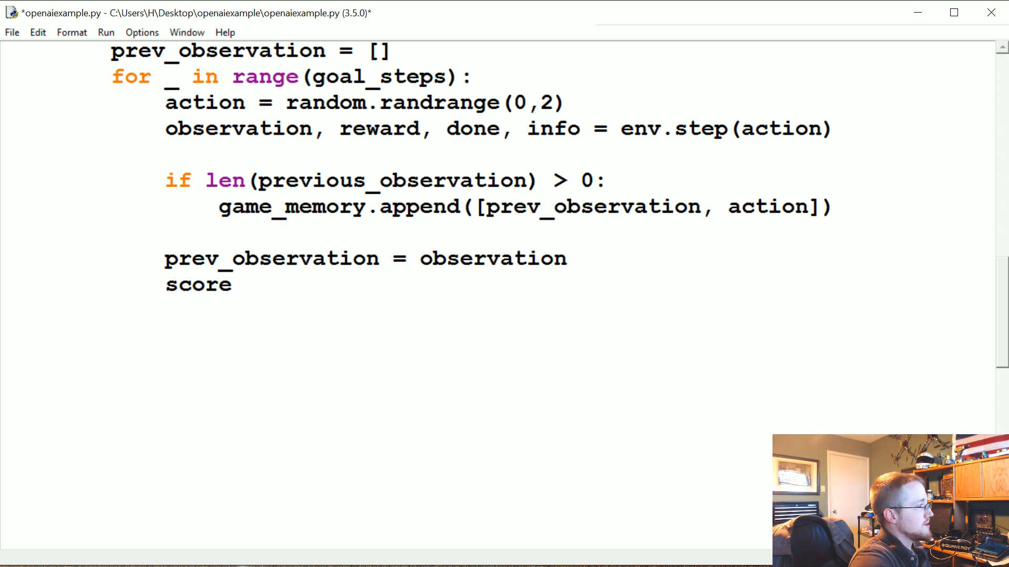
pyautogui.write('+= reward')
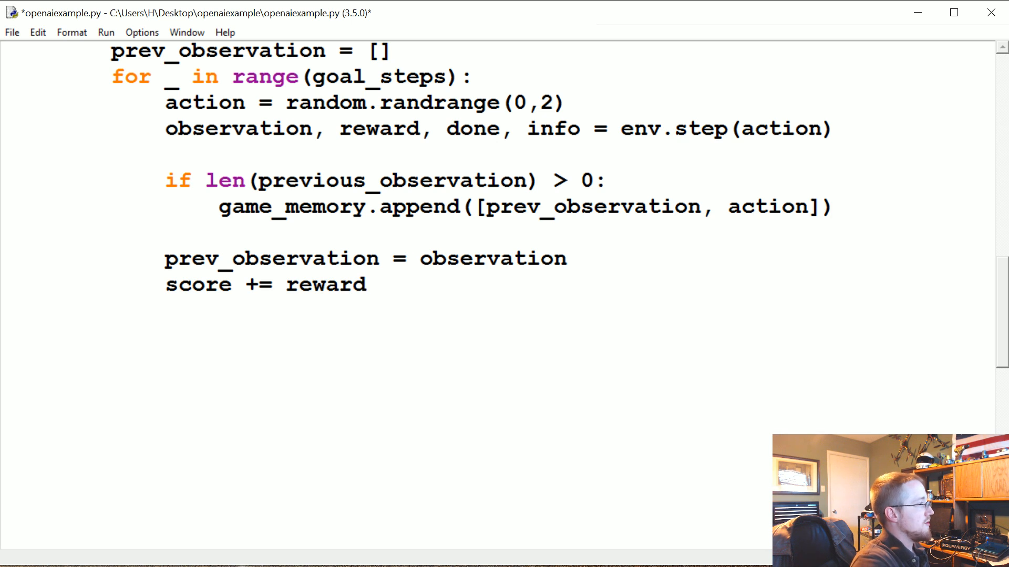
pyautogui.doubleClick(378, 128)
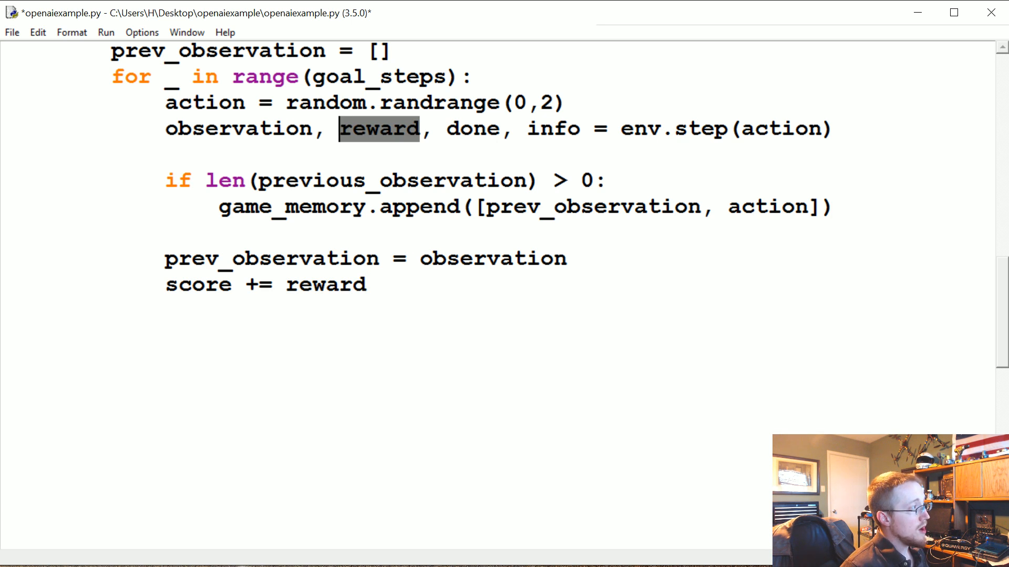
pyautogui.click(367, 284)
pyautogui.write('if done:')
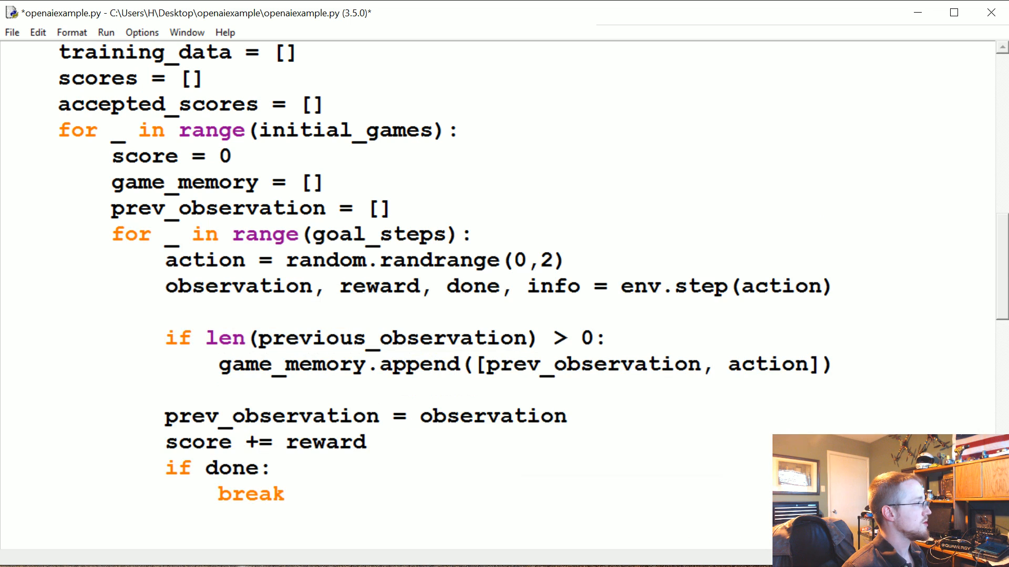
# Review the game_memory reset line and the outer initial_games loop
pyautogui.doubleClick(185, 182)
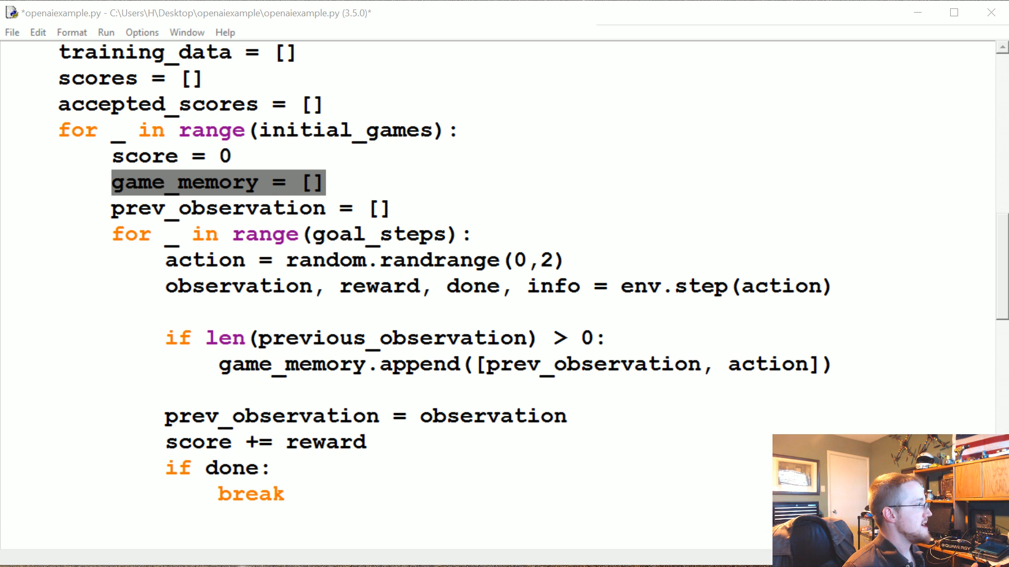
pyautogui.click(283, 130)
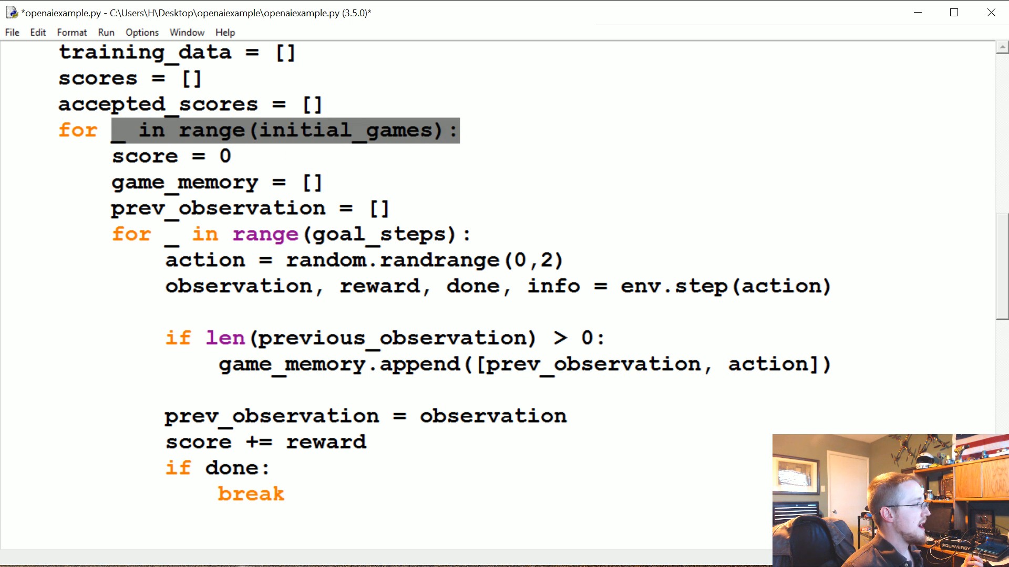
pyautogui.scroll(3)
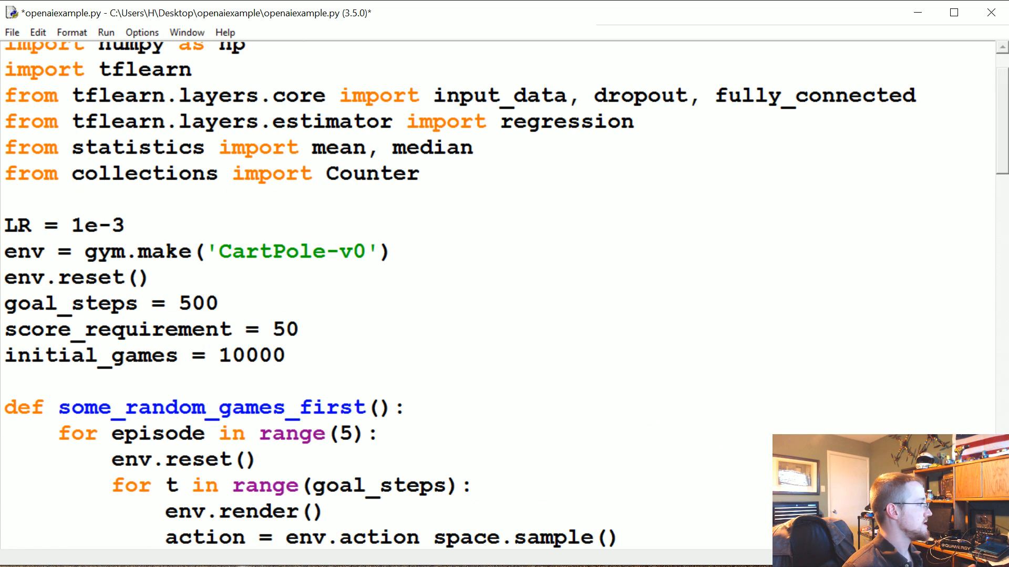
pyautogui.scroll(-3)
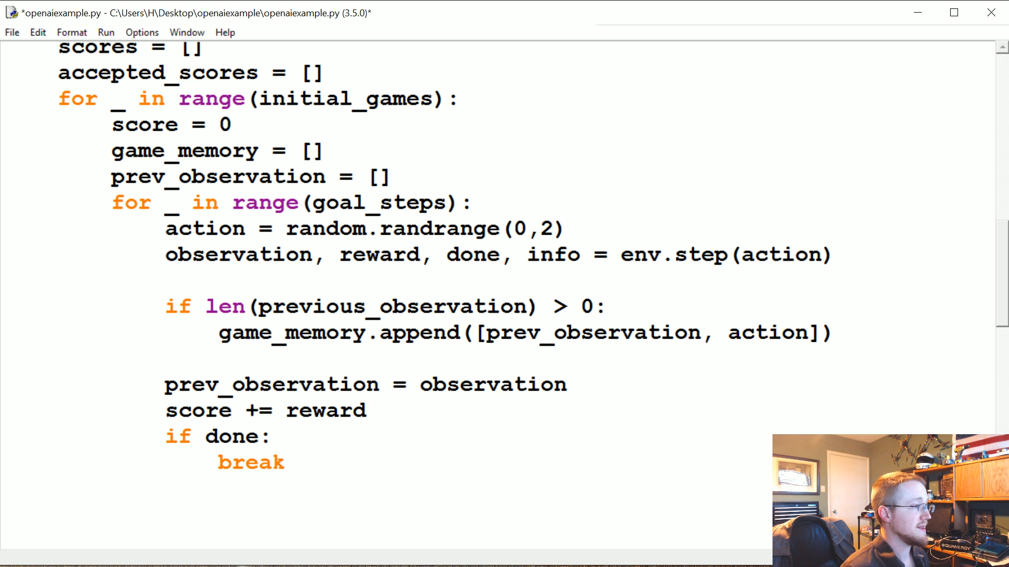
pyautogui.scroll(3)
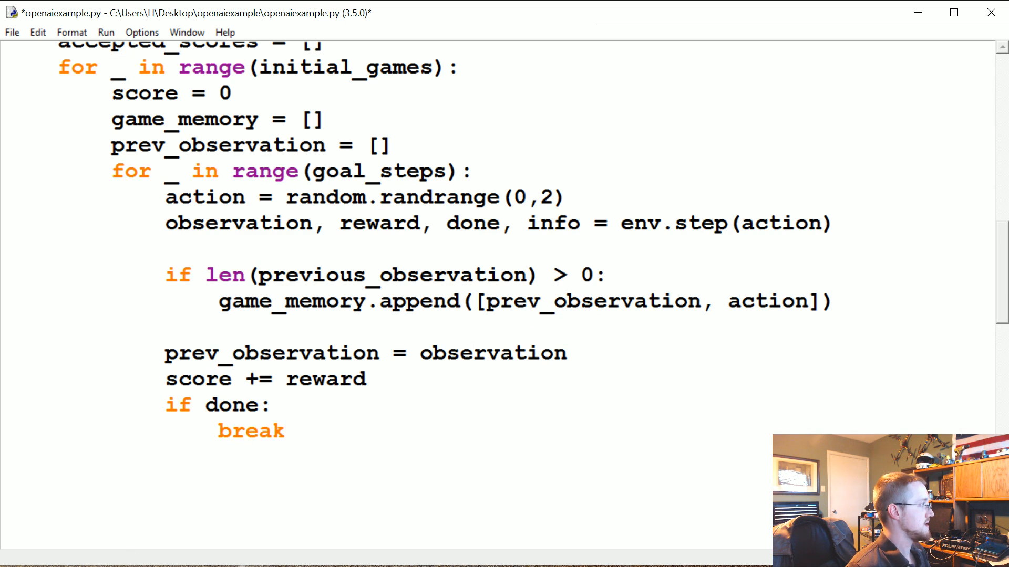
# Add an if score >= score_requirement block appending to accepted_scores
pyautogui.click(111, 484)
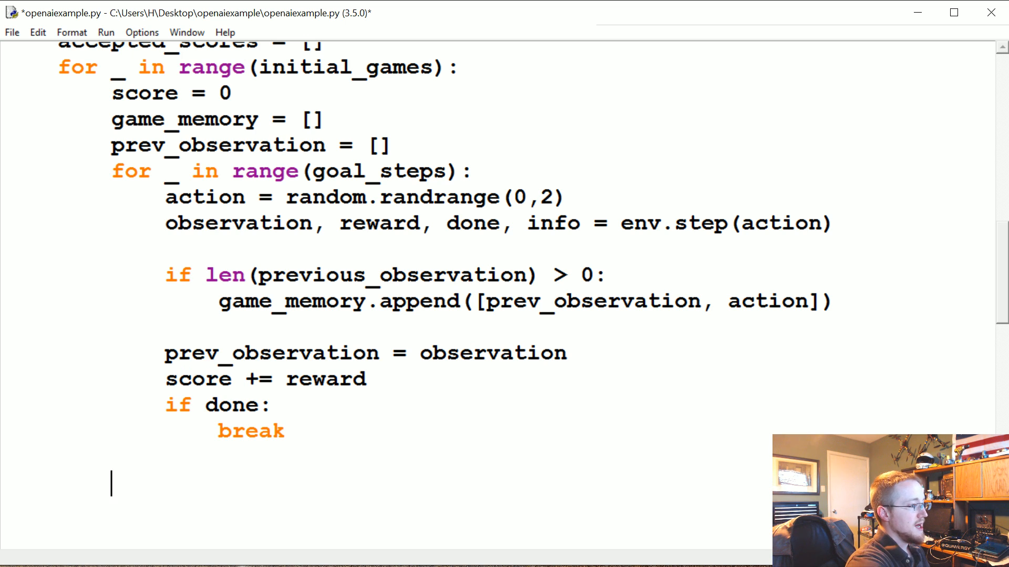
pyautogui.write('if s')
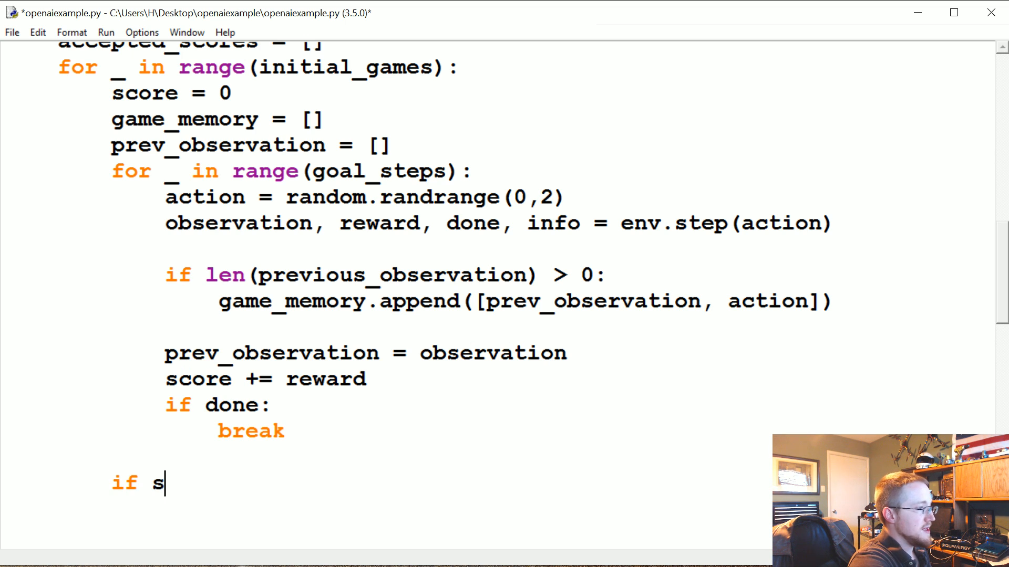
pyautogui.write('core >=')
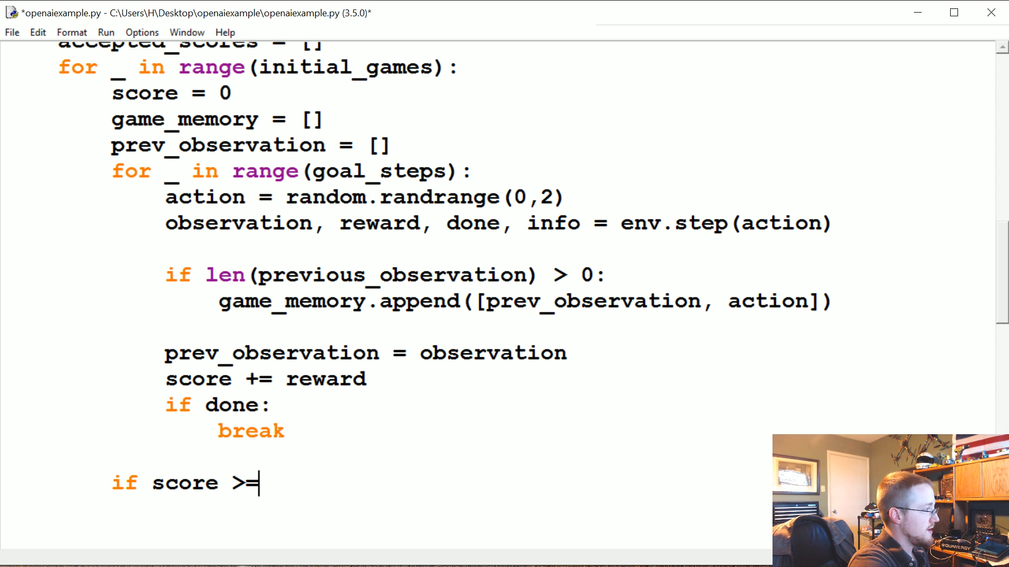
pyautogui.write('score_')
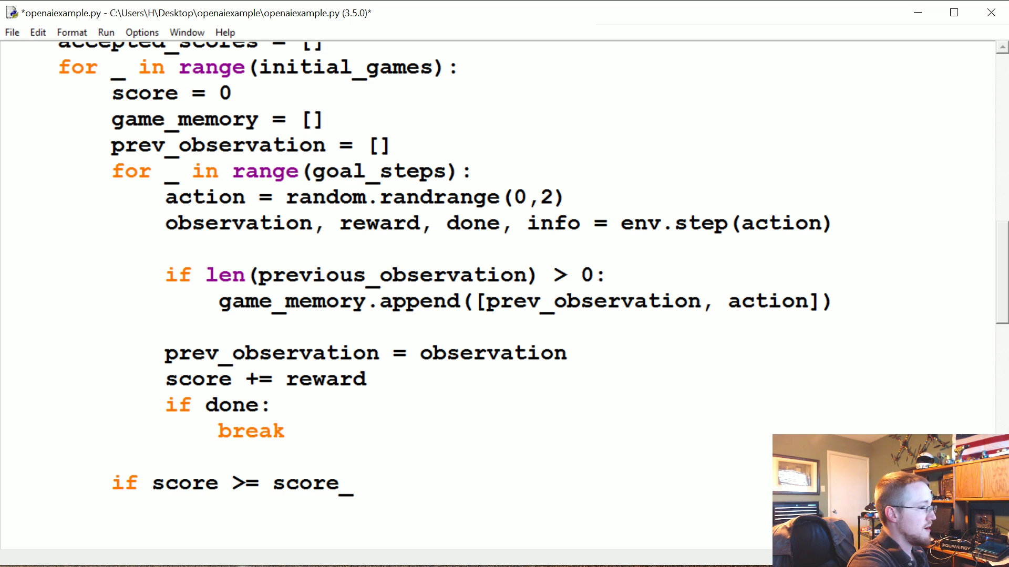
pyautogui.write('requirement')
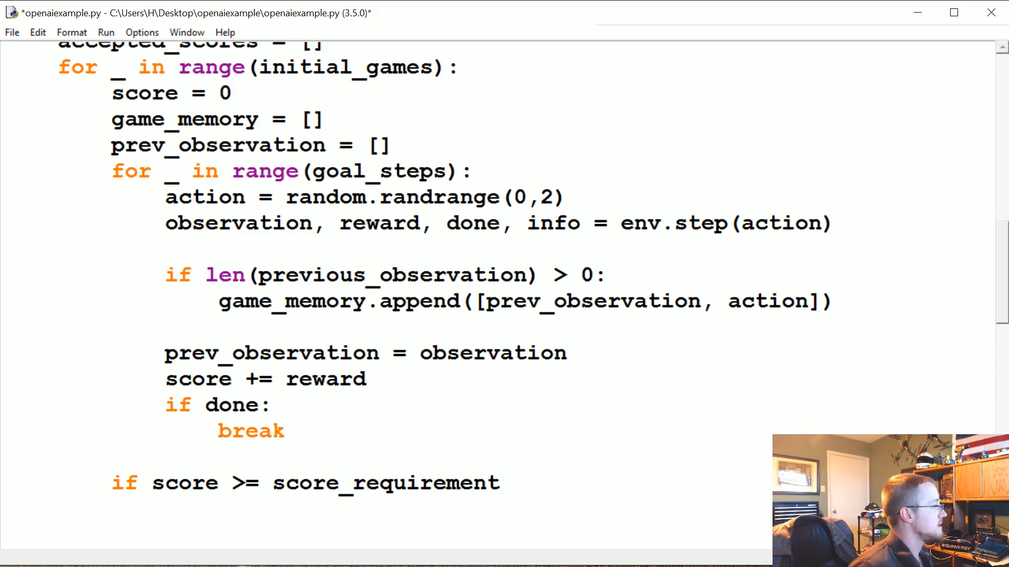
pyautogui.scroll(3)
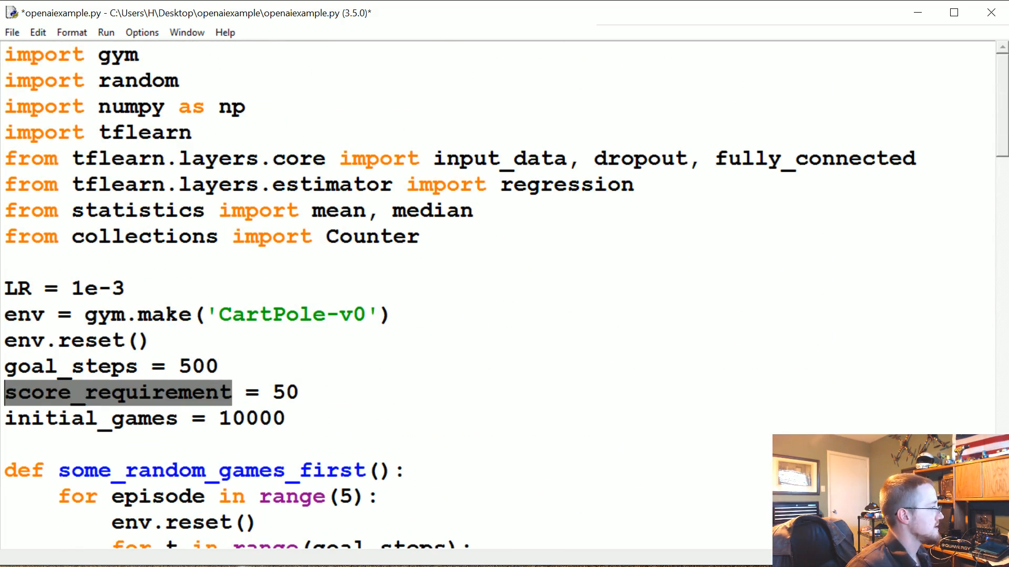
pyautogui.scroll(-3)
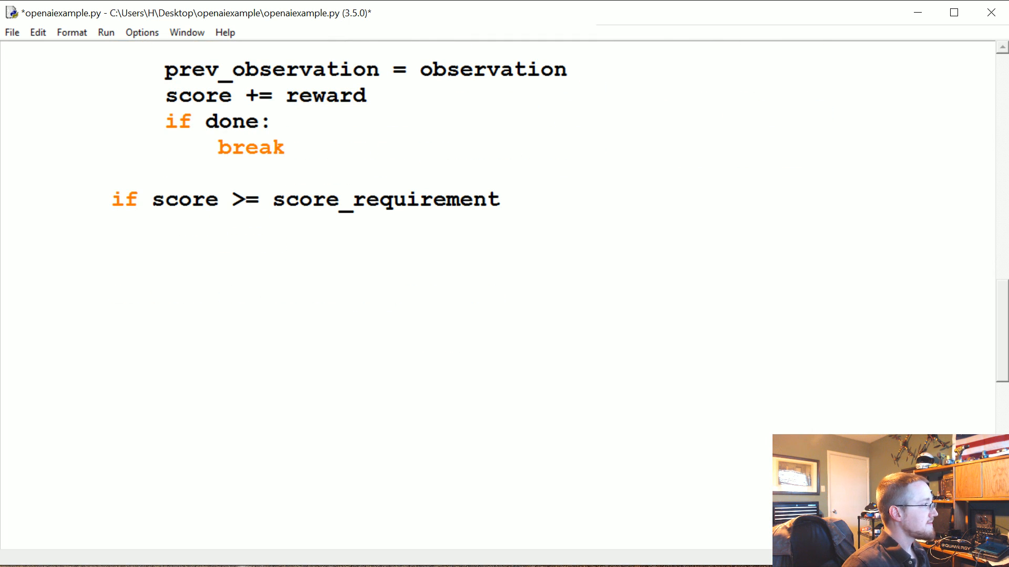
pyautogui.write(':')
pyautogui.write('accepted')
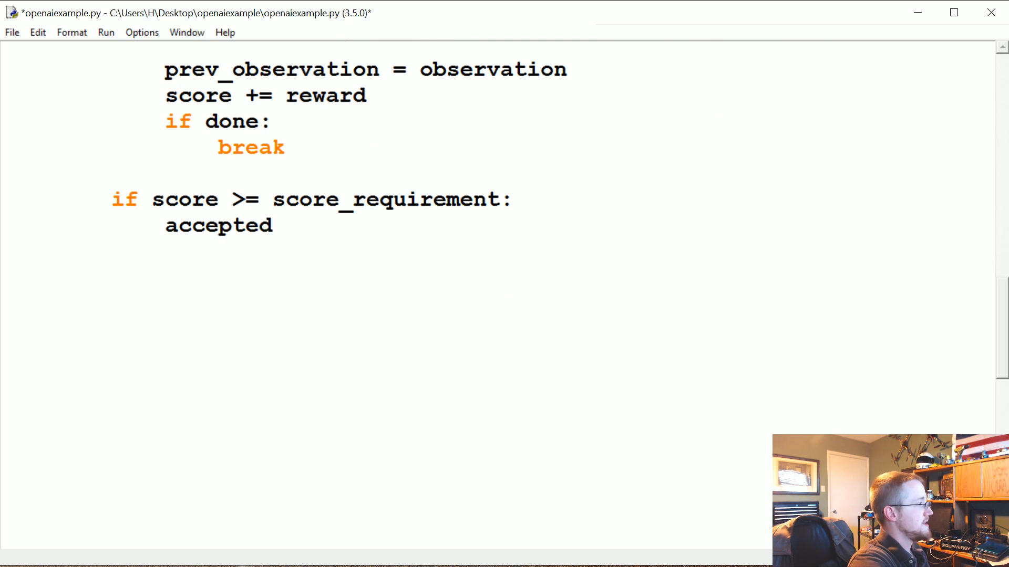
pyautogui.write('_scores')
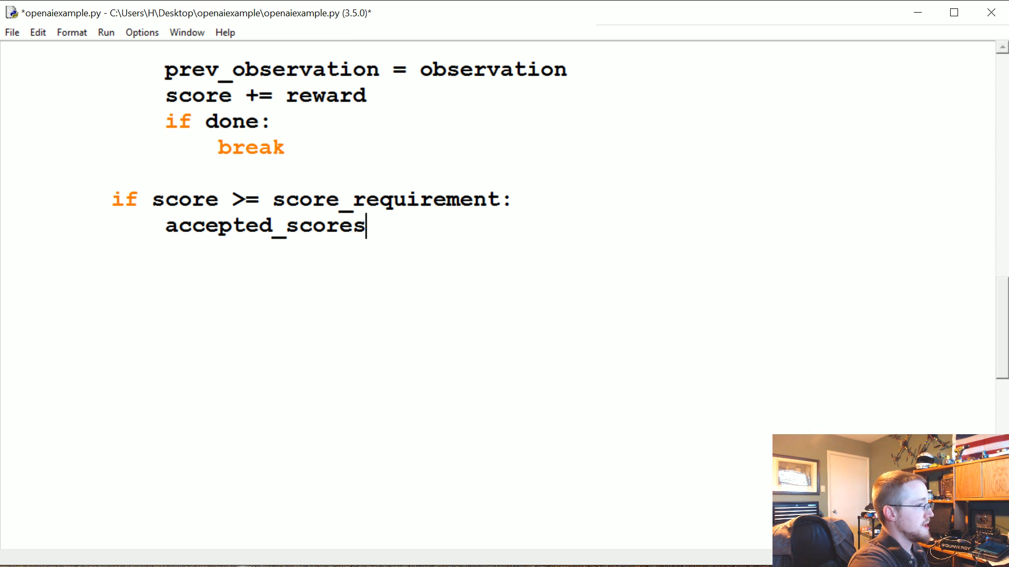
pyautogui.write('.appened')
pyautogui.write('for da')
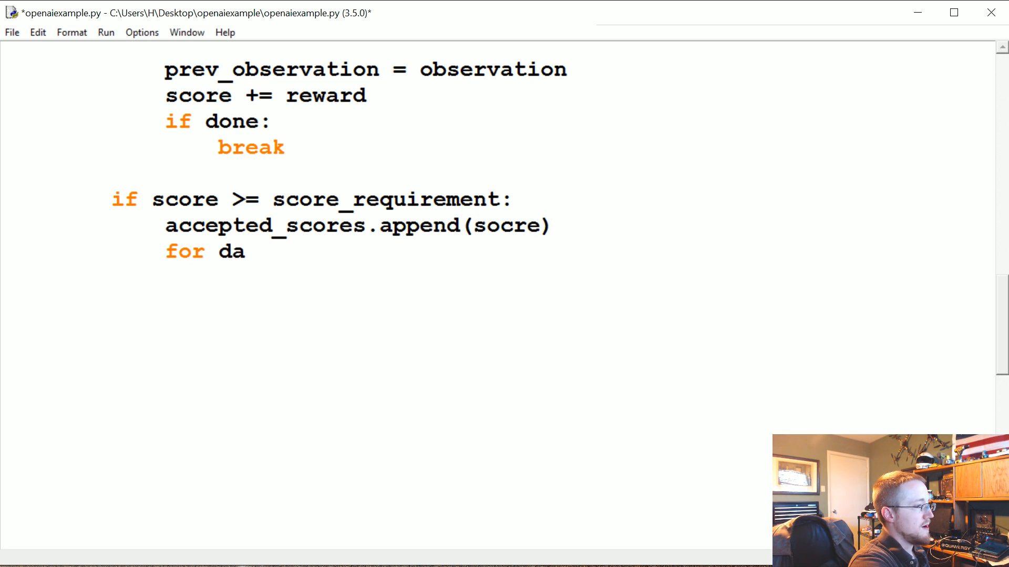
# Loop for data in game_memory and begin the condition if data[1]
pyautogui.write('ta in game_memor')
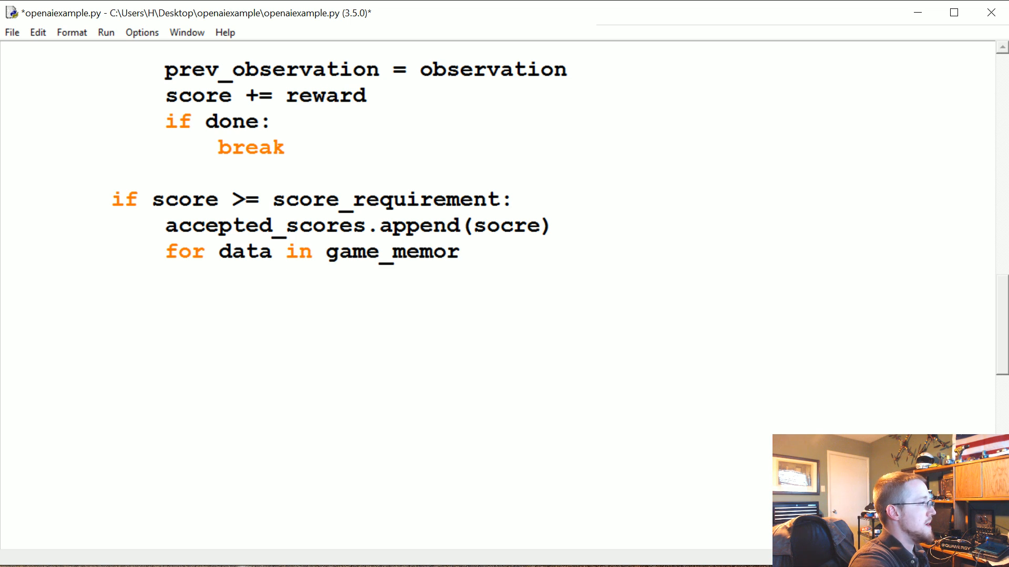
pyautogui.write('y:')
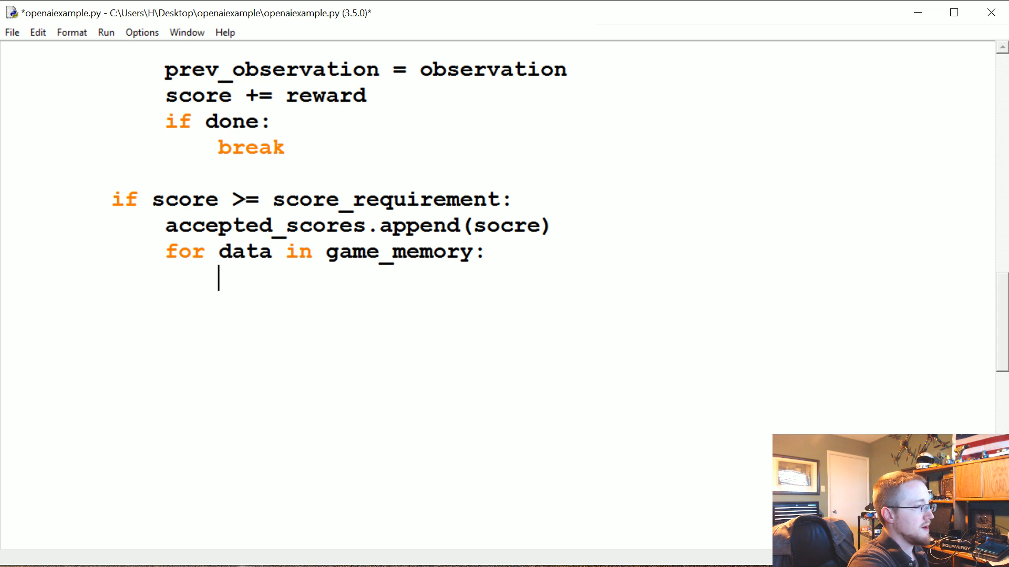
pyautogui.write('if data')
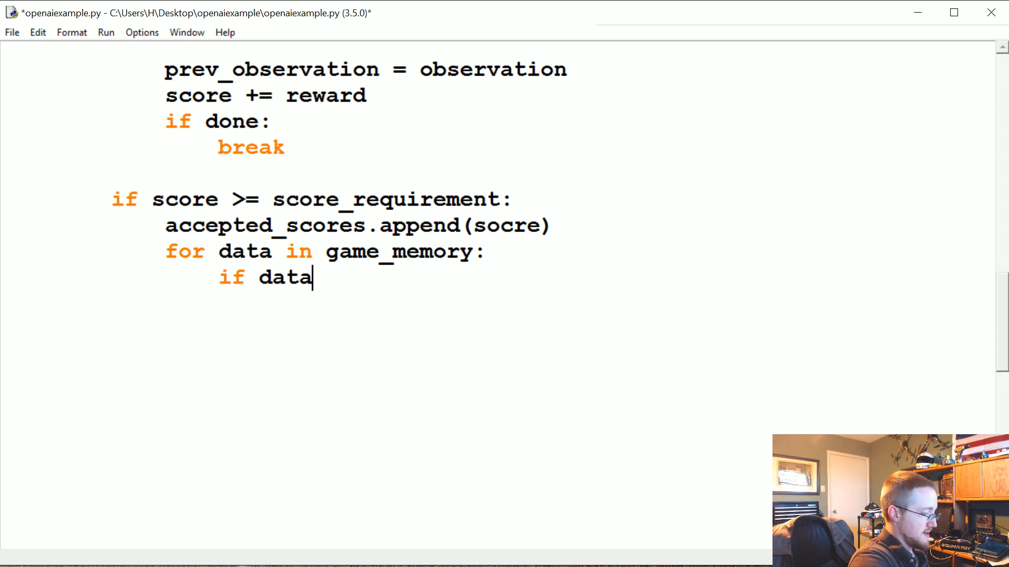
pyautogui.write('[1]')
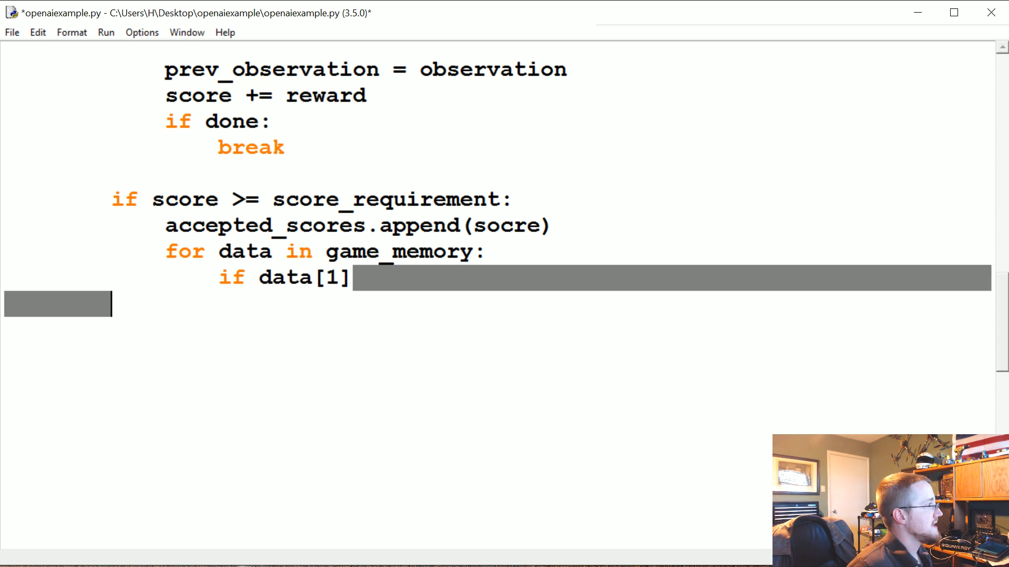
# Highlight the game_memory.append line and its action element for reference
pyautogui.scroll(3)
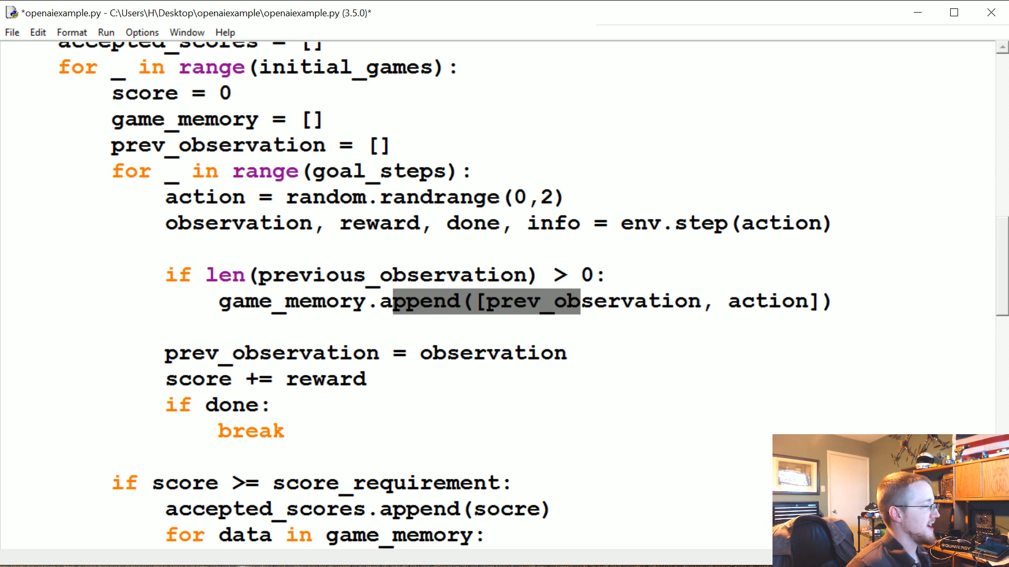
pyautogui.click(487, 301)
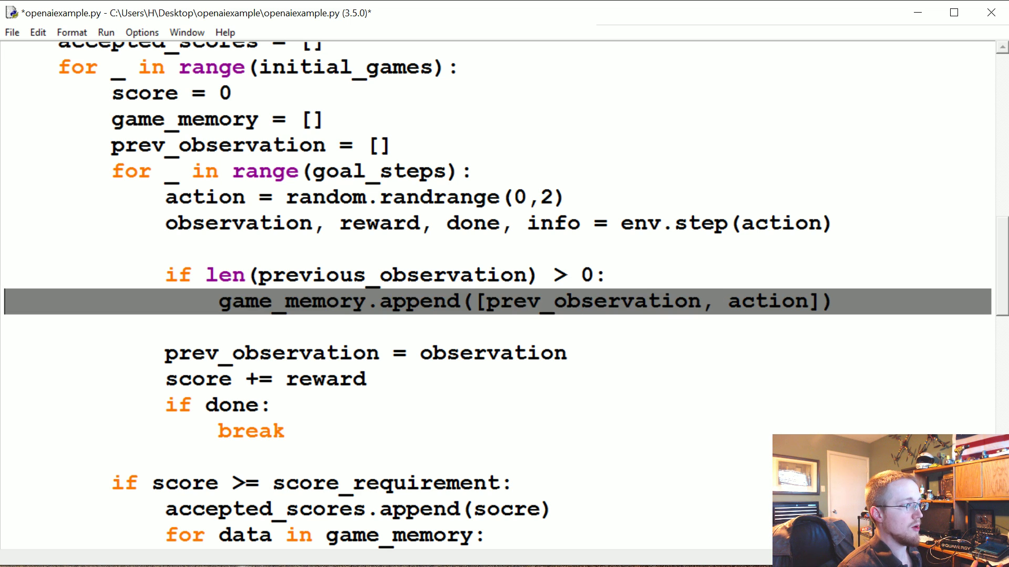
pyautogui.doubleClick(766, 301)
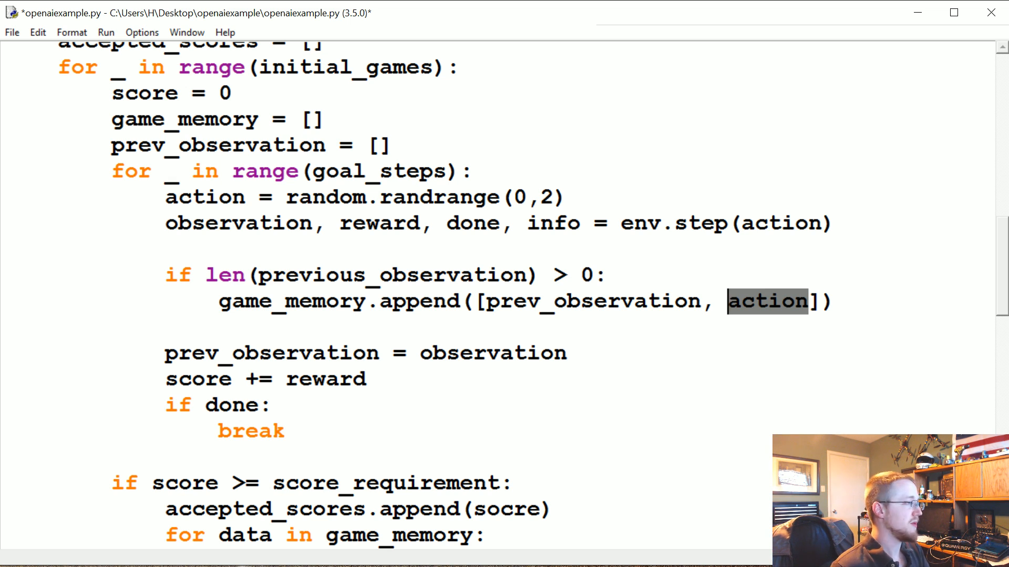
pyautogui.scroll(-3)
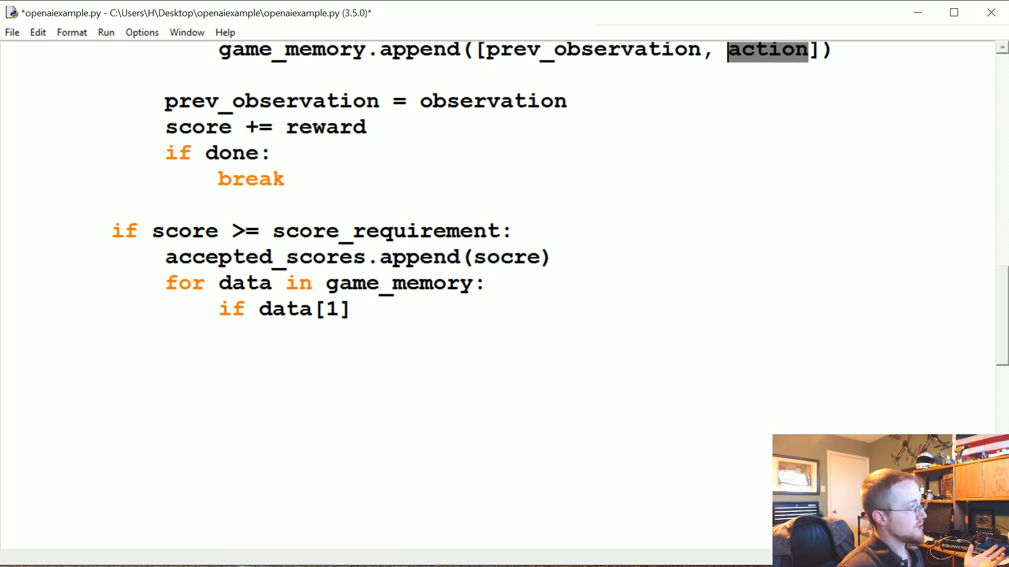
# Map data[1] == 1 to output = [0,1] and data[1] == 0 to output = [1,0]
pyautogui.write(':')
pyautogui.click(287, 308)
pyautogui.write(' ==')
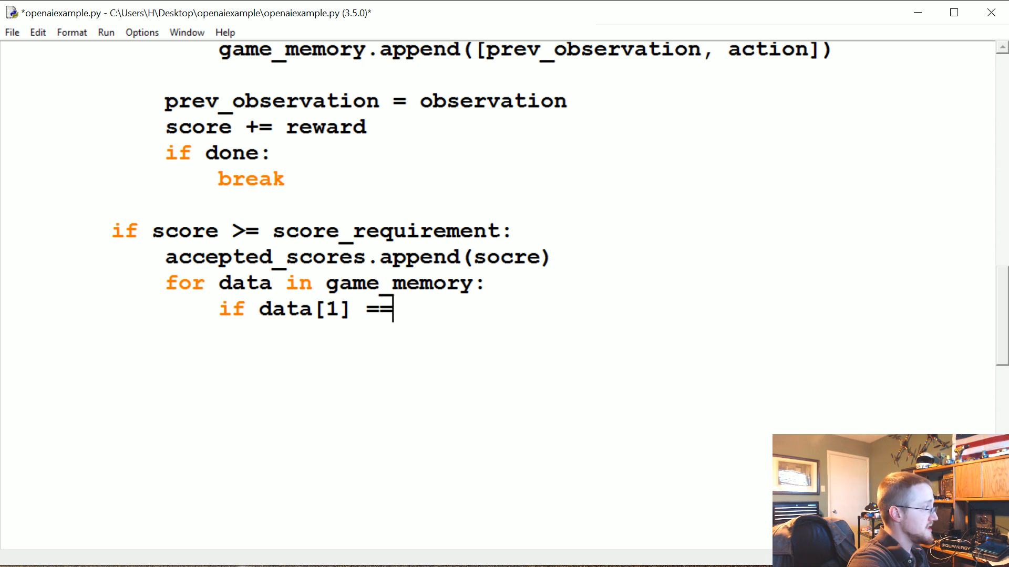
pyautogui.write('1:')
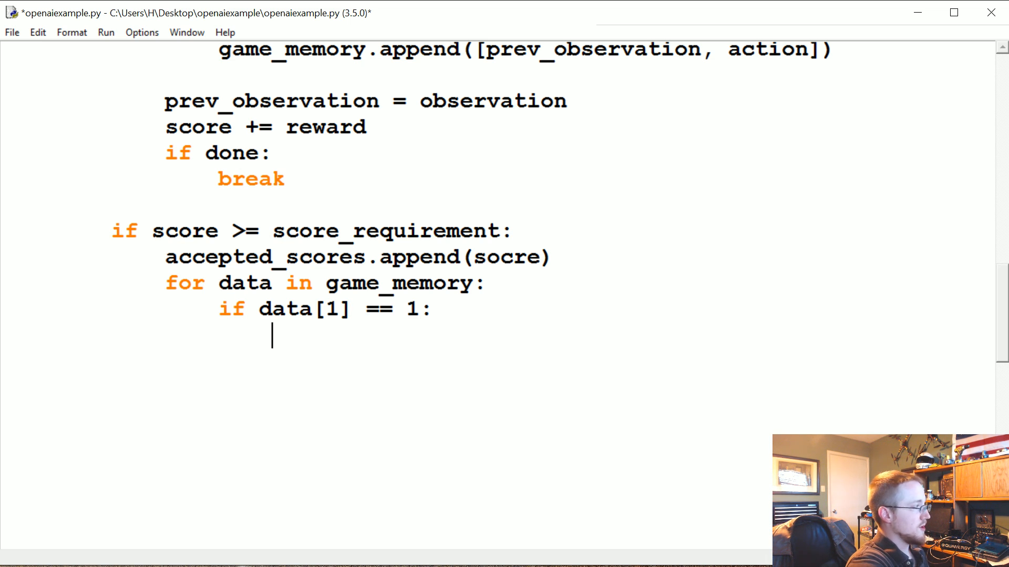
pyautogui.write('output = [0]')
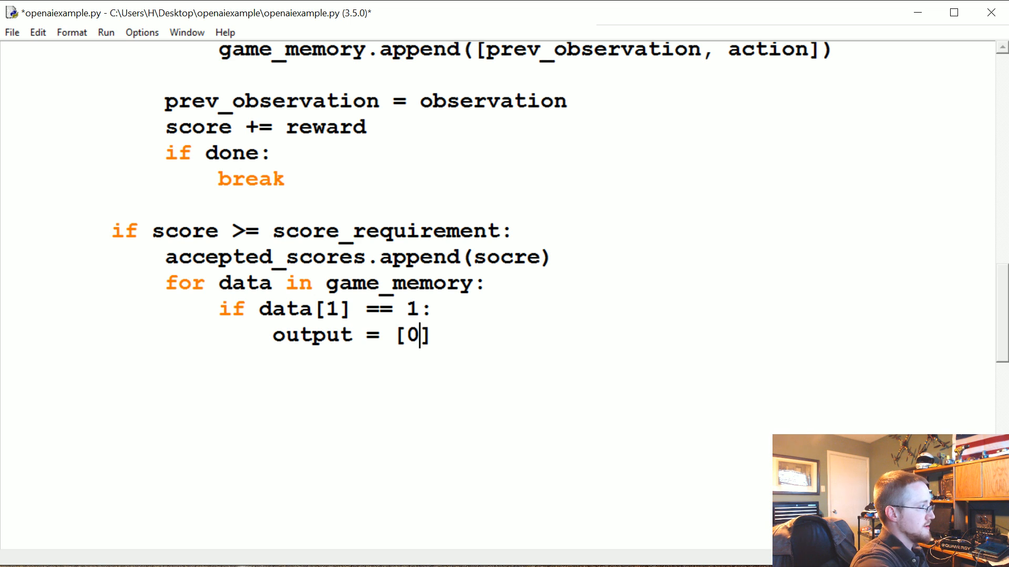
pyautogui.write(',1]')
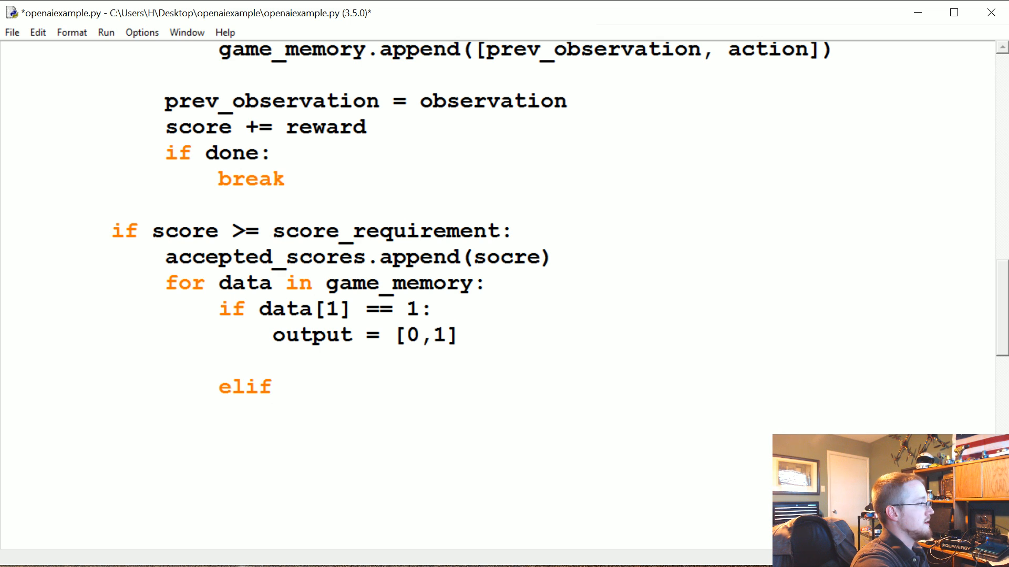
pyautogui.write('data[1] == 0:')
pyautogui.write('out')
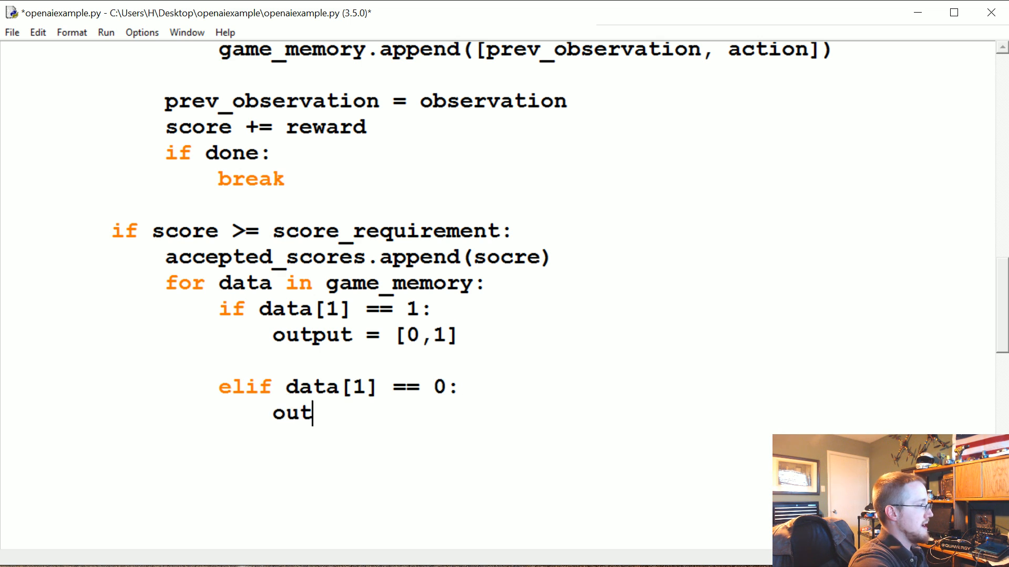
pyautogui.write('put = [ 1]')
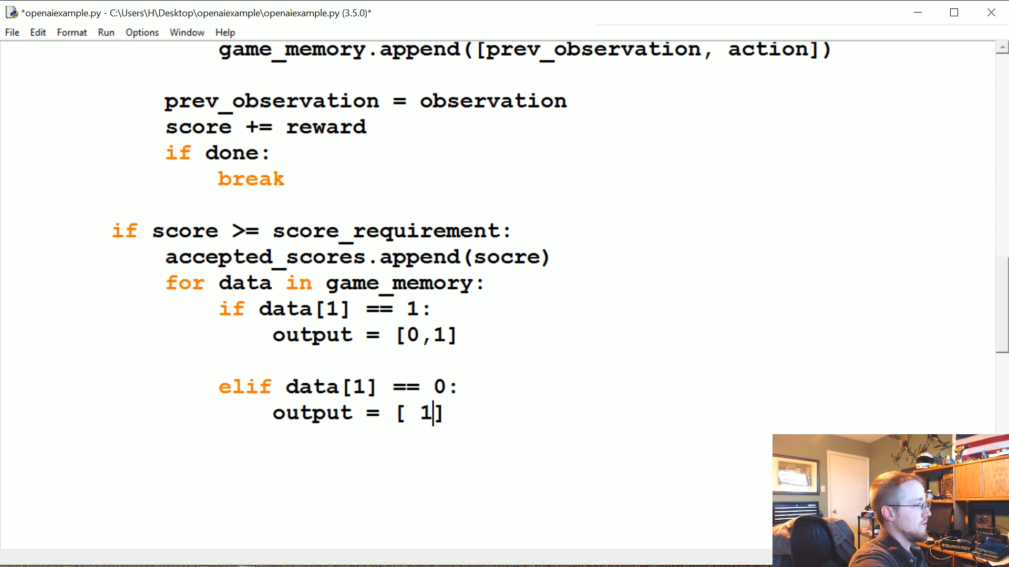
pyautogui.write(',0')
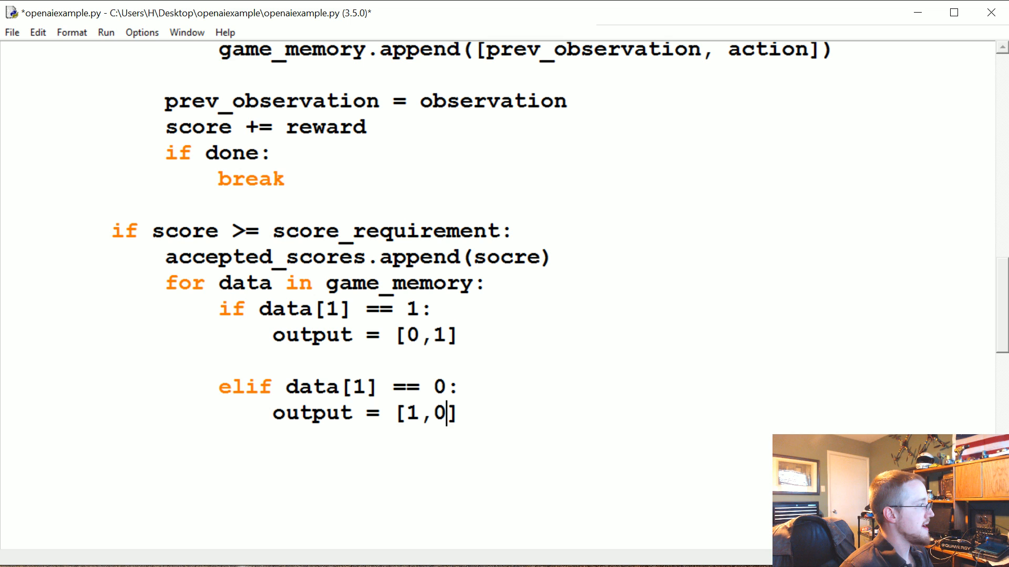
pyautogui.press('Backspace')
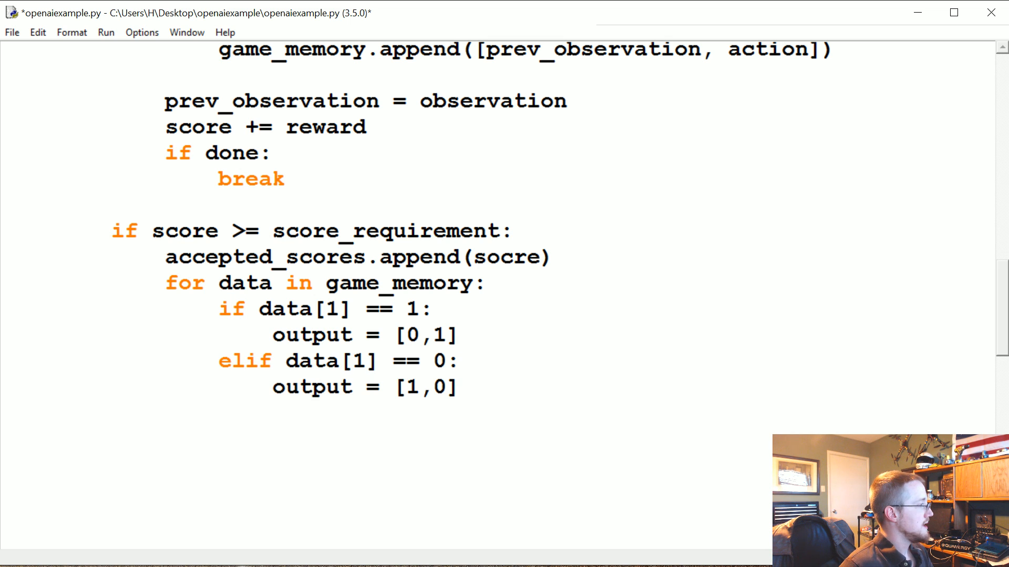
# Append [data[0], ouput] to training_data after the output branches
pyautogui.click(458, 387)
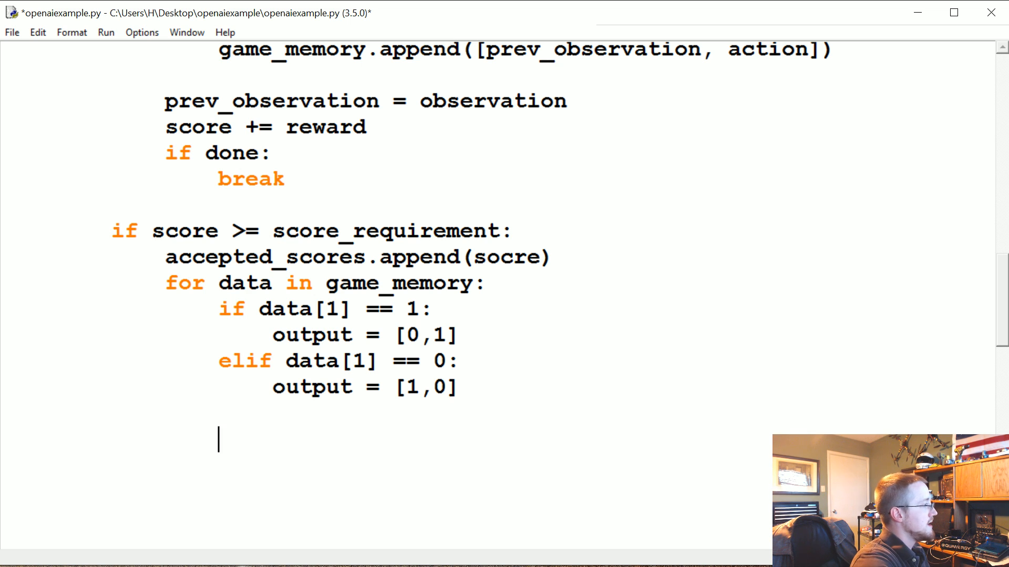
pyautogui.write('t')
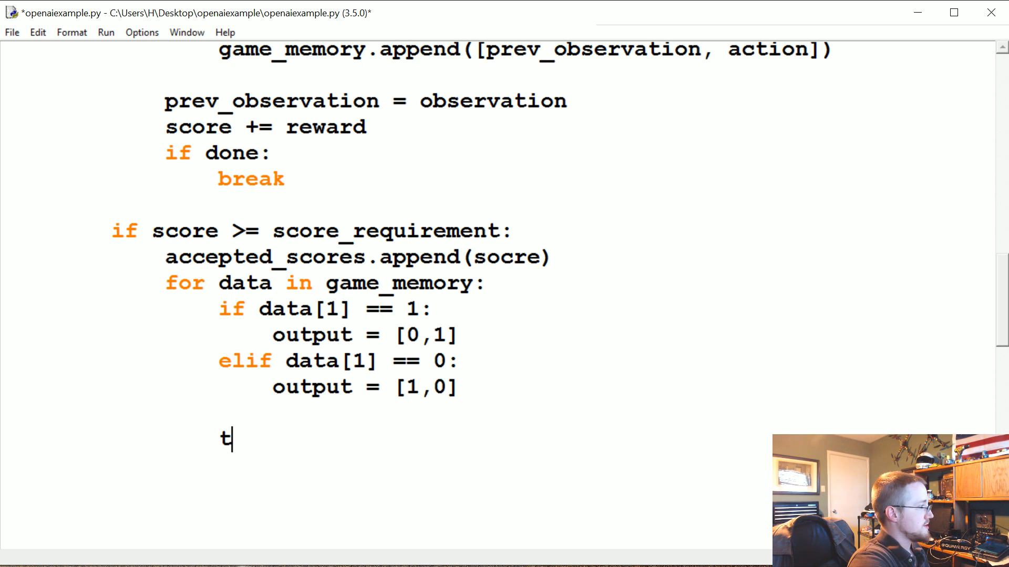
pyautogui.write('raining_data.ap')
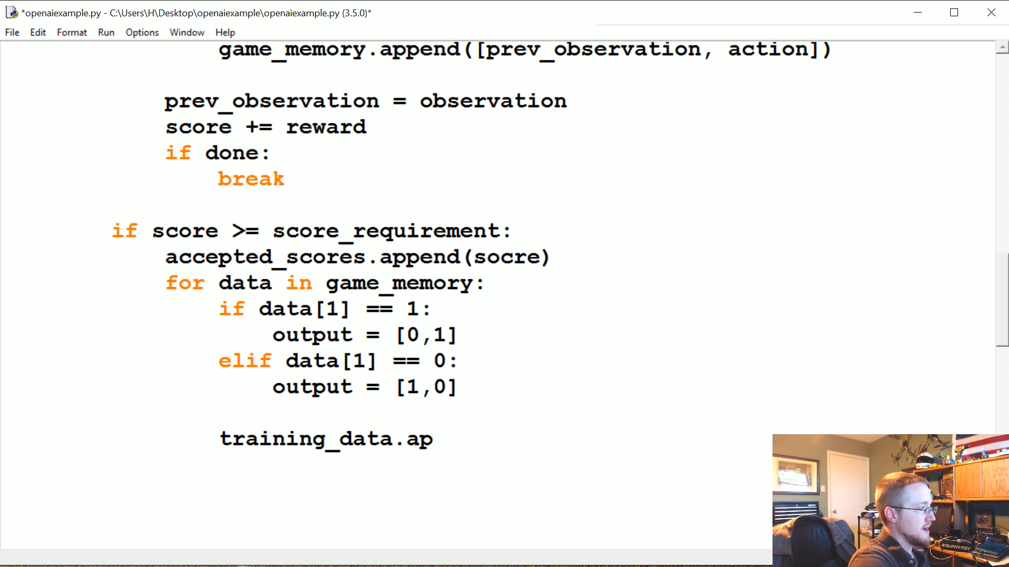
pyautogui.write('pend([])')
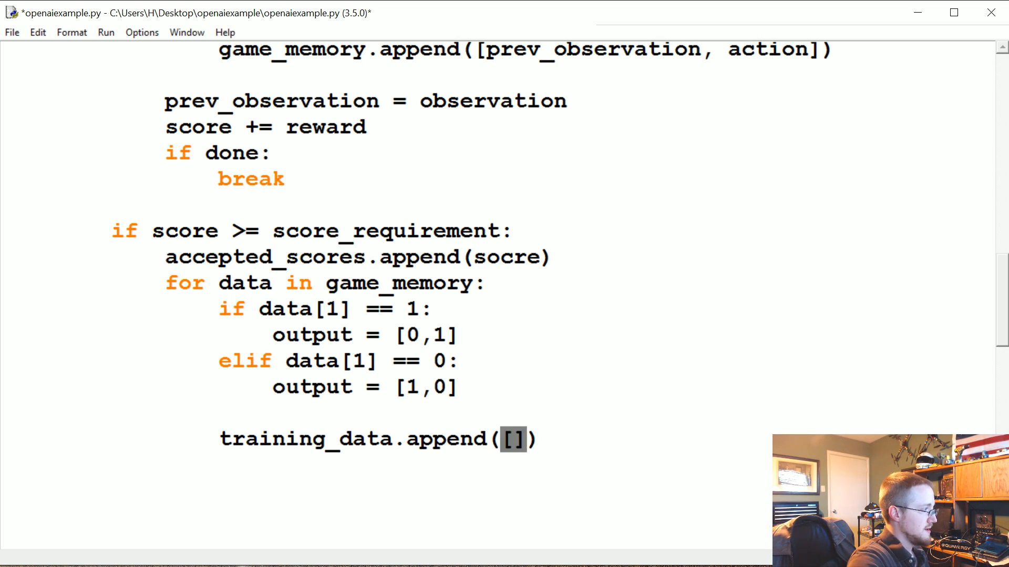
pyautogui.write('data[0]')
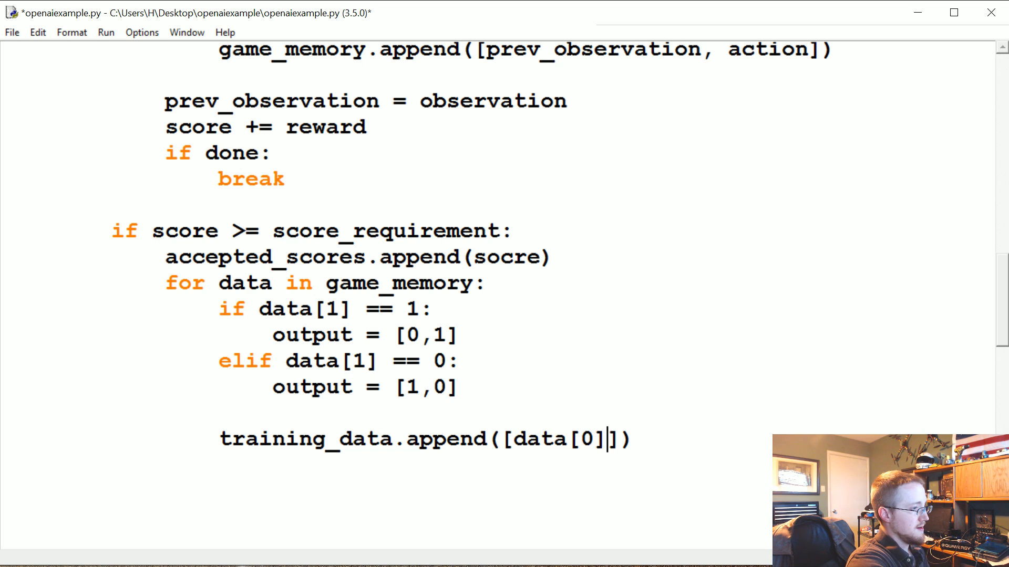
pyautogui.write(', ouput')
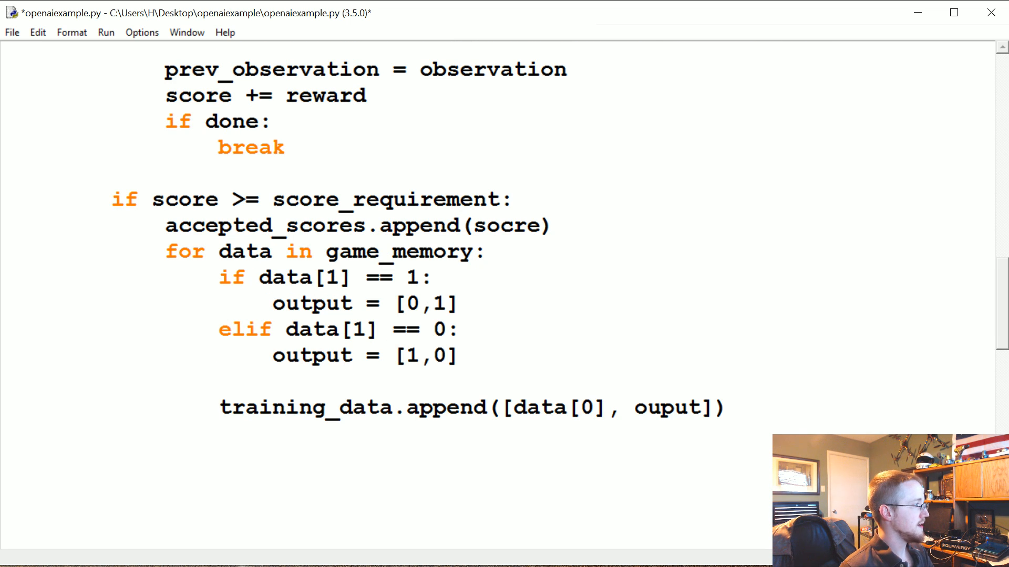
# Add env.reset() and scores.append(score) at the game-loop level below the score check
pyautogui.scroll(3)
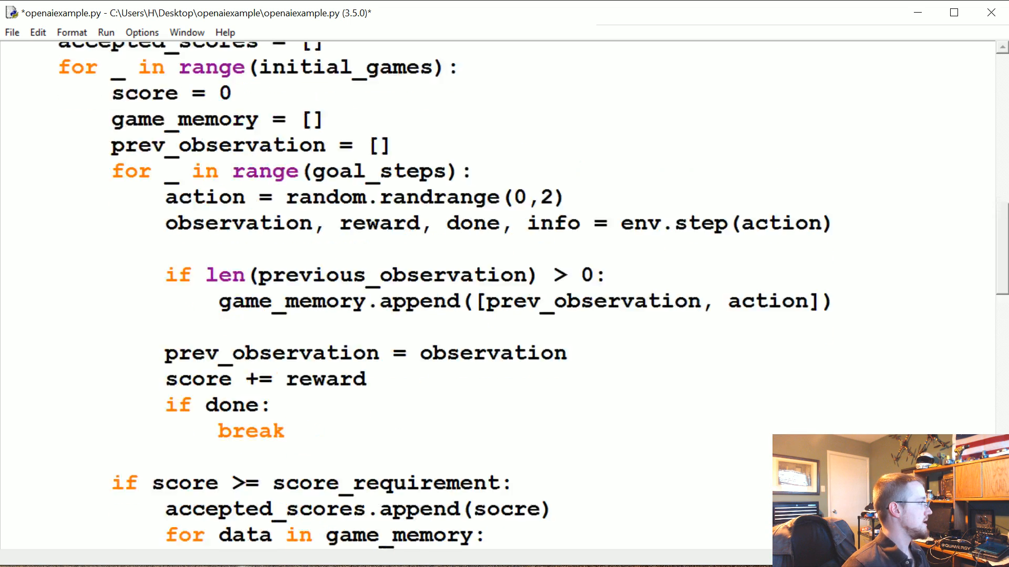
pyautogui.scroll(3)
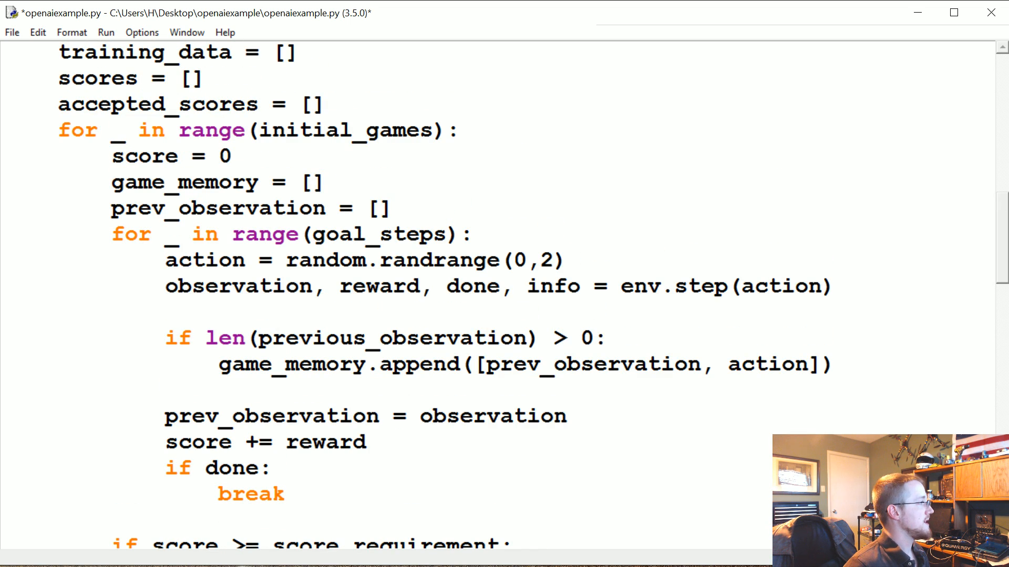
pyautogui.scroll(-3)
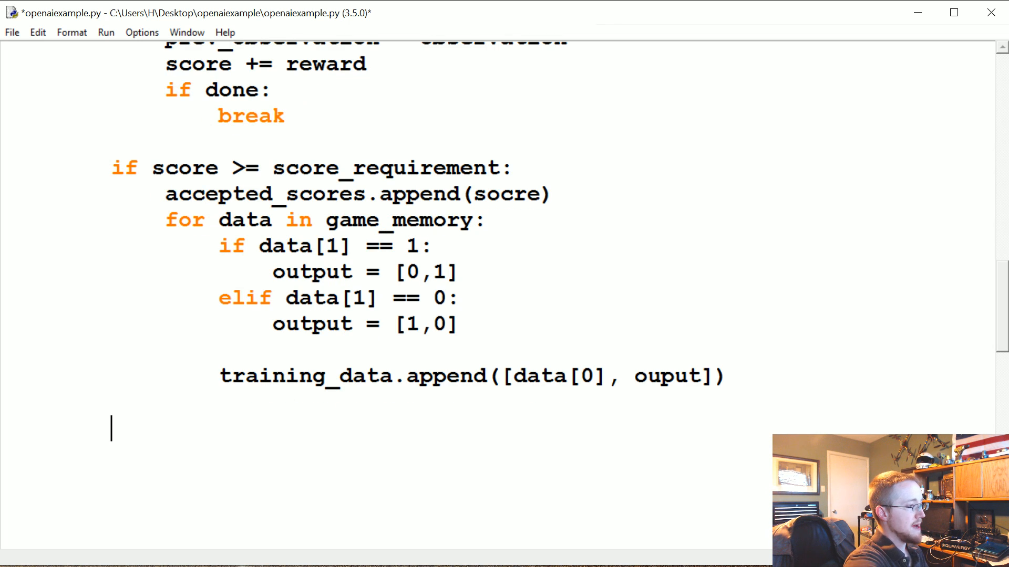
pyautogui.write('env.reset')
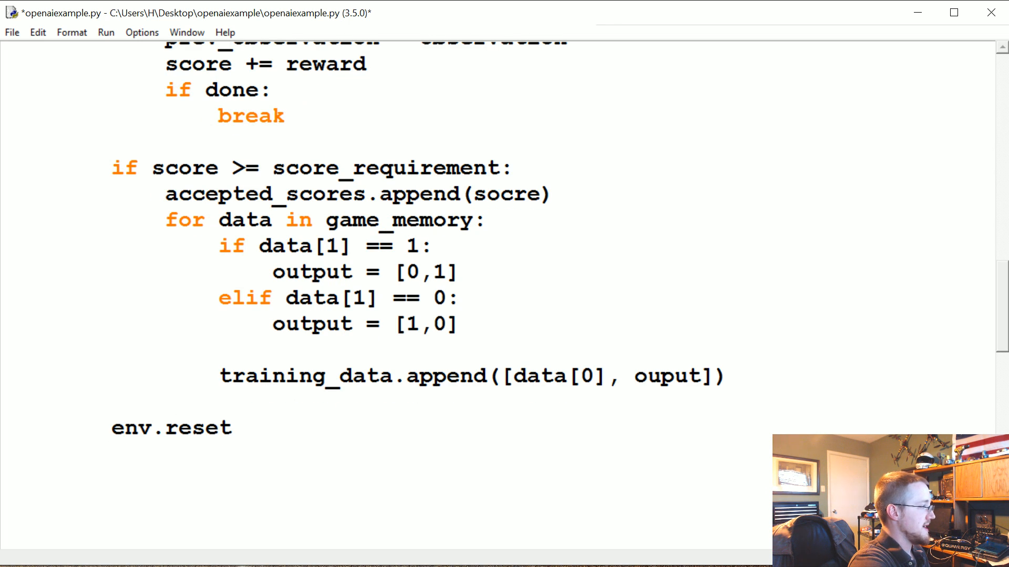
pyautogui.write('()')
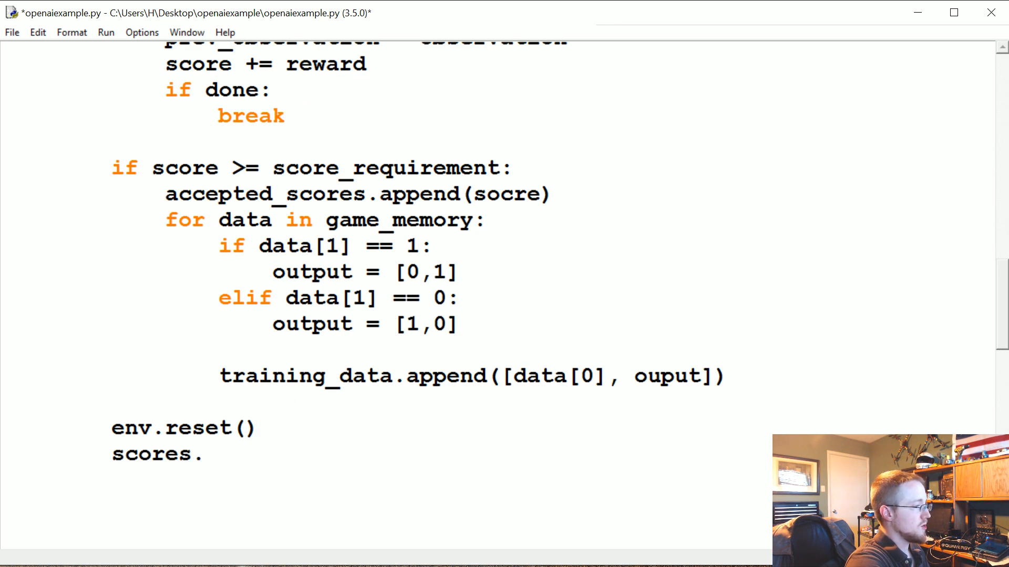
pyautogui.write('append(score)')
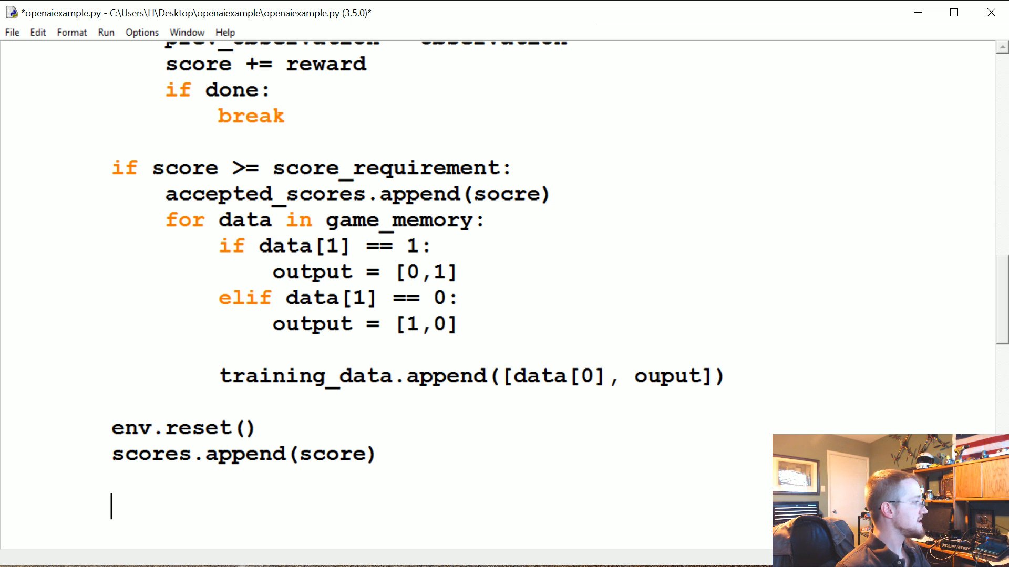
pyautogui.scroll(3)
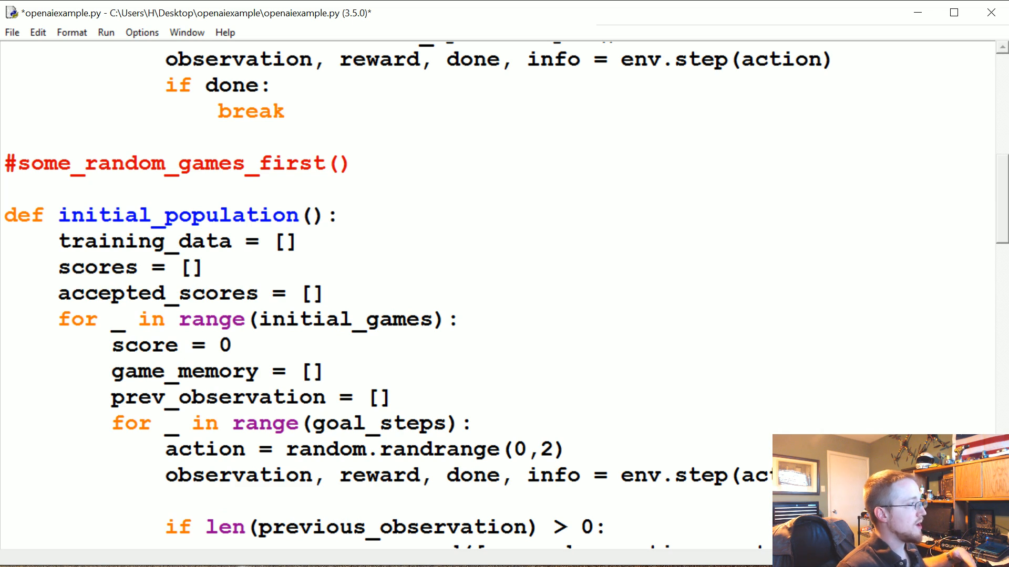
# Convert training_data to a numpy array and save it to 'saved.npy' with np.save
pyautogui.scroll(-3)
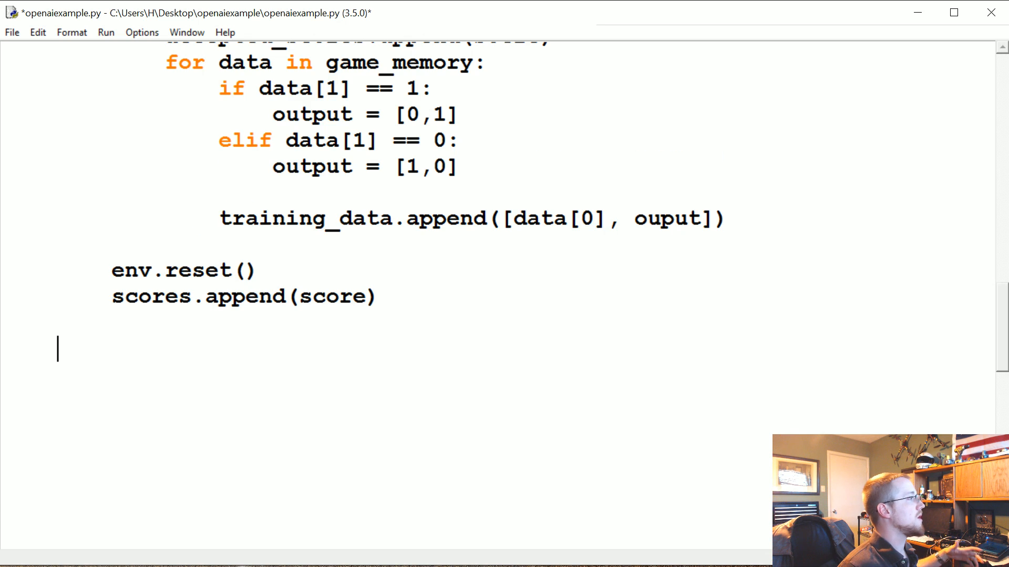
pyautogui.scroll(-3)
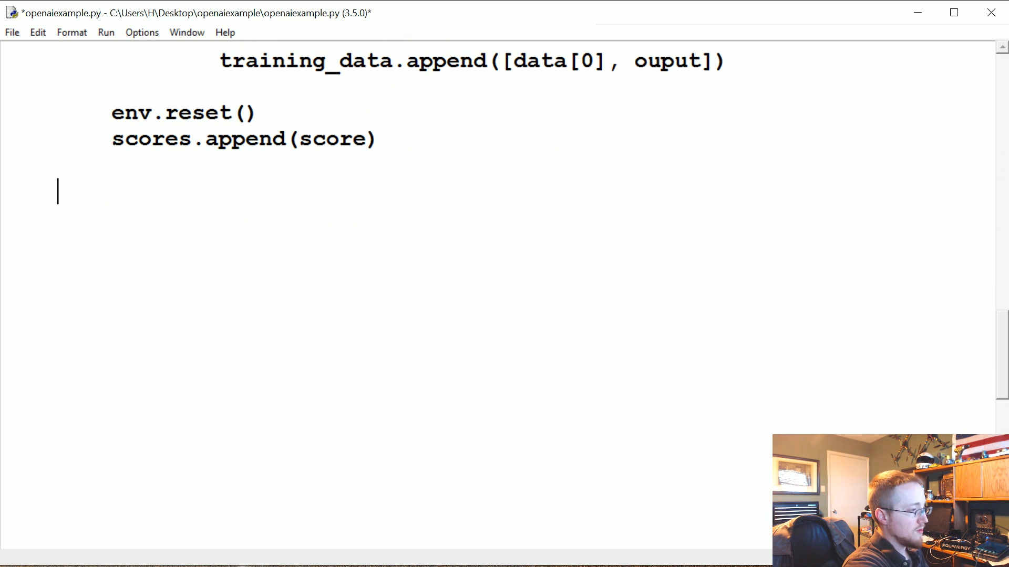
pyautogui.write('training_')
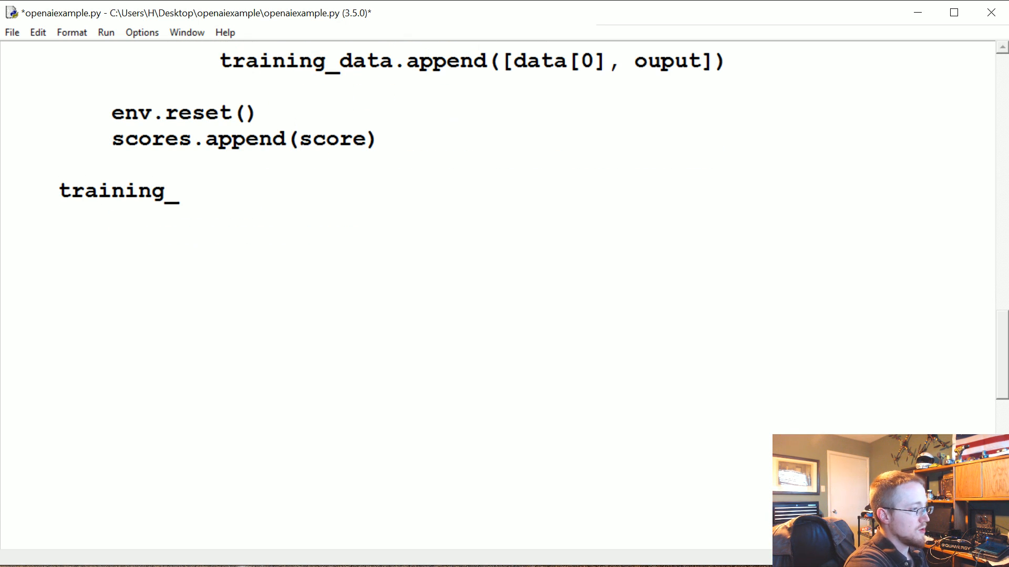
pyautogui.write('data_')
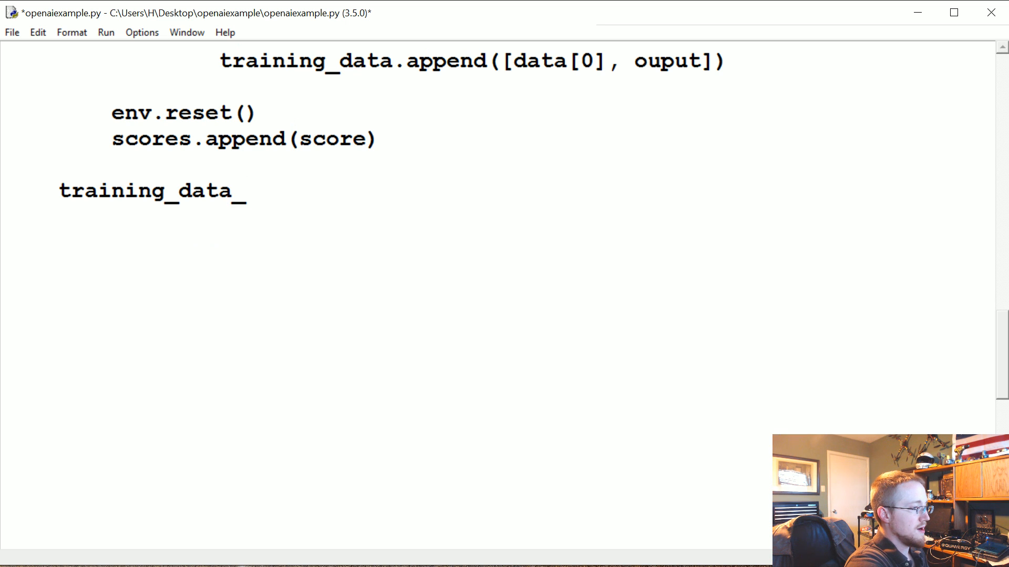
pyautogui.write('save = np')
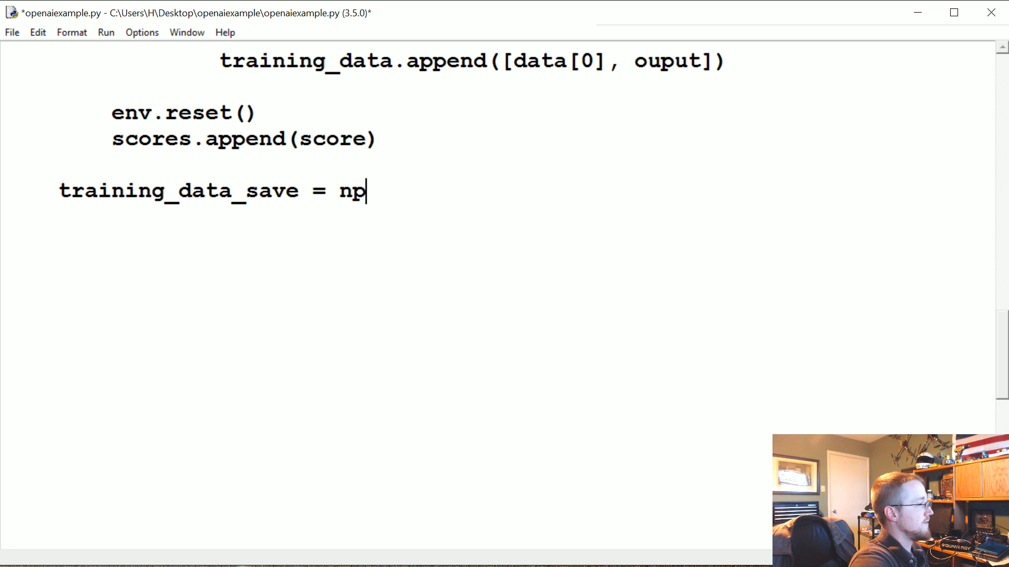
pyautogui.write('.array()')
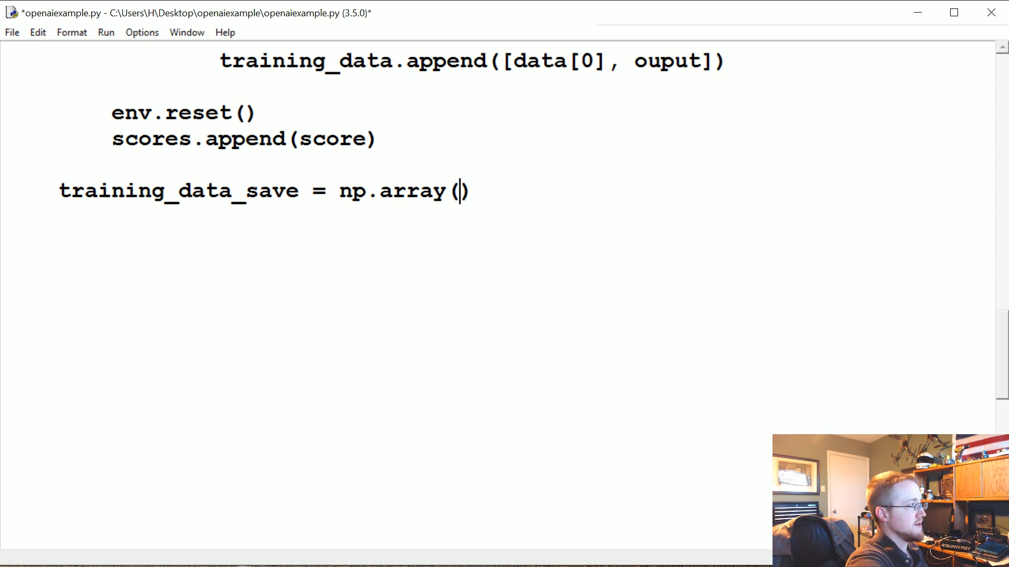
pyautogui.write('training_data')
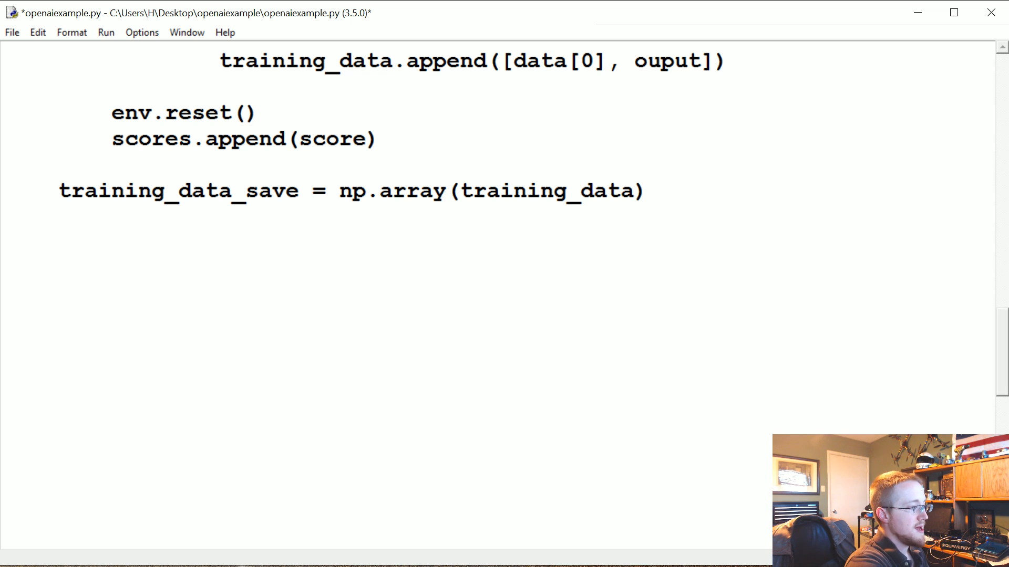
pyautogui.write('np.save()')
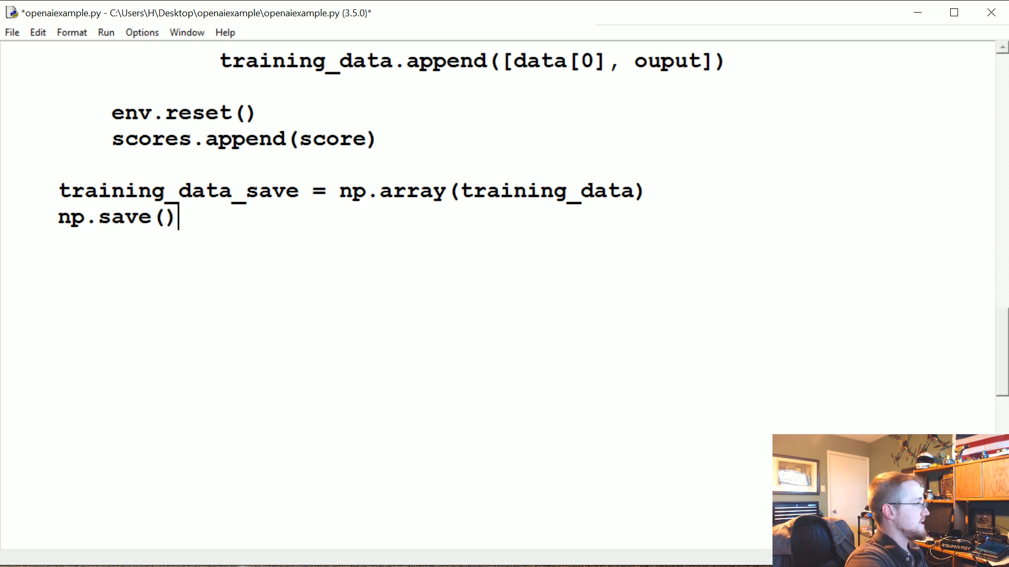
pyautogui.write("''")
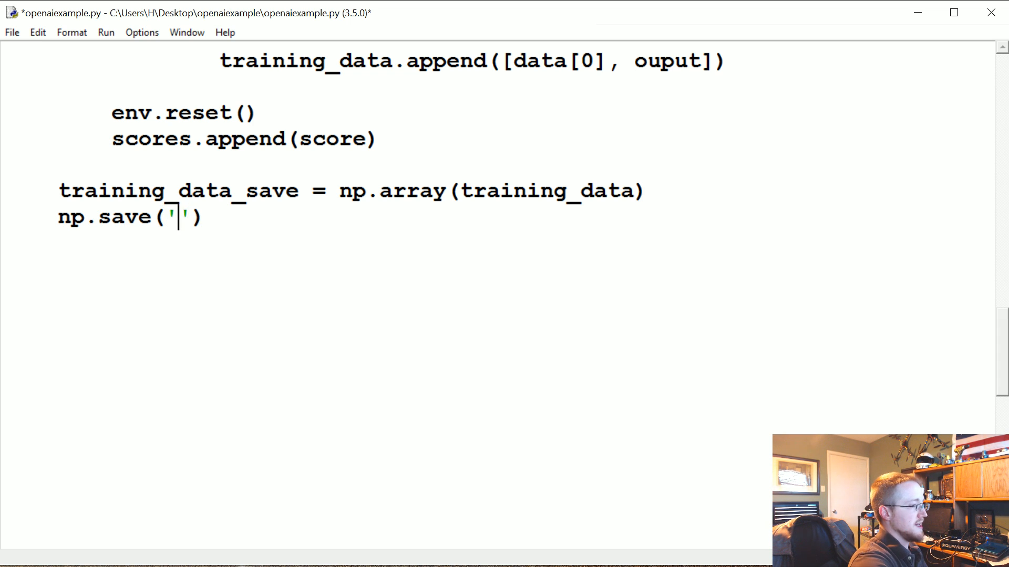
pyautogui.write("saved.npy',")
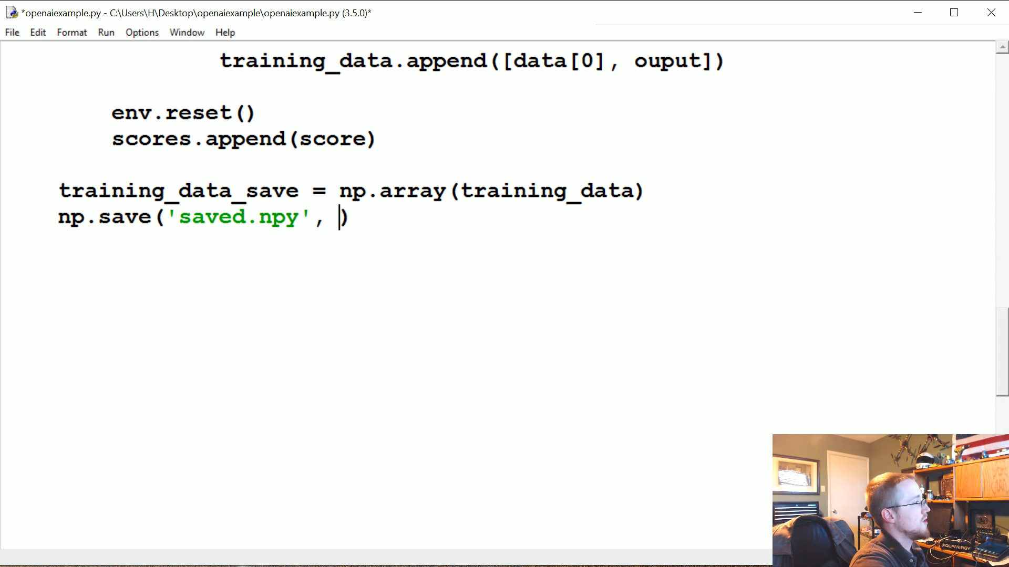
pyautogui.write('trainin')
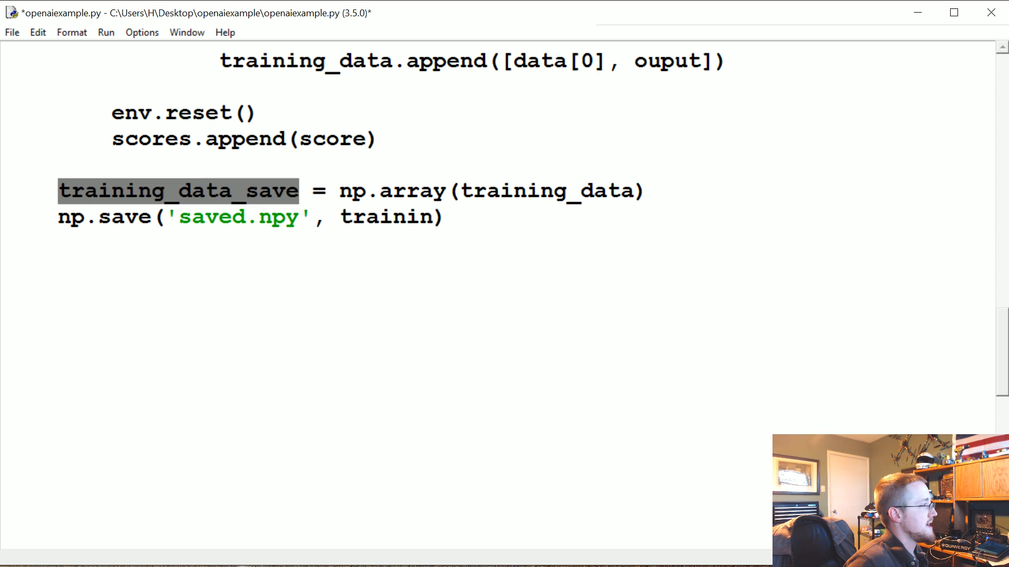
pyautogui.write('g_data_save')
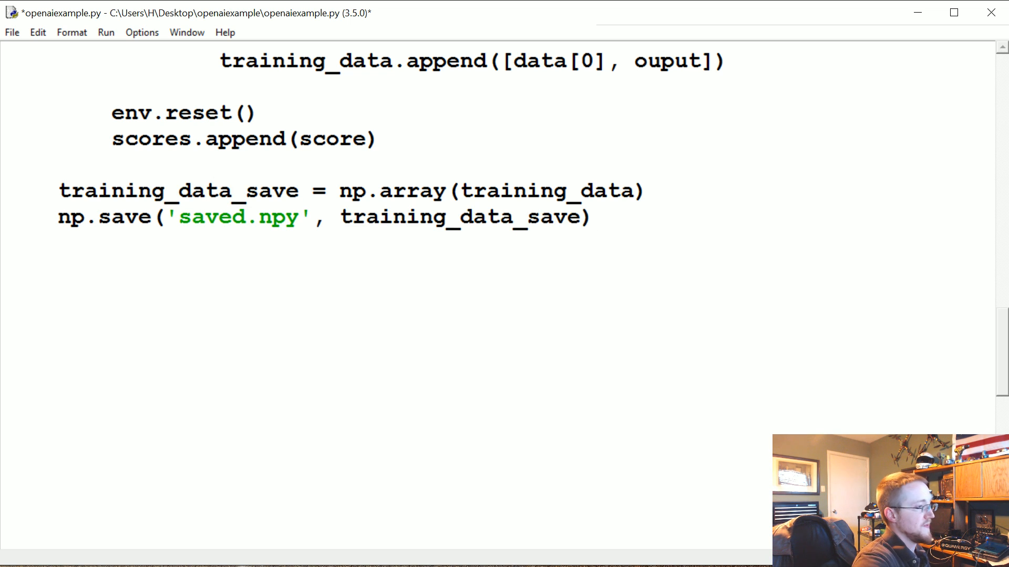
# Add a print of 'Average accepted score:' with mean(accepted_scores)
pyautogui.write('print')
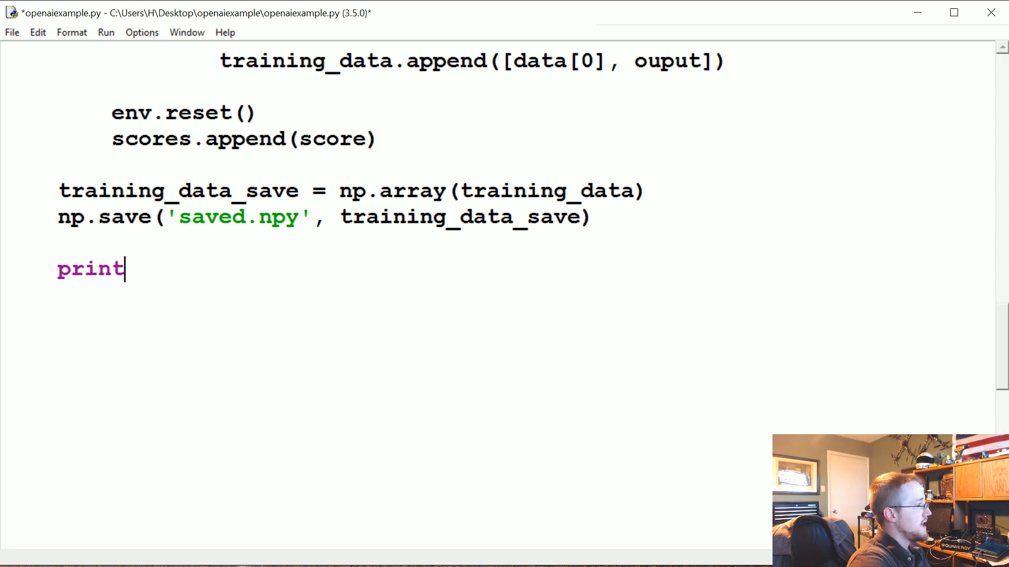
pyautogui.write("('')")
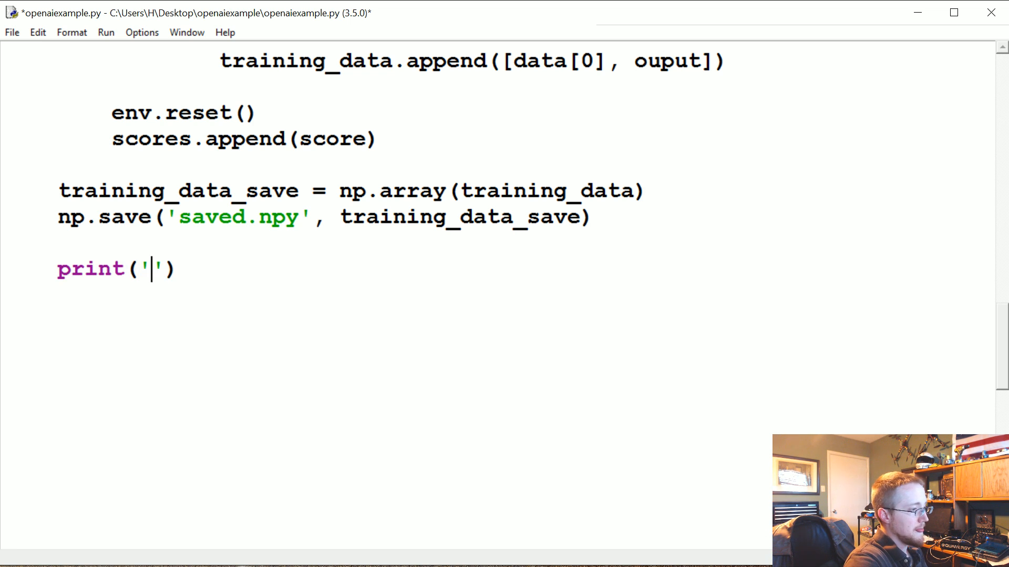
pyautogui.write('Average acce')
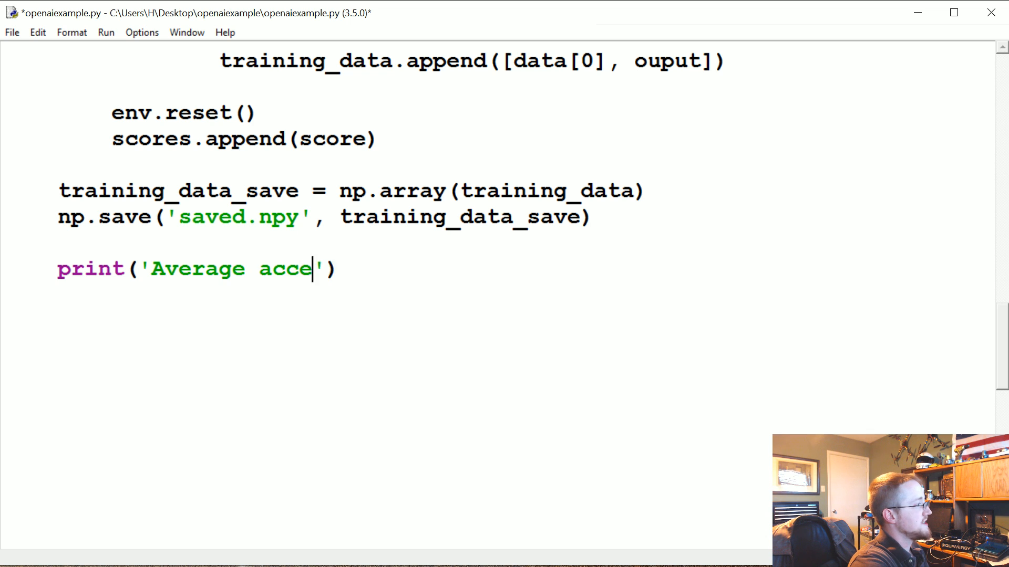
pyautogui.write('pted score')
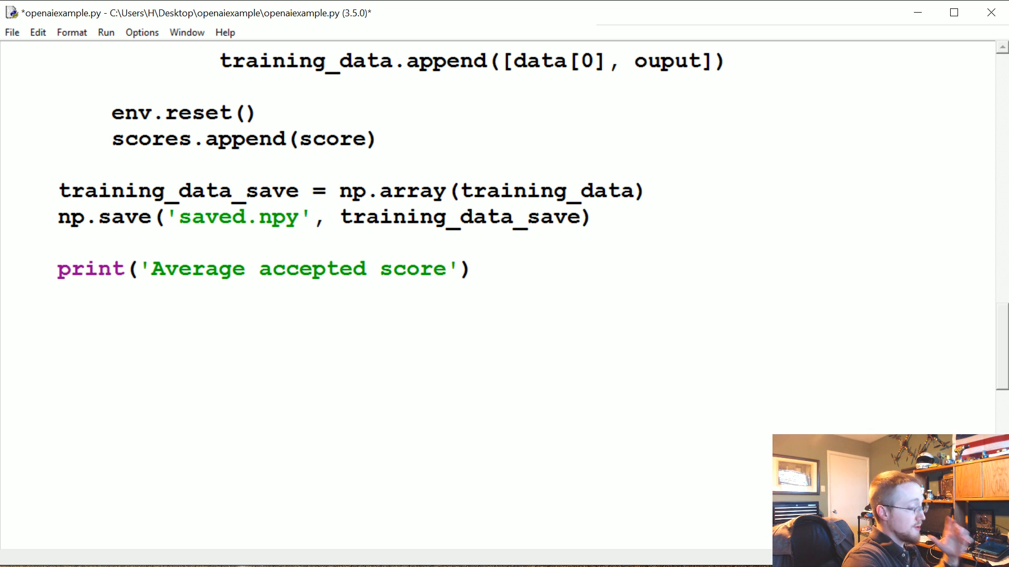
pyautogui.write(':')
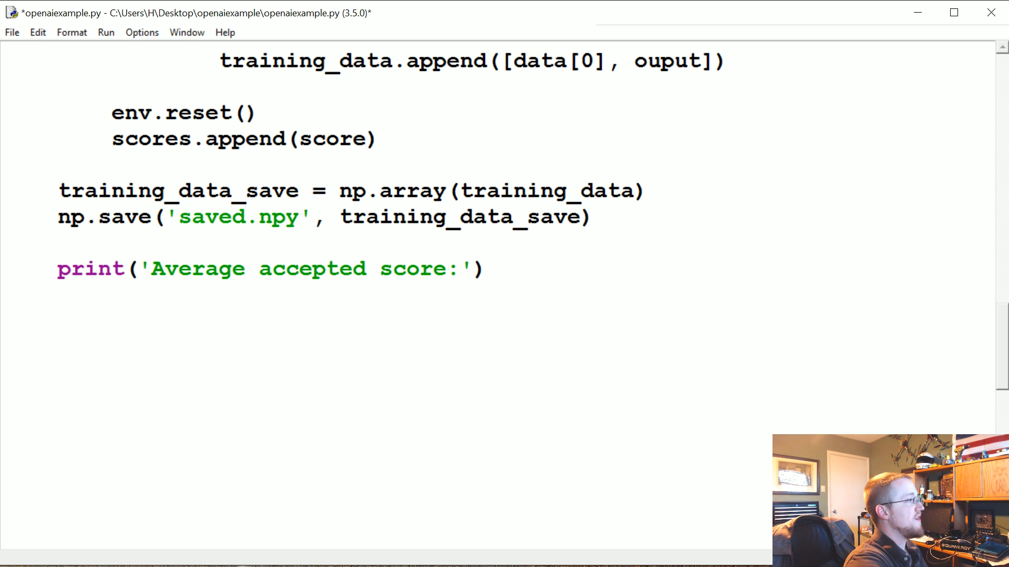
pyautogui.write(', mean(')
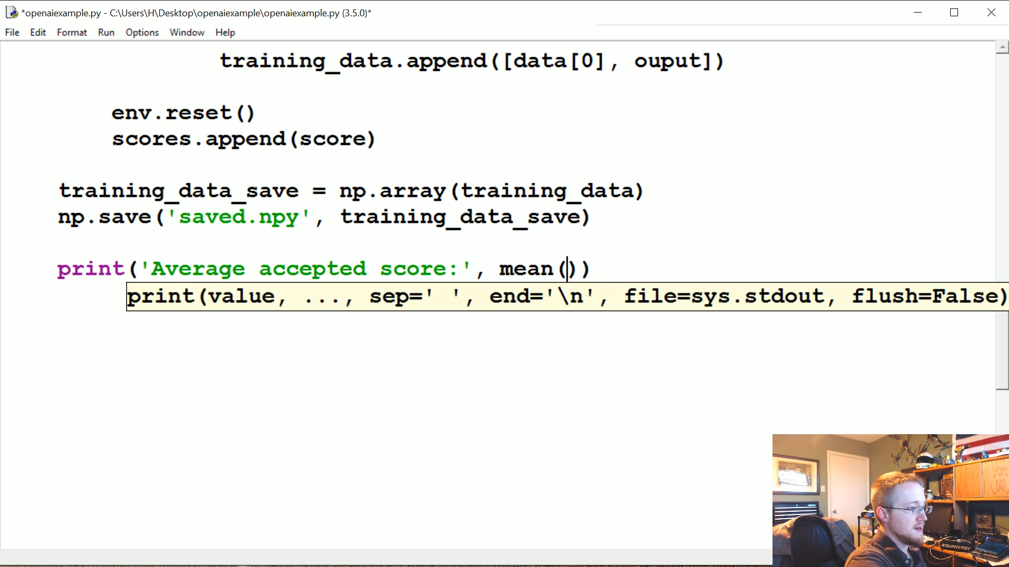
pyautogui.write('accepted_scores')
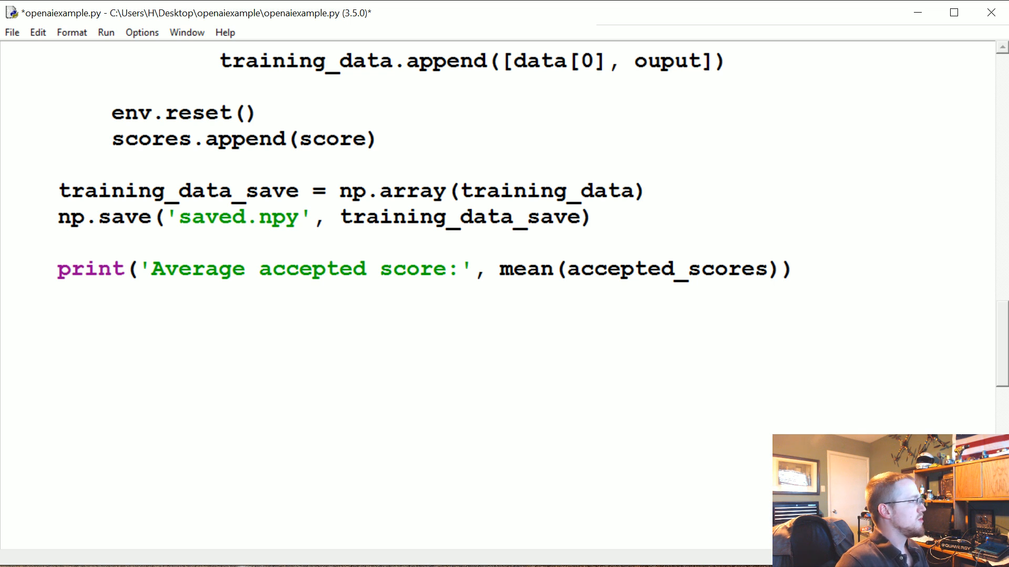
# Add a print of 'Median accepted score:' with median(accepted_scores)
pyautogui.write('print()')
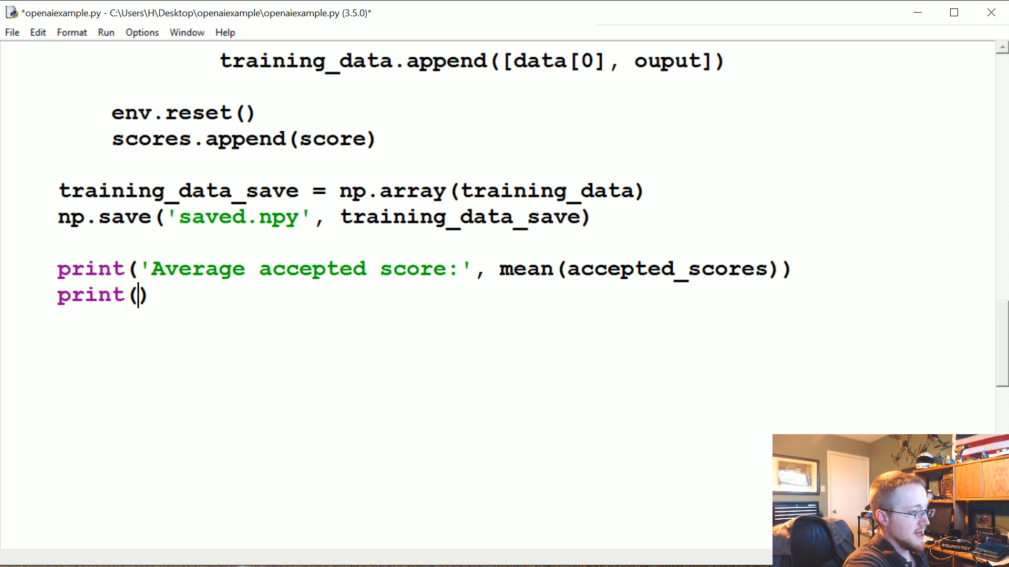
pyautogui.write("''")
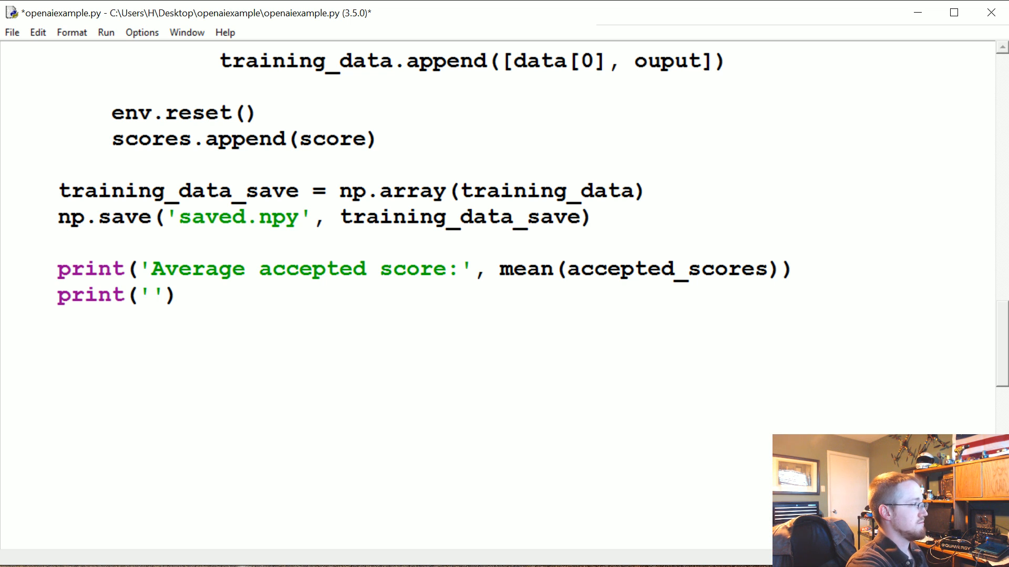
pyautogui.write('M')
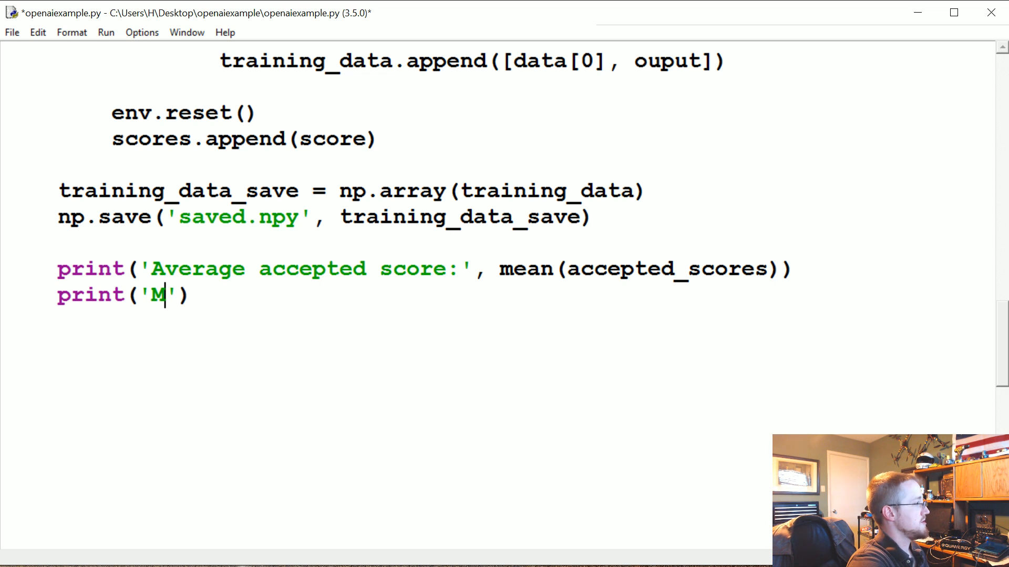
pyautogui.write('edian accept')
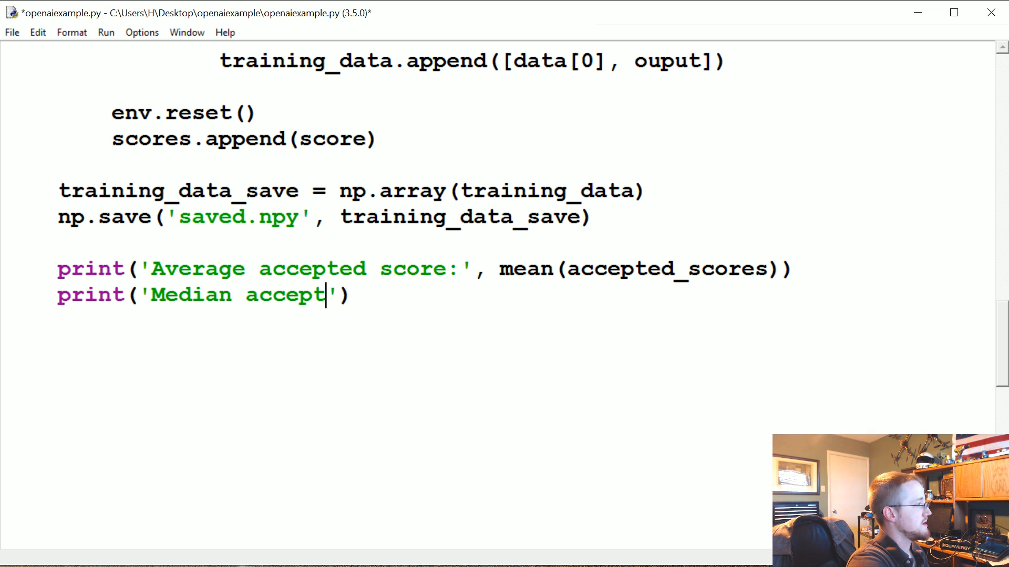
pyautogui.write("ed score:'")
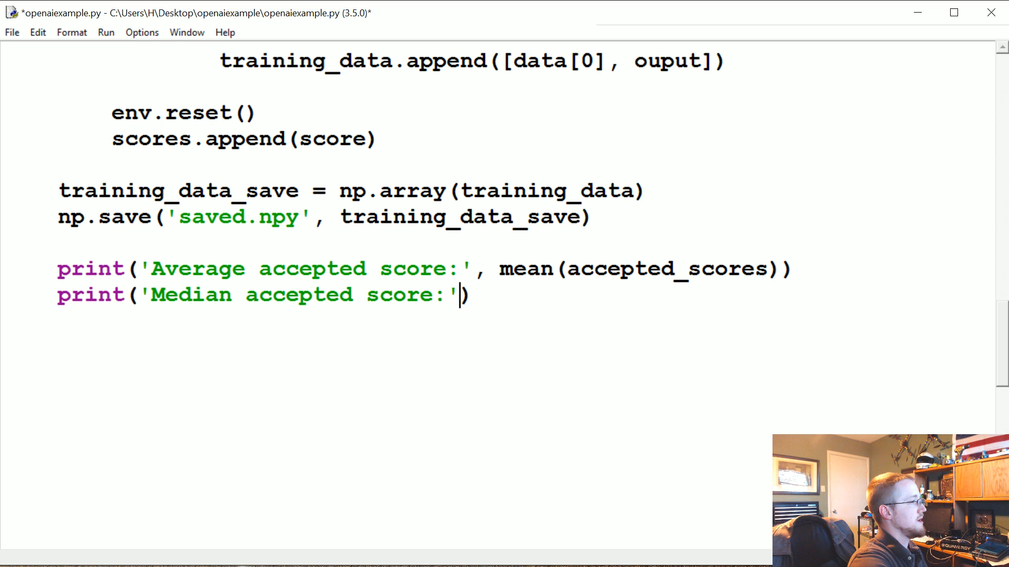
pyautogui.write(', median()')
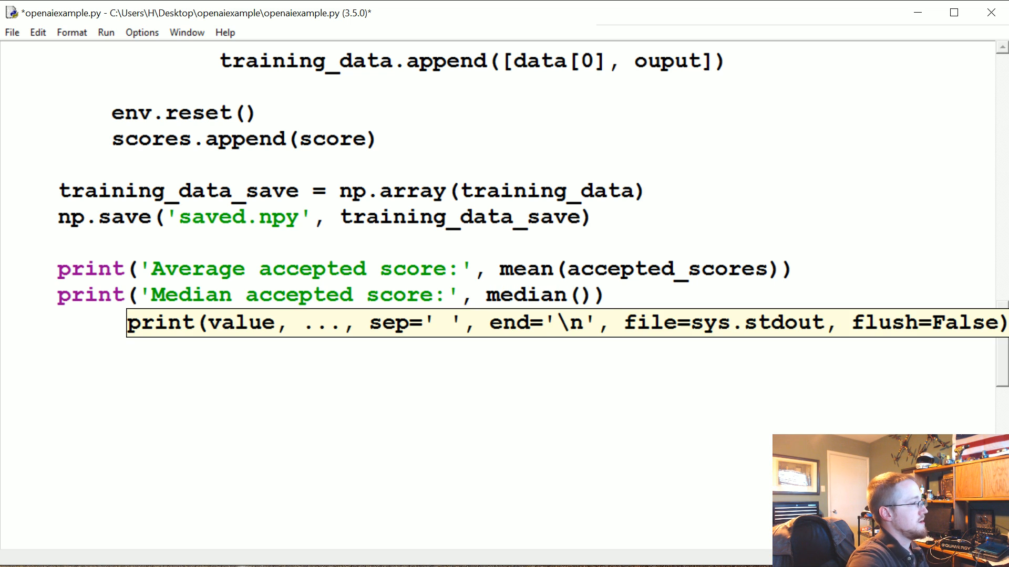
pyautogui.write('accepted_scores')
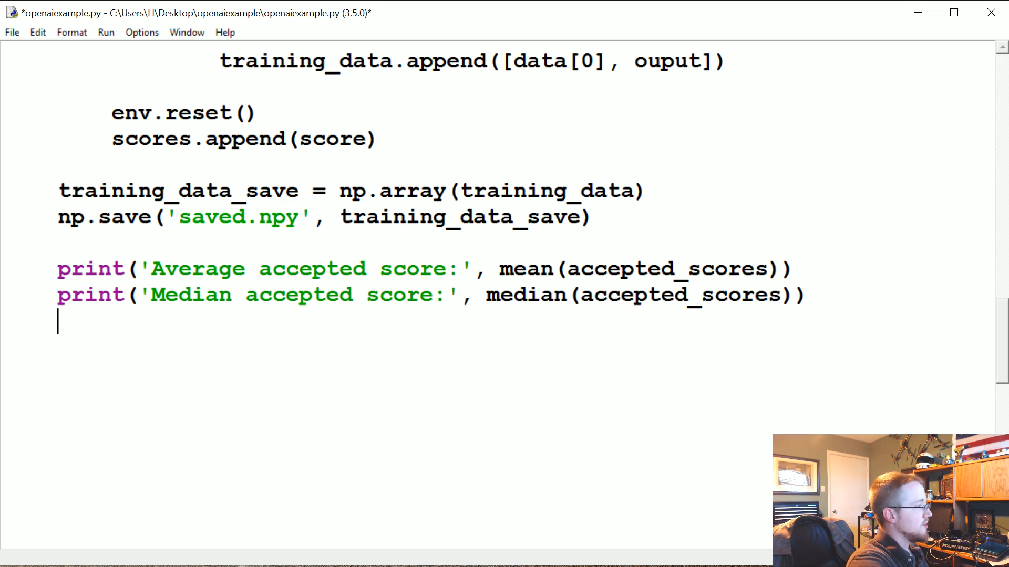
# Add print(Counter(accepted_scores)) below the median line
pyautogui.write('print(Co')
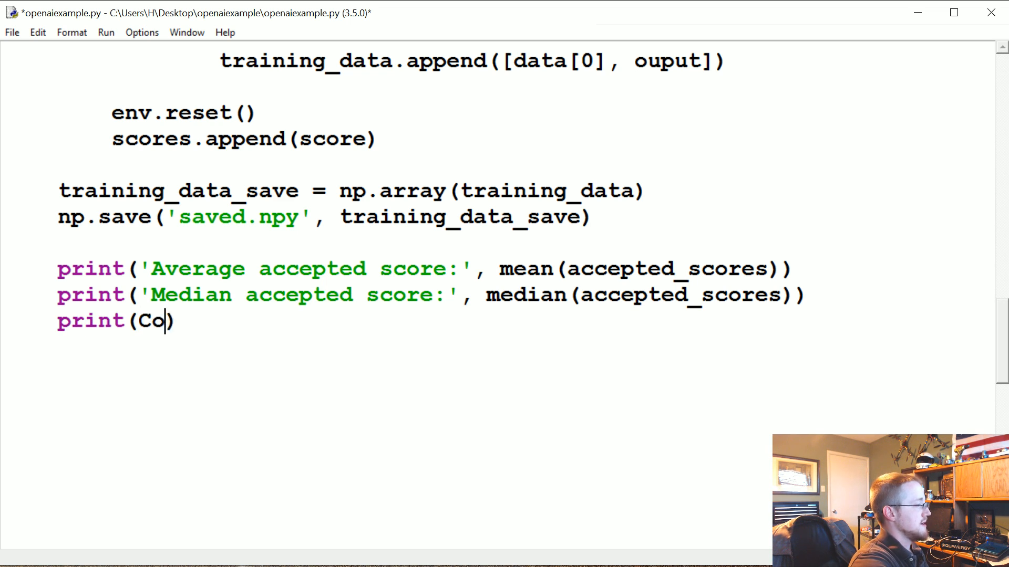
pyautogui.write('unter(accepted_')
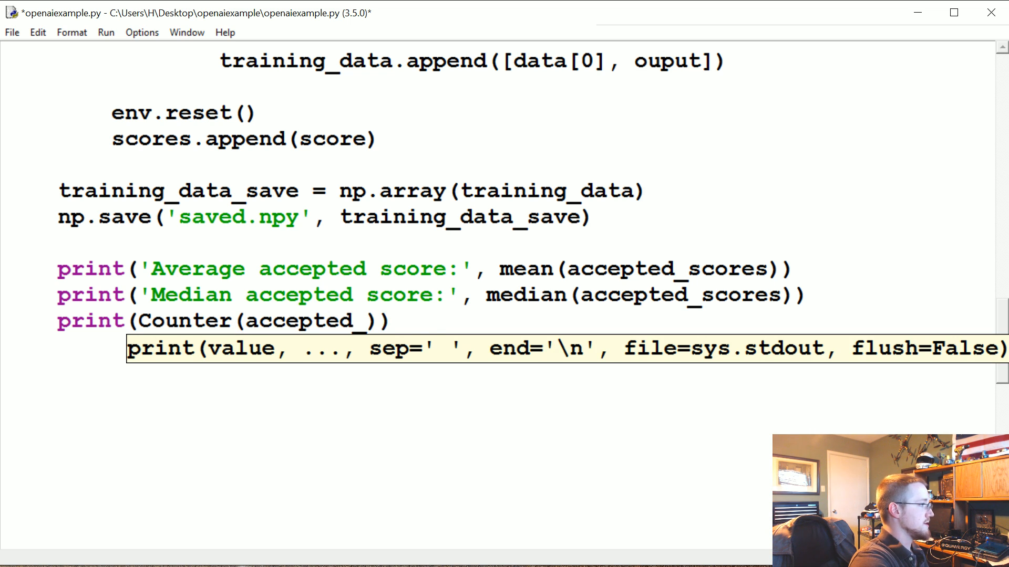
pyautogui.write('sco')
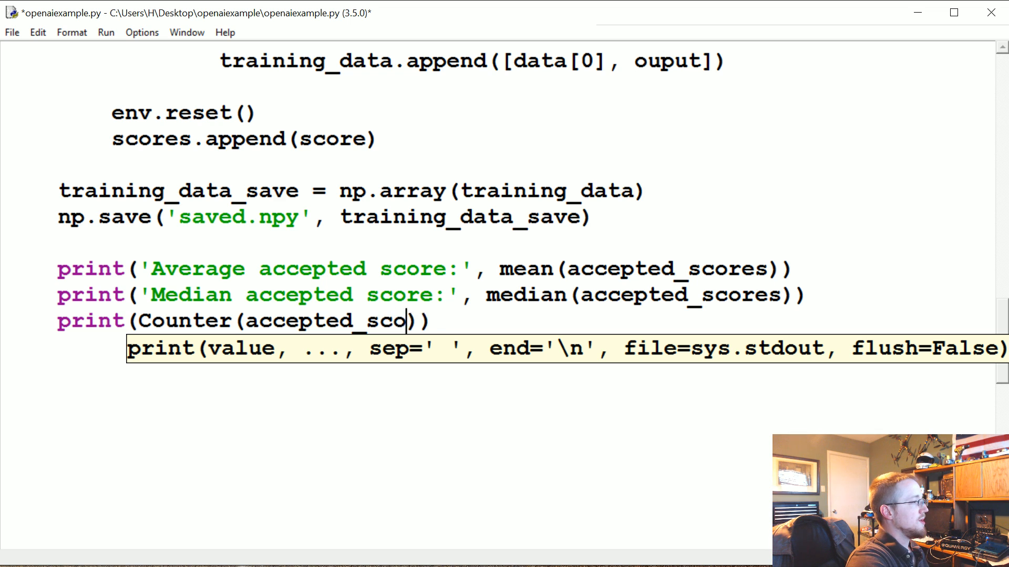
pyautogui.write('res))')
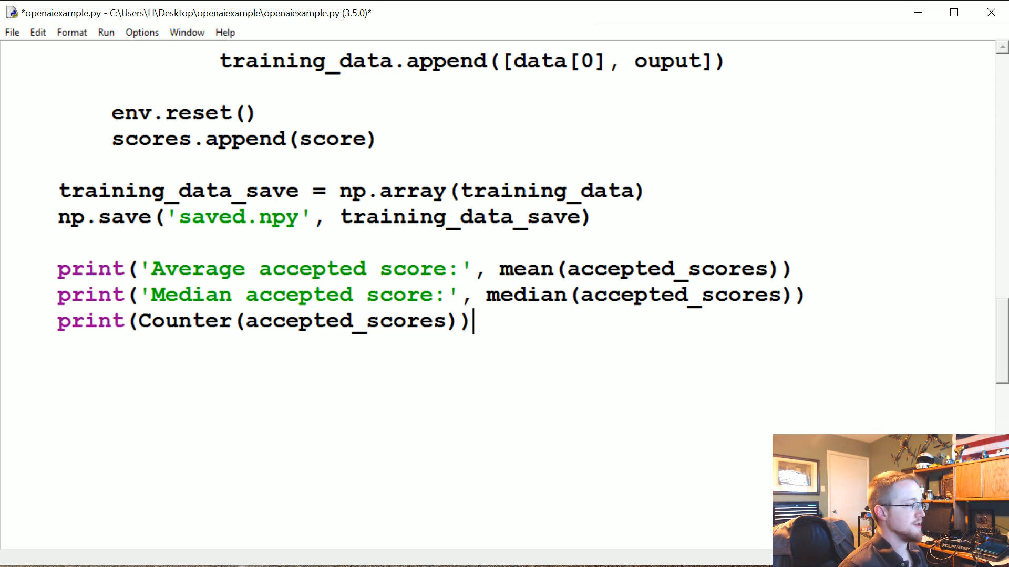
# End initial_population with 'return training_data' on a new line
pyautogui.press('Return')
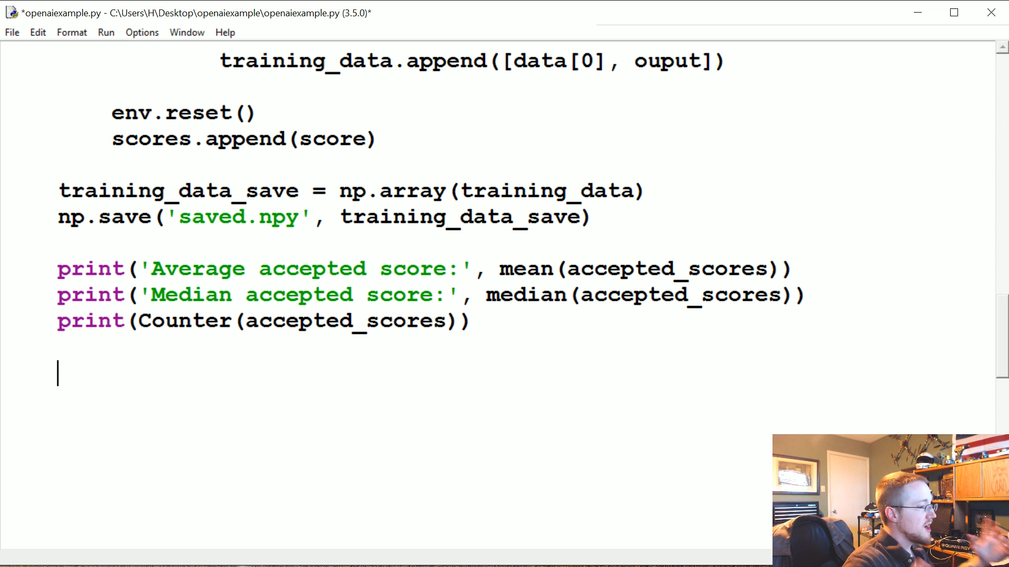
pyautogui.write('retur')
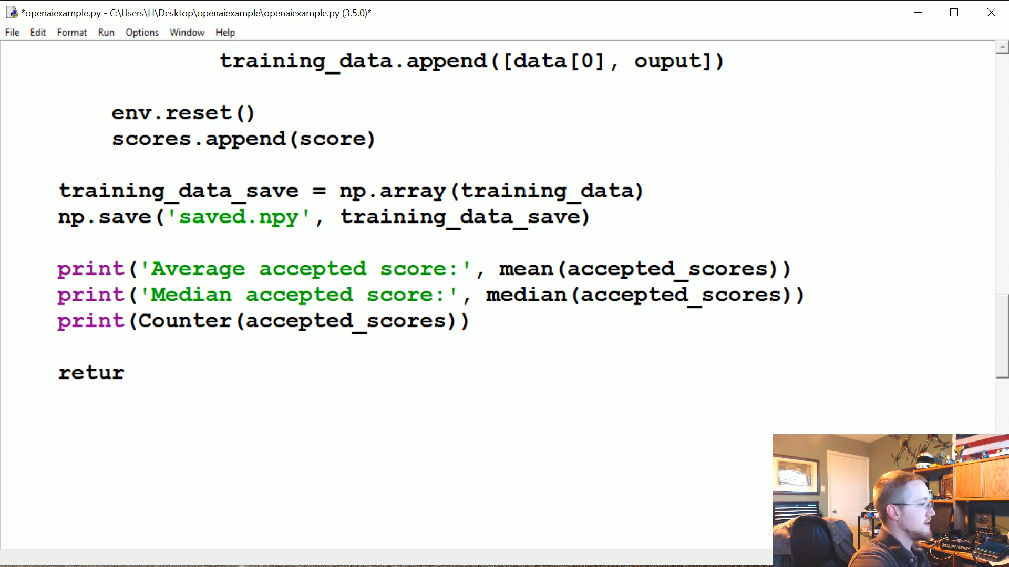
pyautogui.write('n training_')
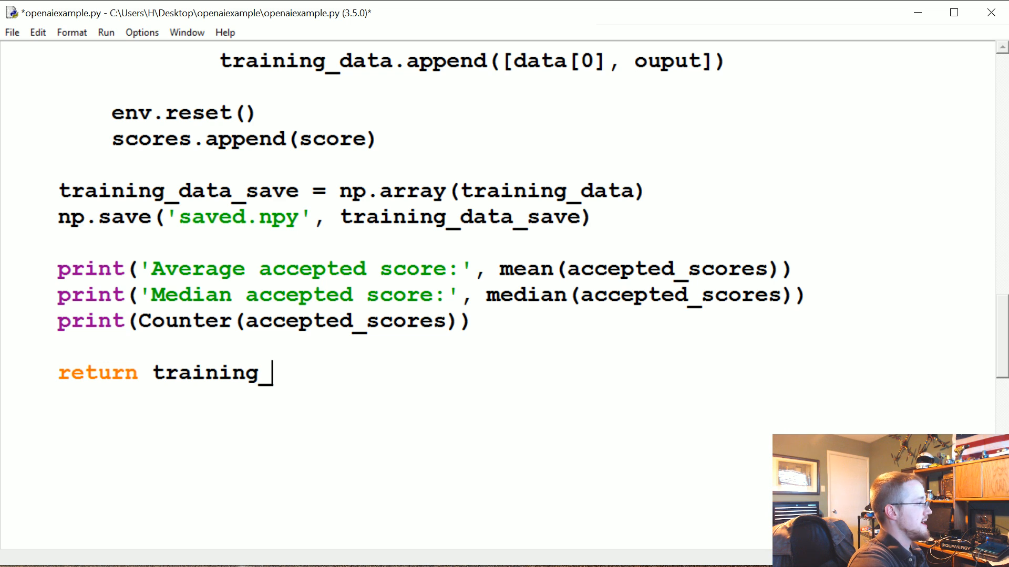
pyautogui.write('data')
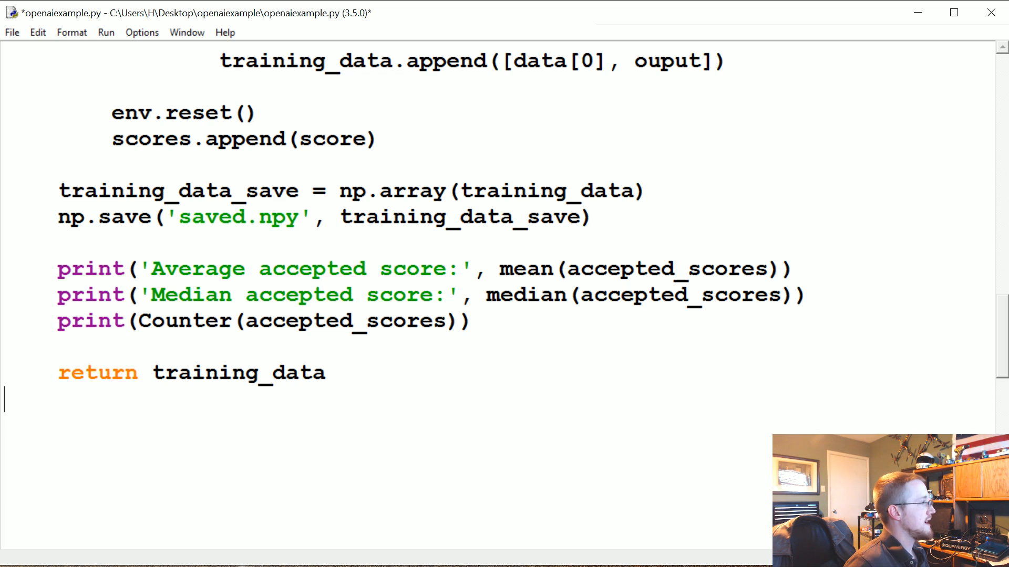
# Add a top-level initial_population() call below the function
pyautogui.scroll(3)
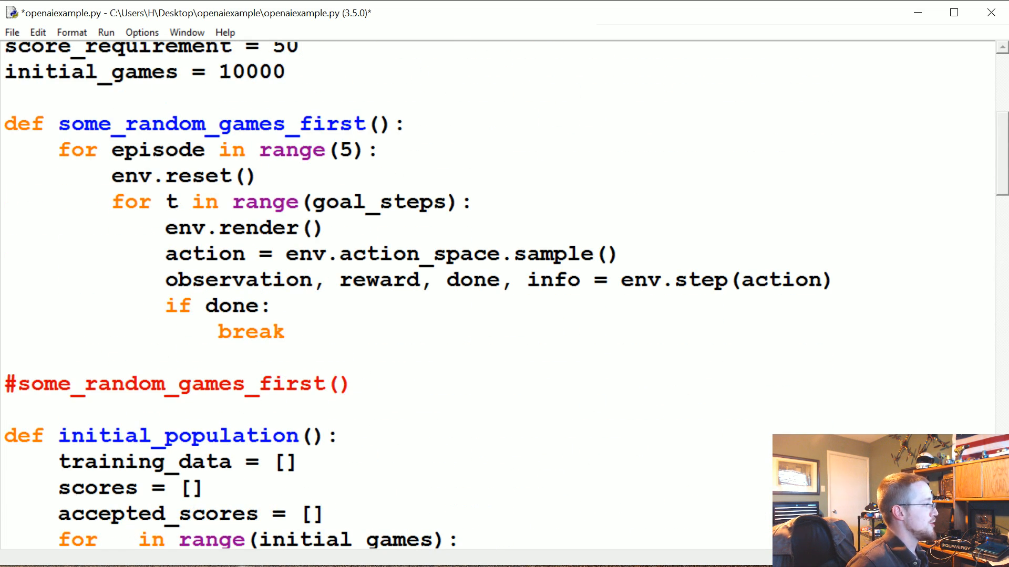
pyautogui.scroll(-3)
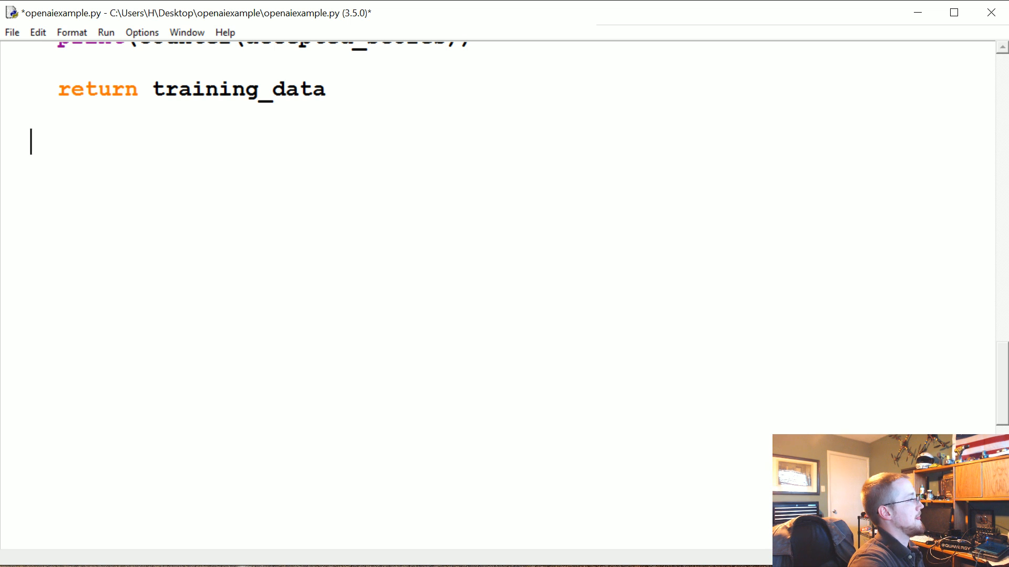
pyautogui.write('initial_population()')
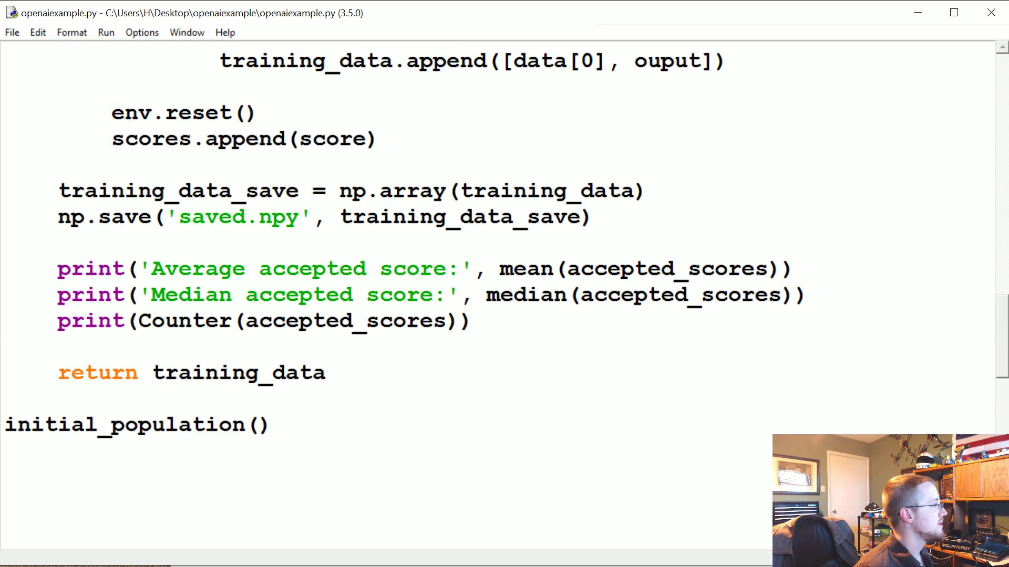
# Rename previous_observation to prev_observation and rerun the script with F5
pyautogui.scroll(3)
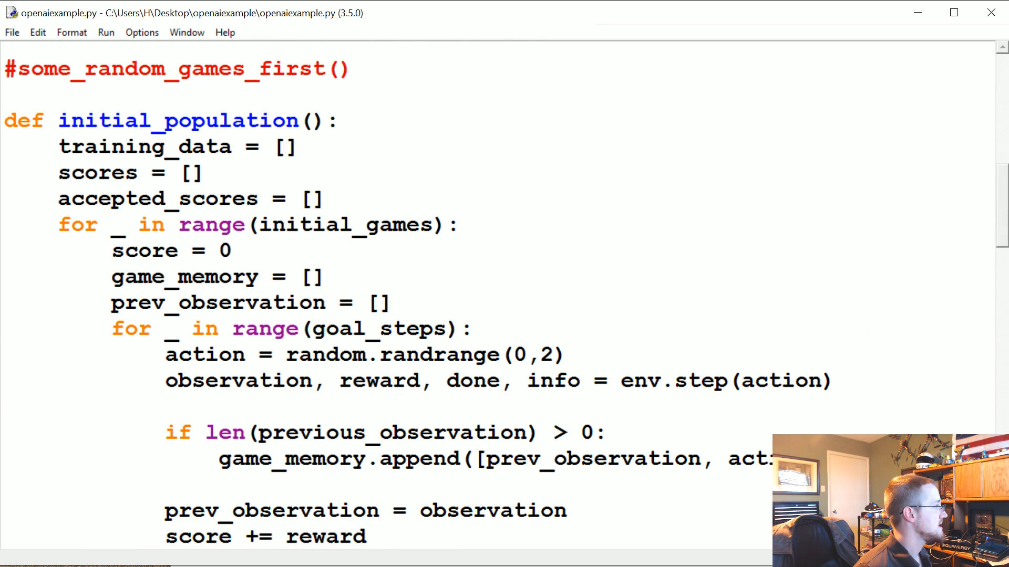
pyautogui.doubleClick(218, 303)
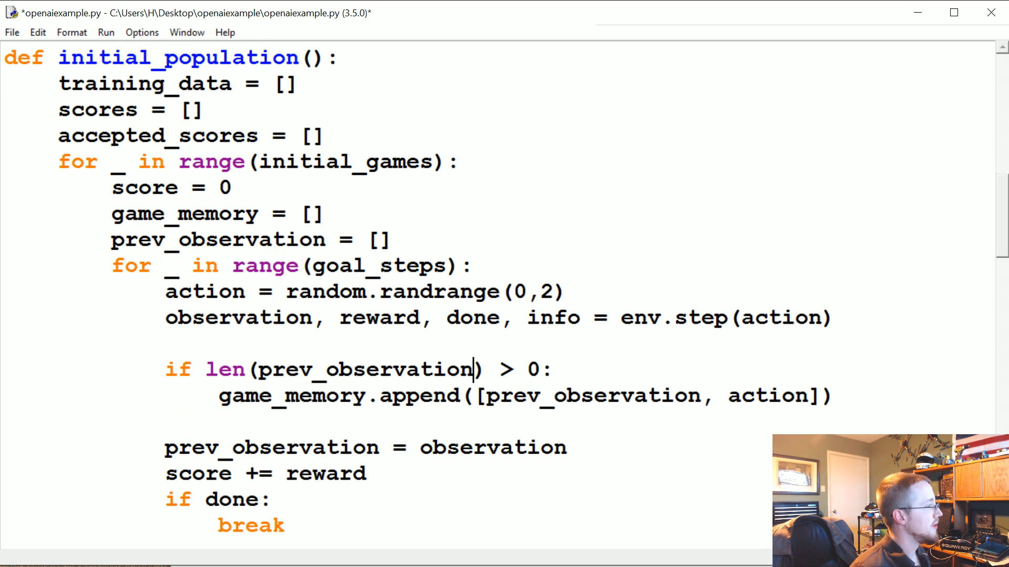
pyautogui.scroll(-3)
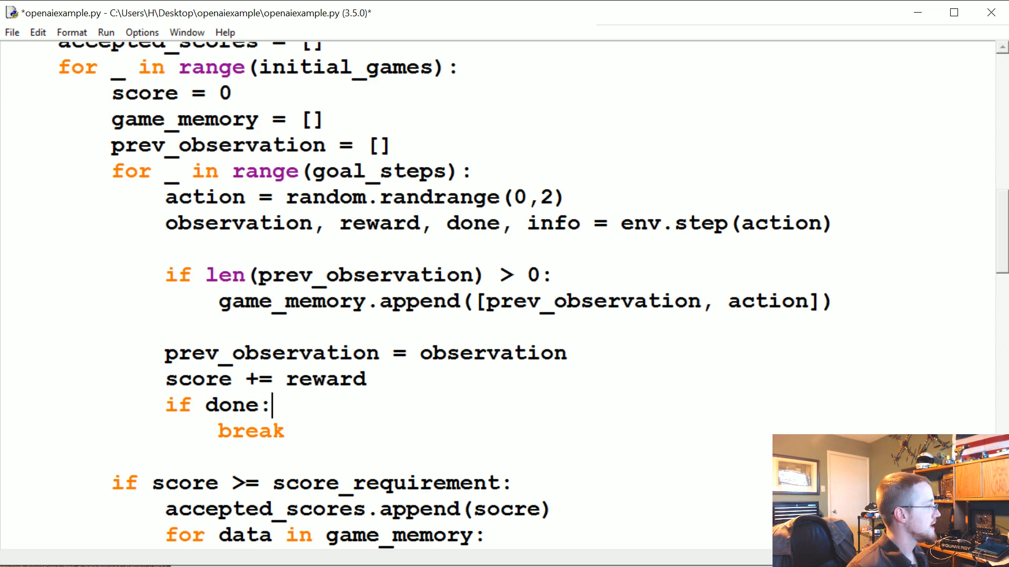
pyautogui.press('F5')
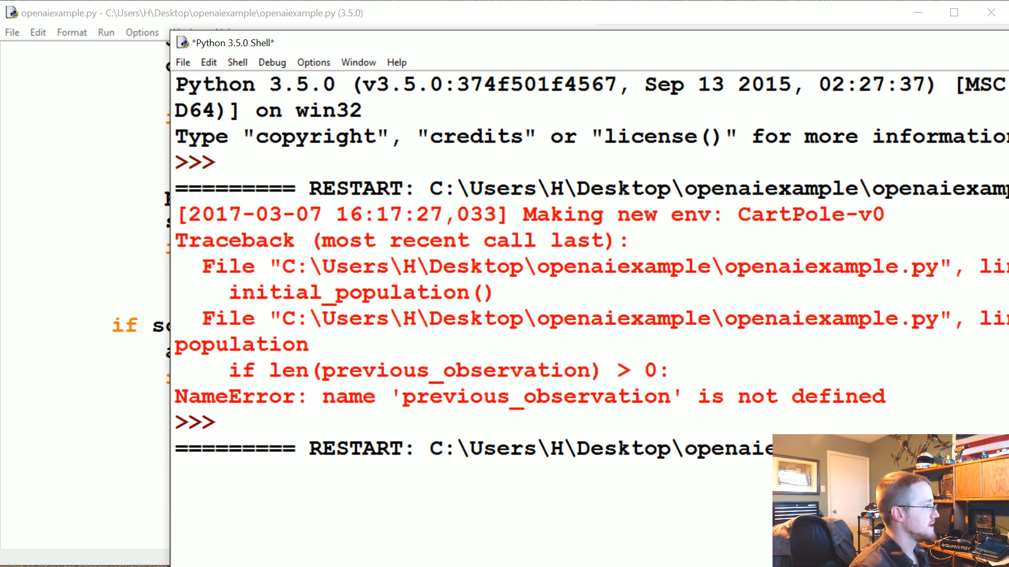
pyautogui.moveTo(572, 74)
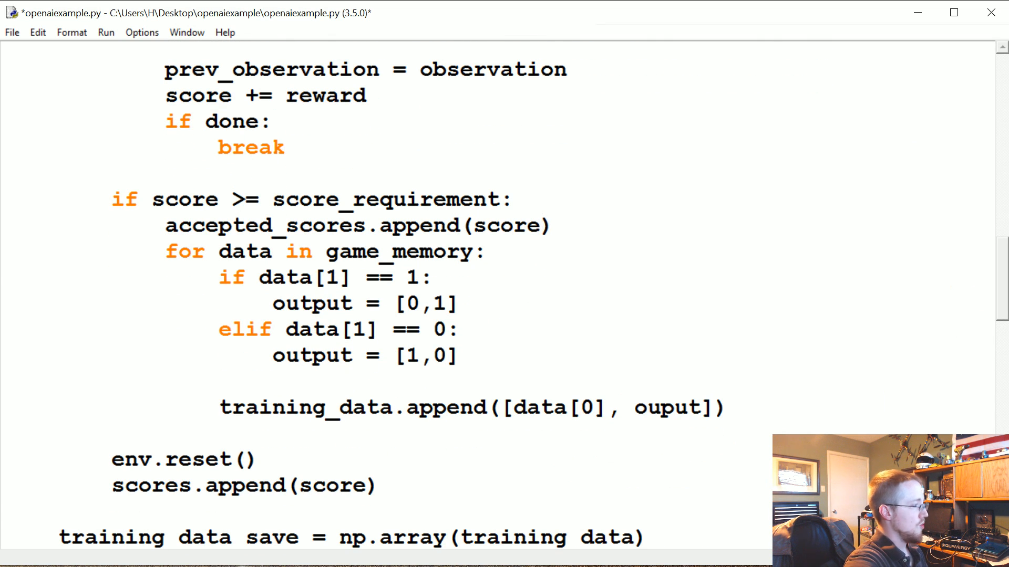
pyautogui.press('F5')
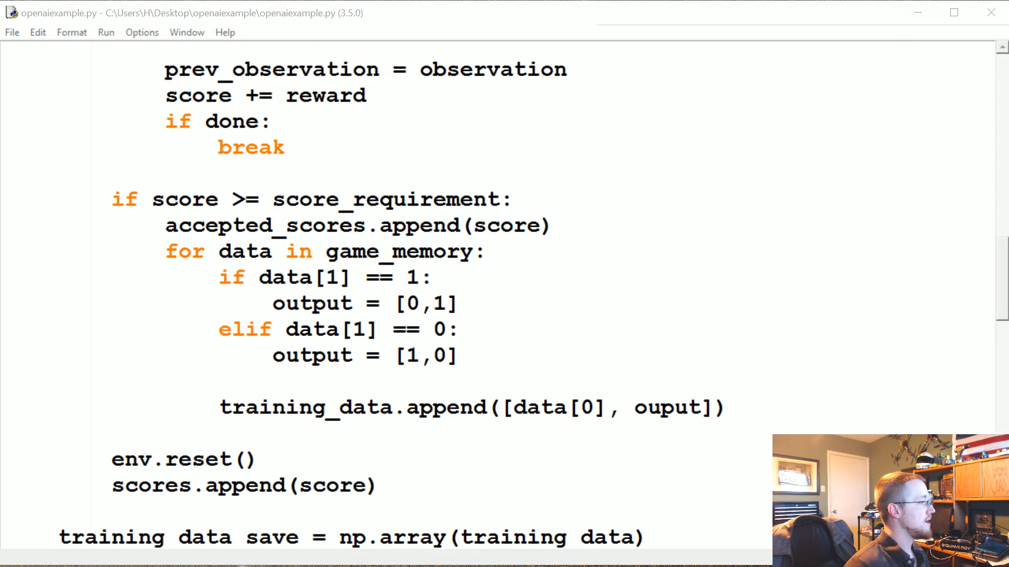
pyautogui.write('t')
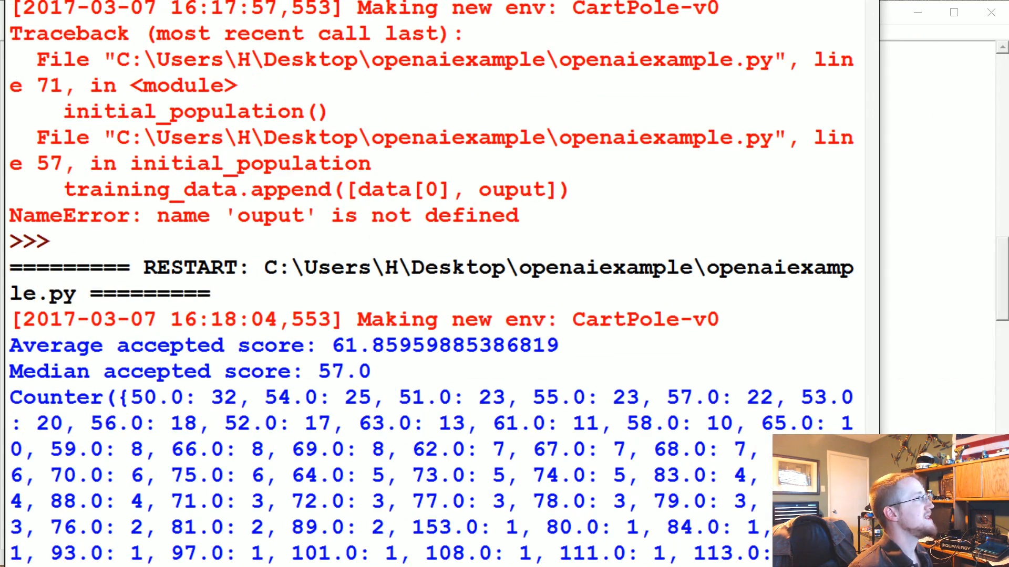
pyautogui.scroll(-3)
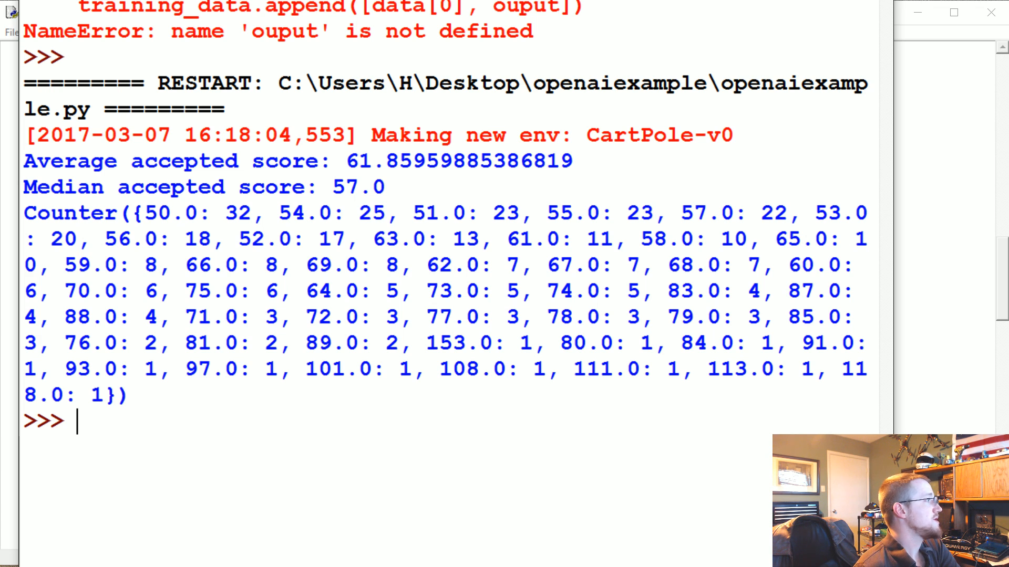
pyautogui.doubleClick(358, 187)
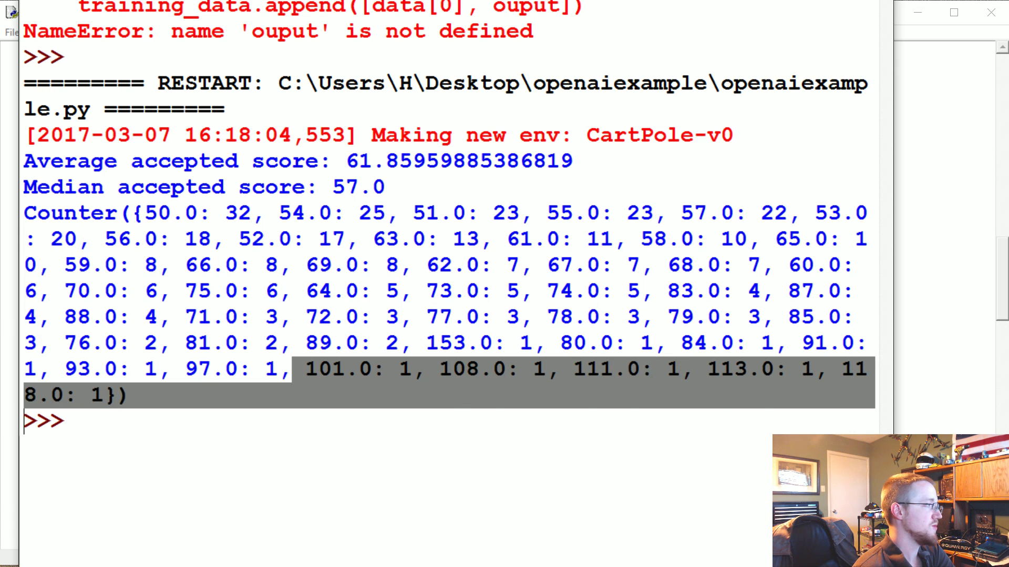
pyautogui.click(450, 370)
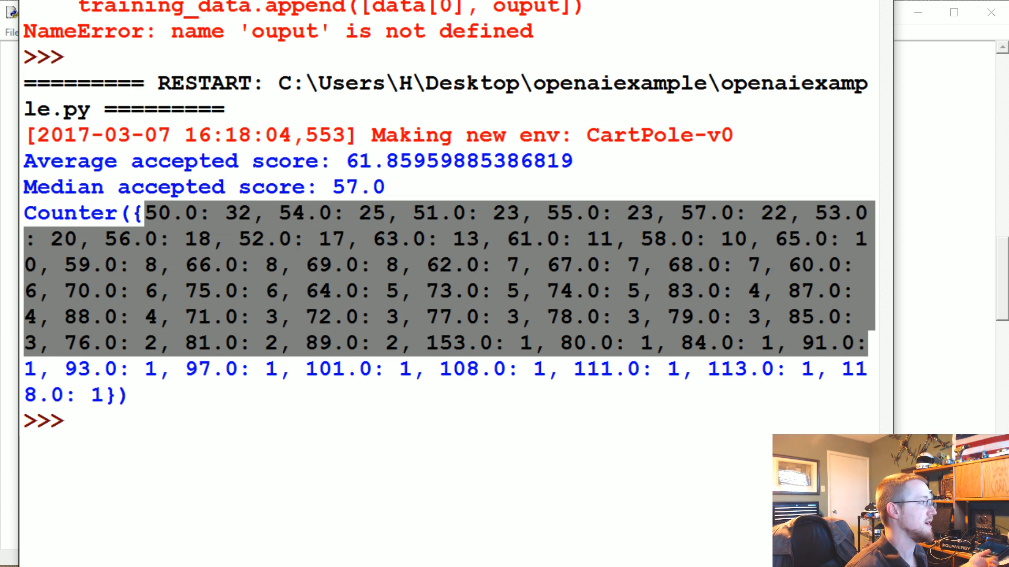
pyautogui.click(330, 265)
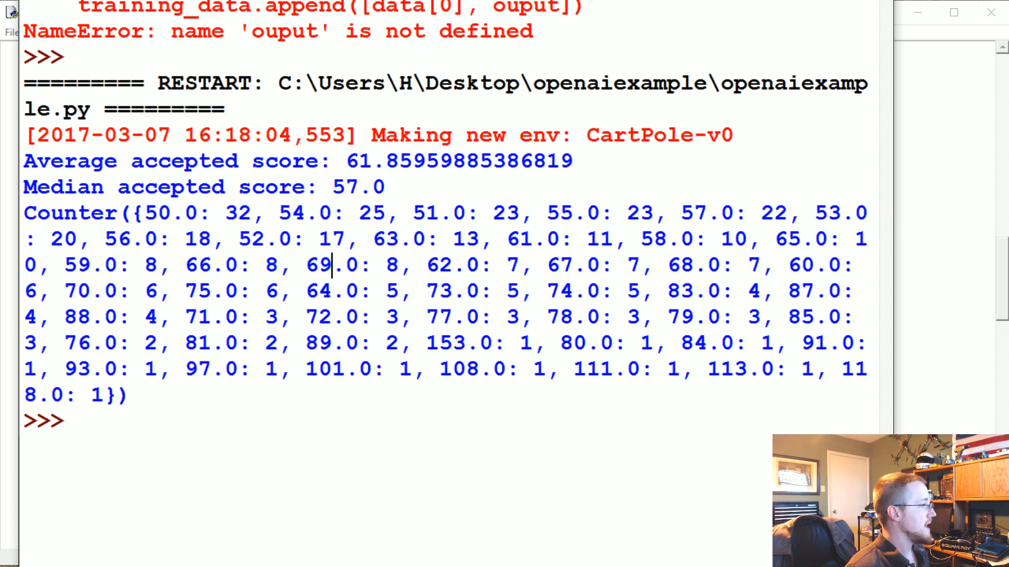
pyautogui.doubleClick(443, 343)
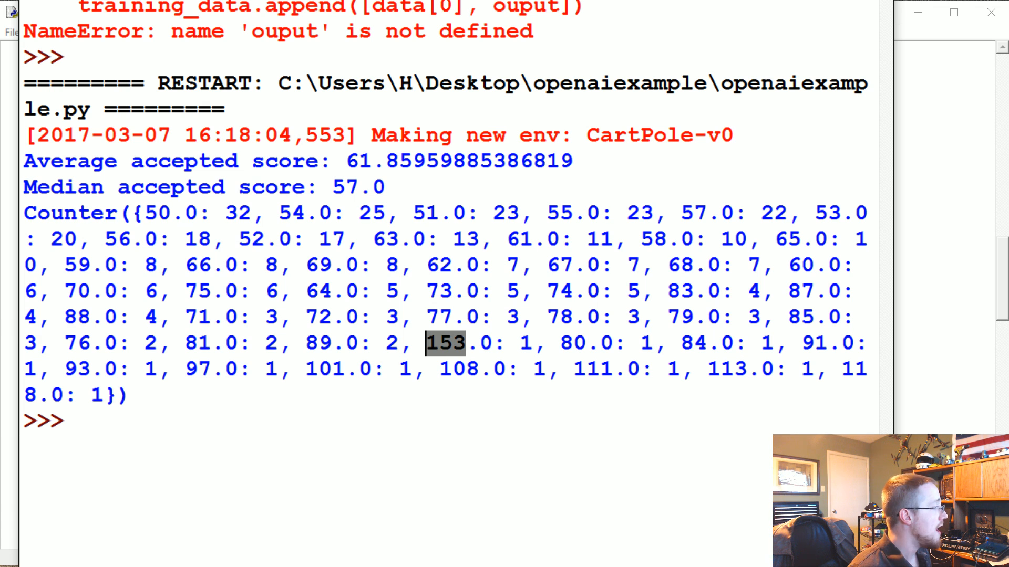
pyautogui.click(446, 343)
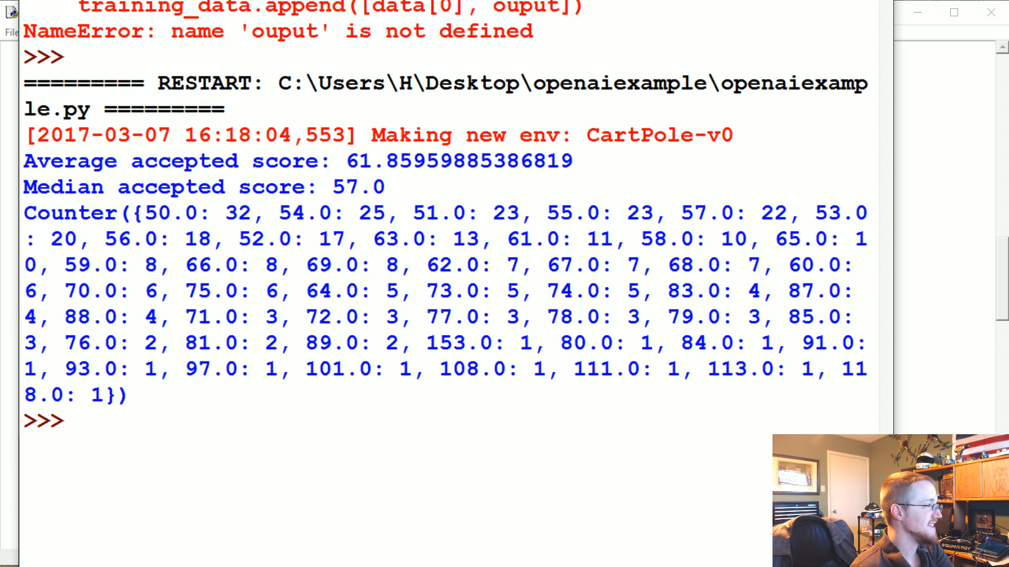
pyautogui.doubleClick(442, 343)
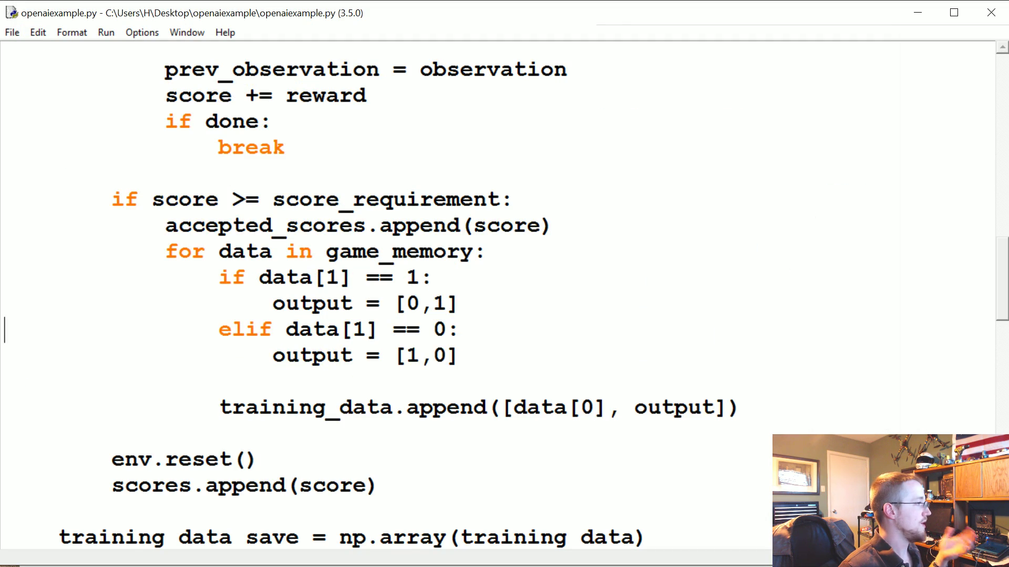
# Scroll to the end of the script and place the cursor below initial_population()
pyautogui.scroll(-3)
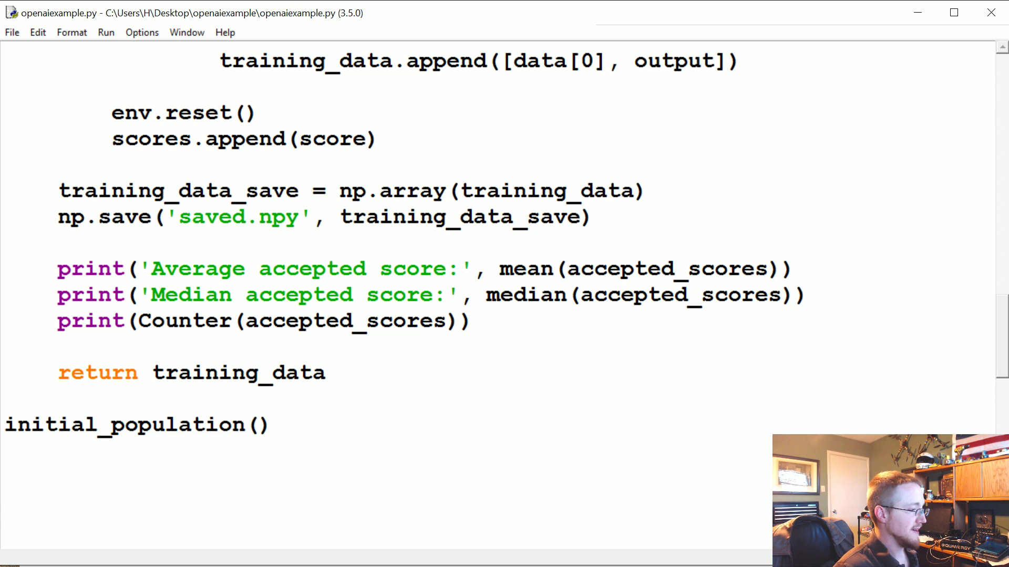
pyautogui.scroll(-3)
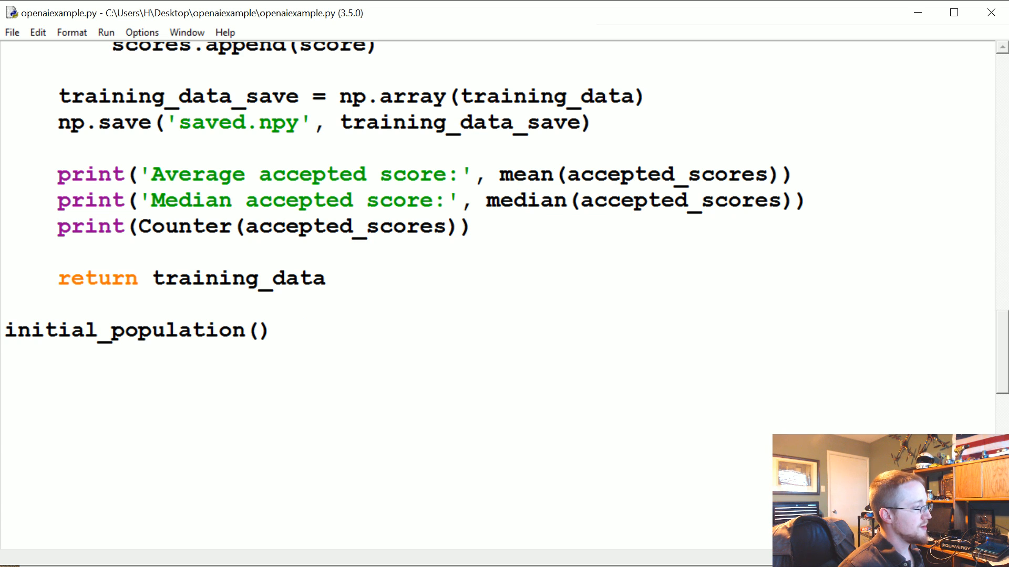
pyautogui.click(7, 434)
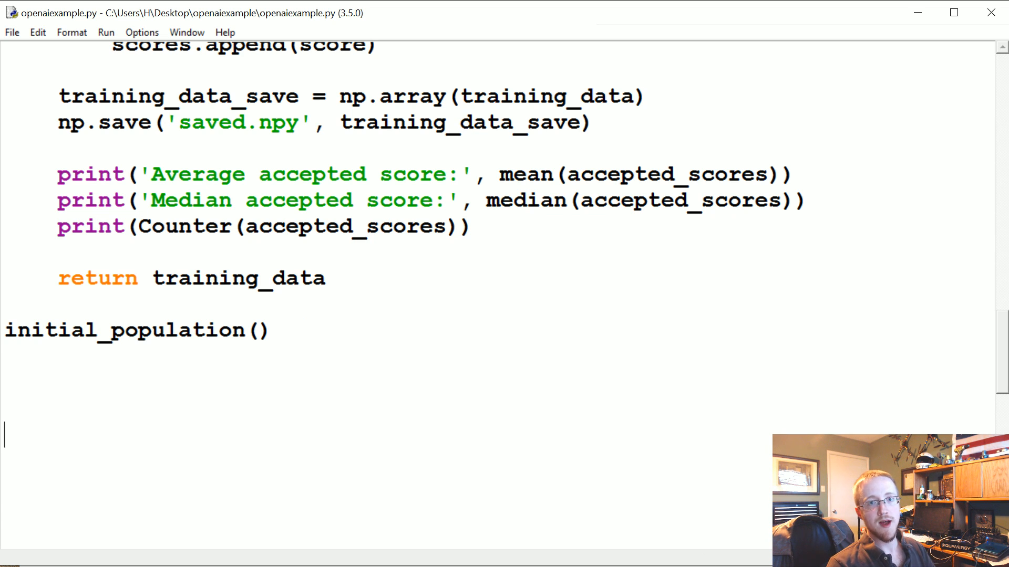